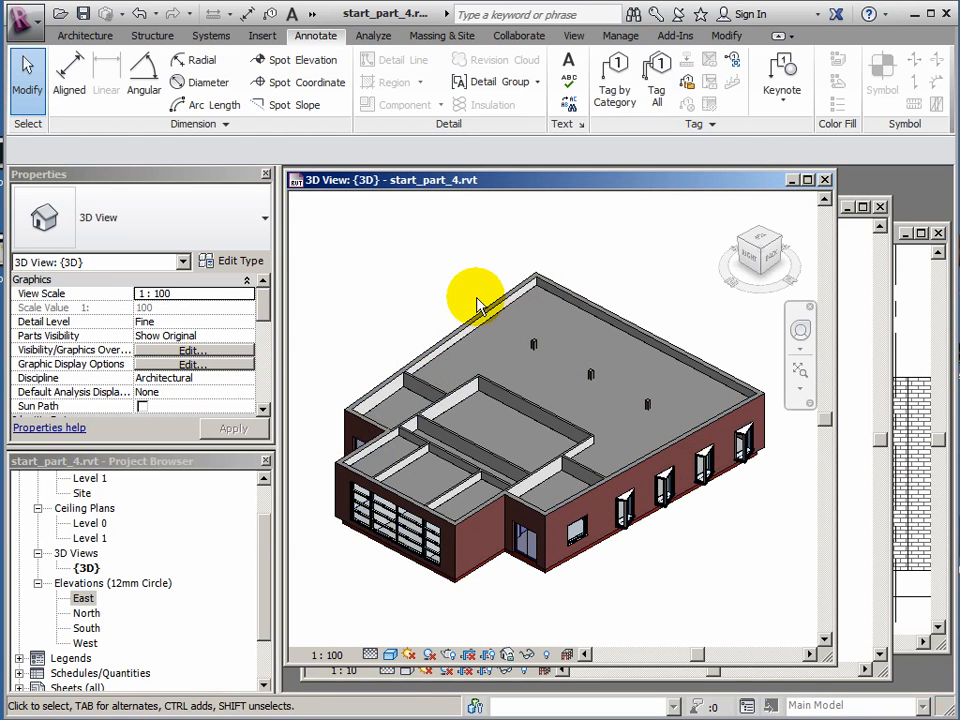
mouse_move(478, 298)
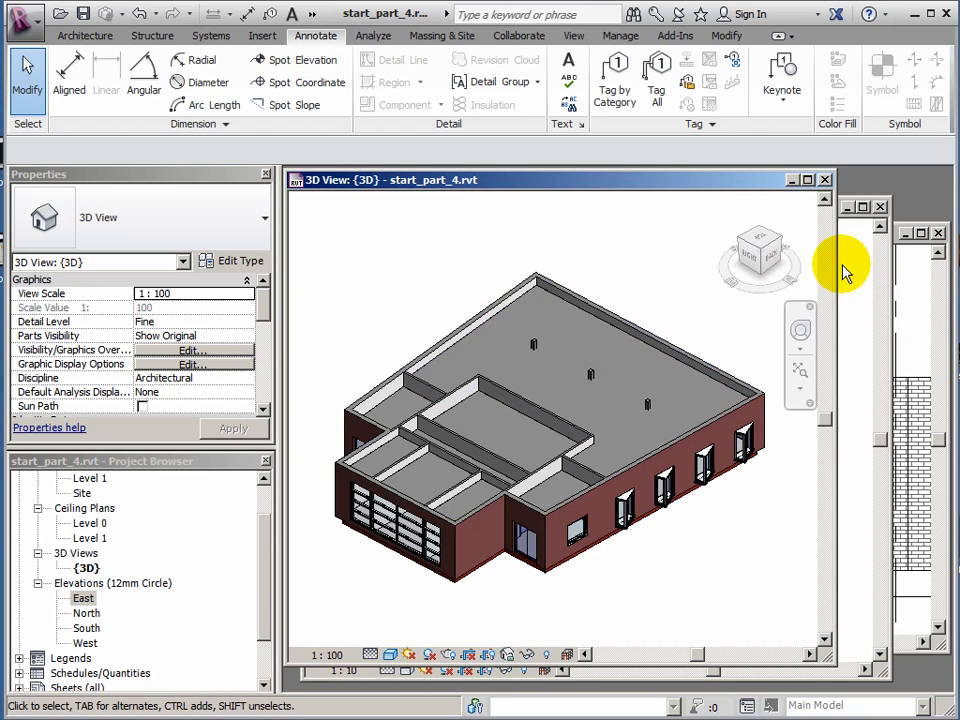
mouse_move(920, 296)
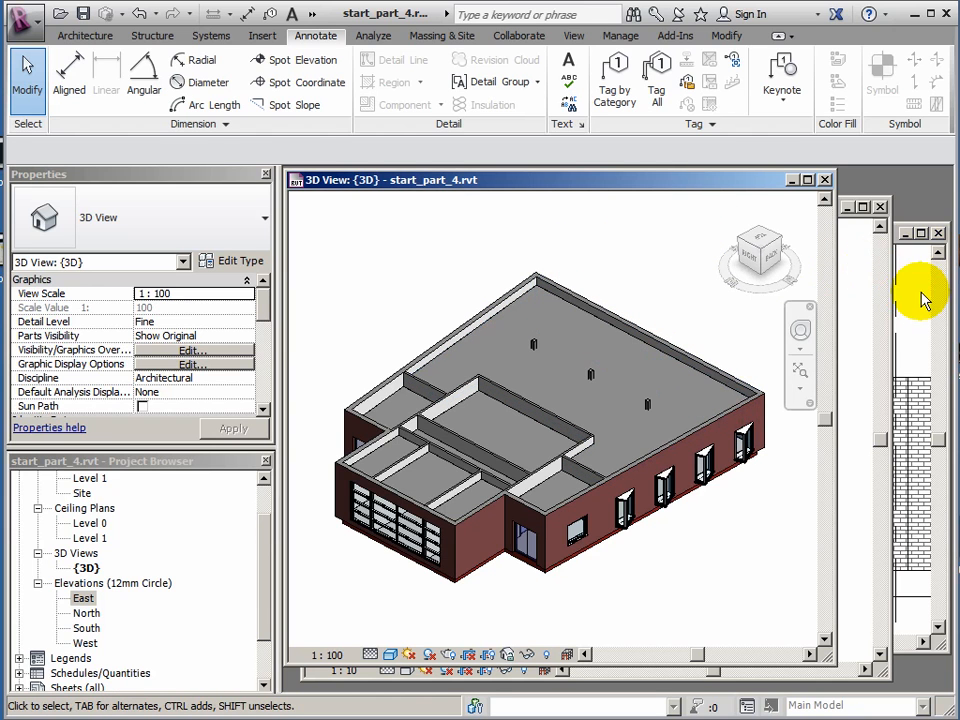
Show the South elevation with Level 0, Level 1 and grid line A, ready for architecture tools.
double_click(84, 596)
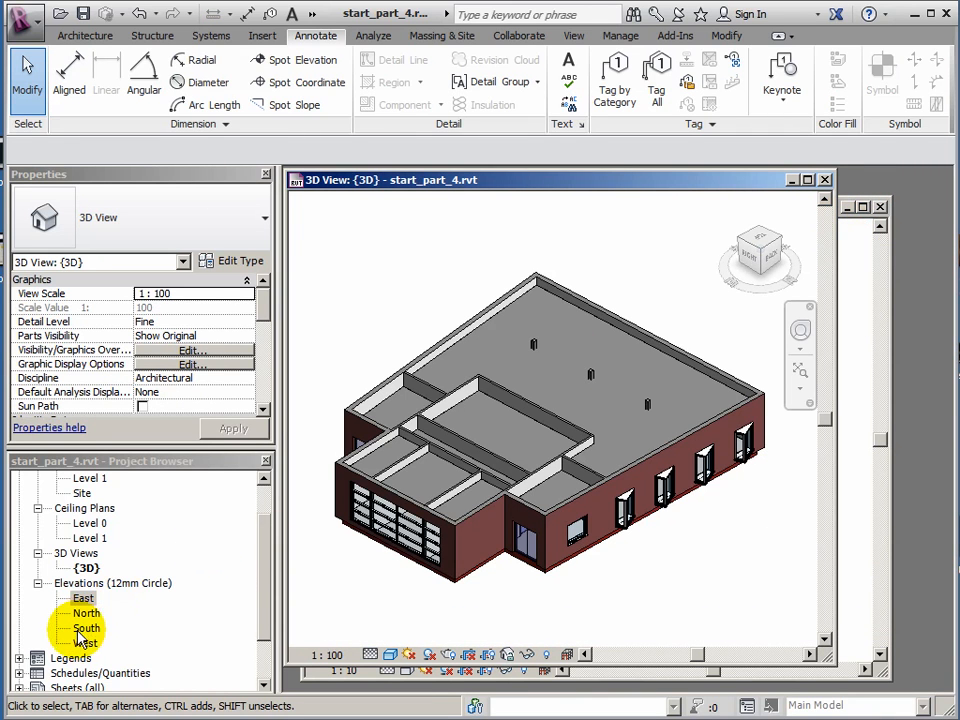
double_click(86, 628)
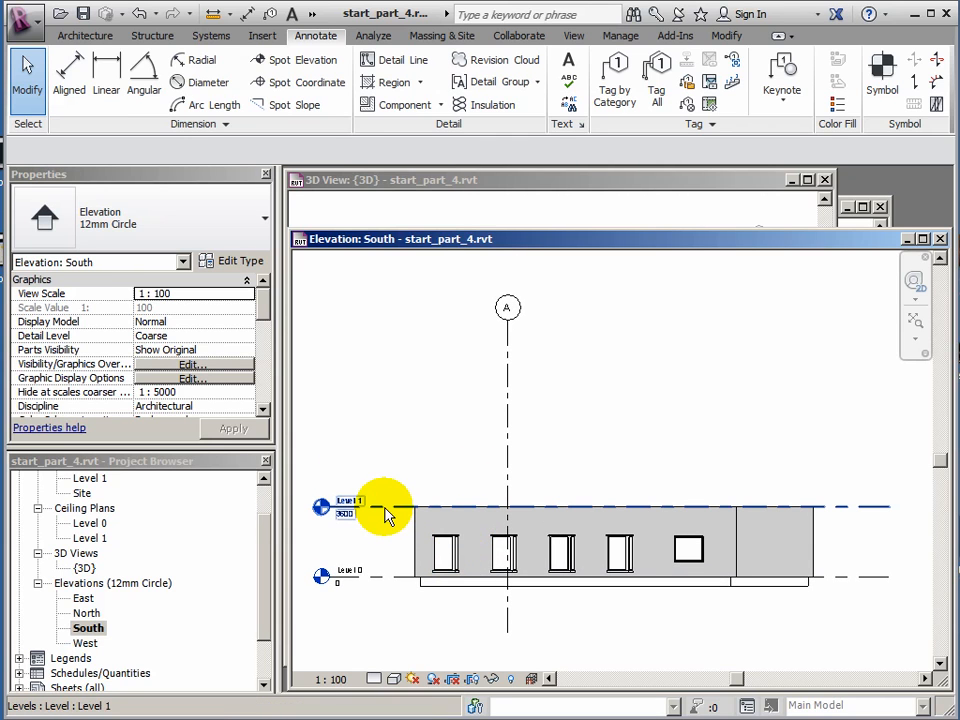
mouse_move(388, 516)
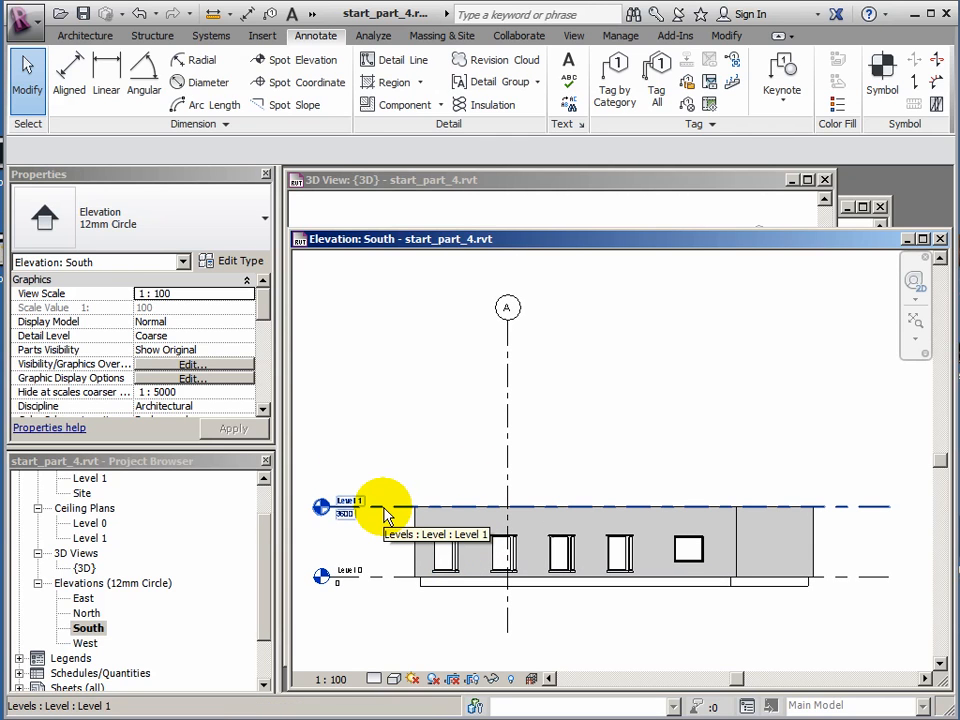
mouse_move(390, 444)
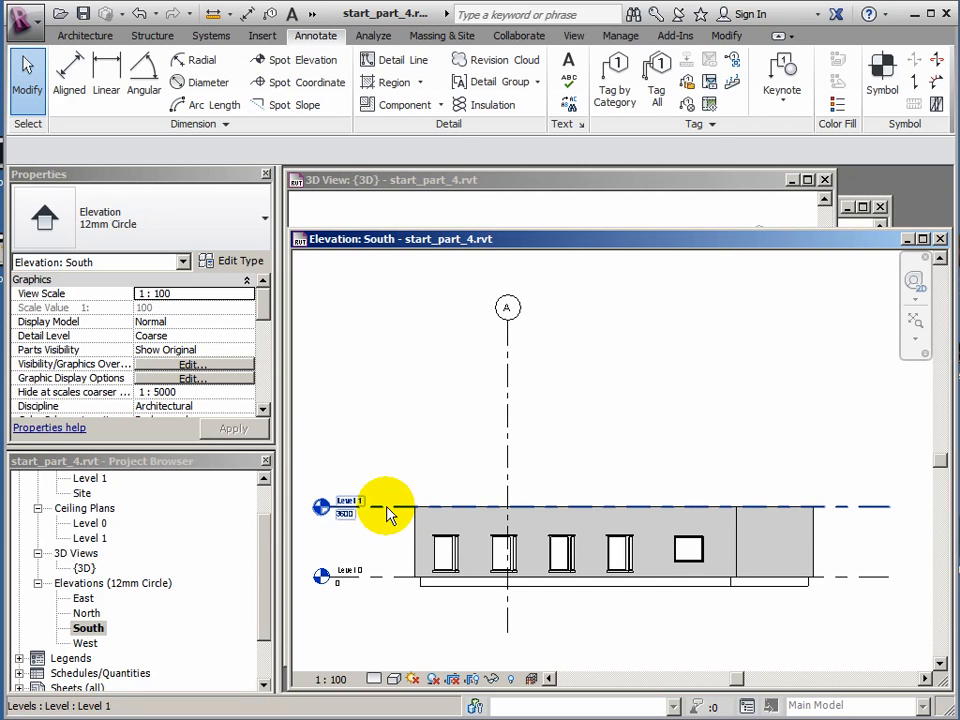
mouse_move(380, 516)
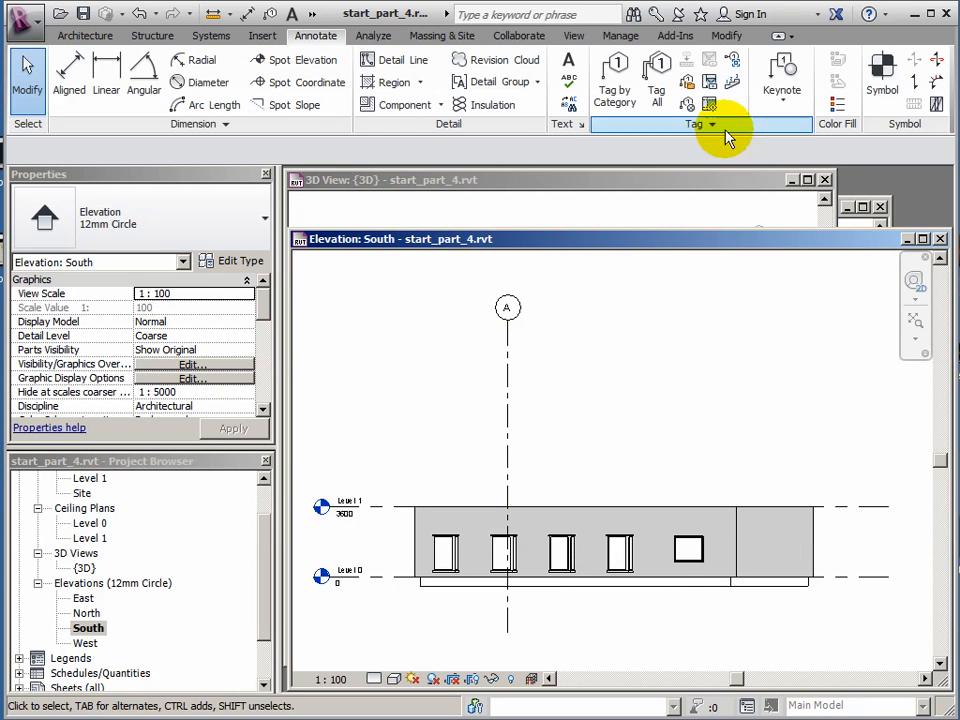
left_click(84, 36)
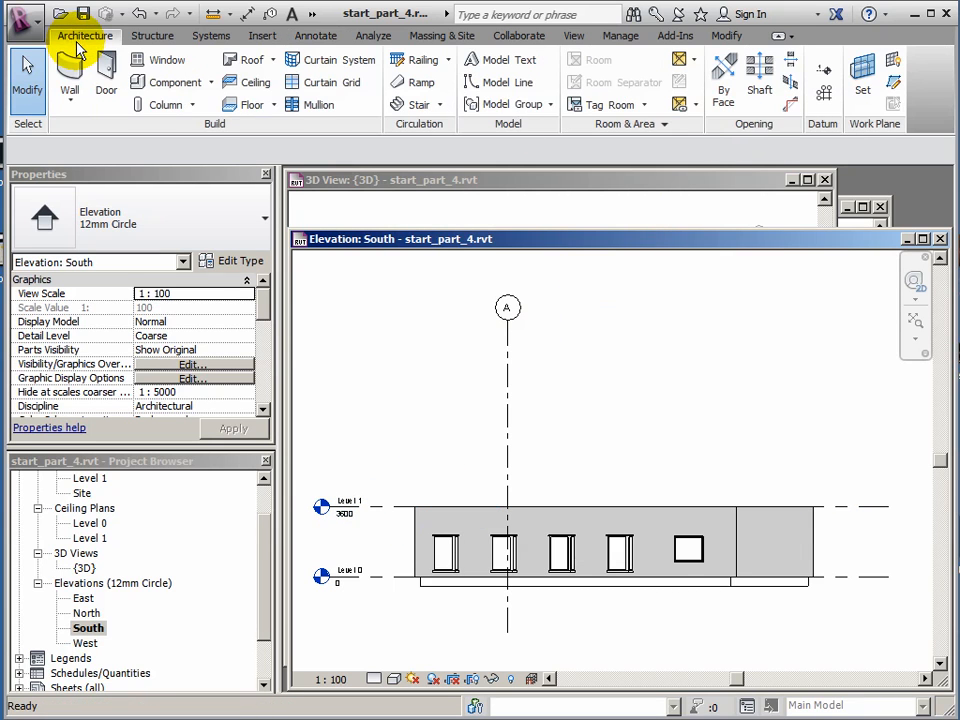
mouse_move(824, 96)
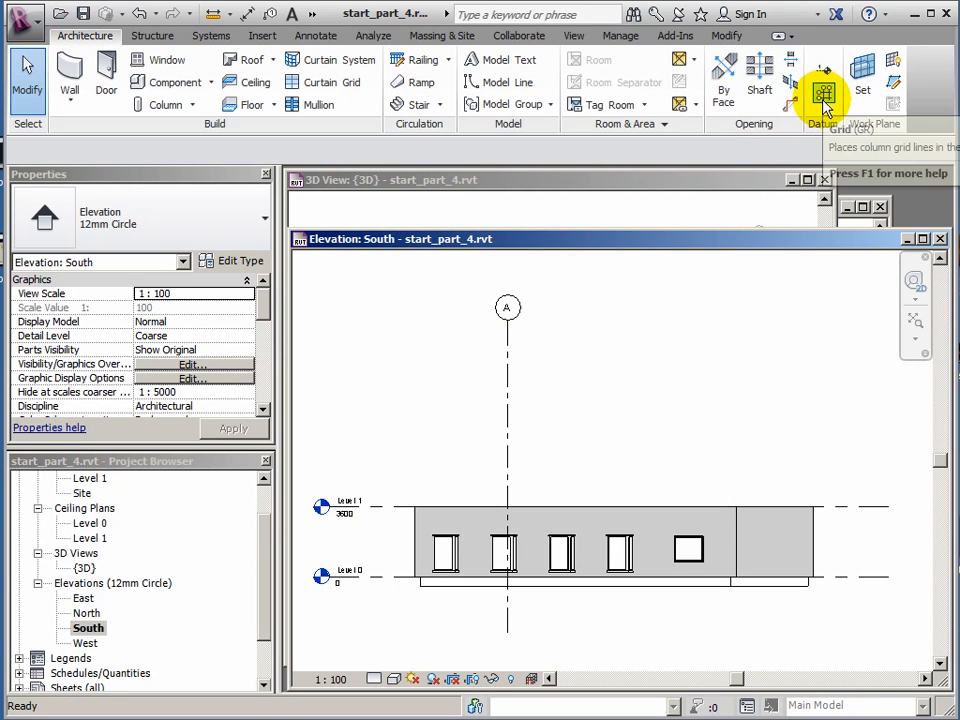
mouse_move(824, 94)
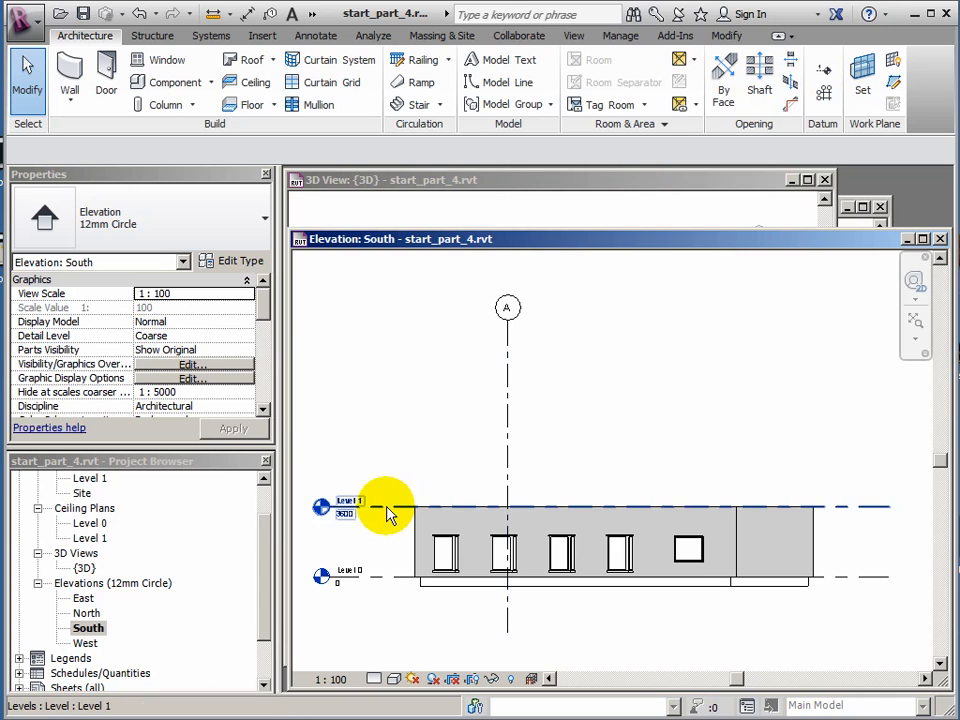
mouse_move(390, 512)
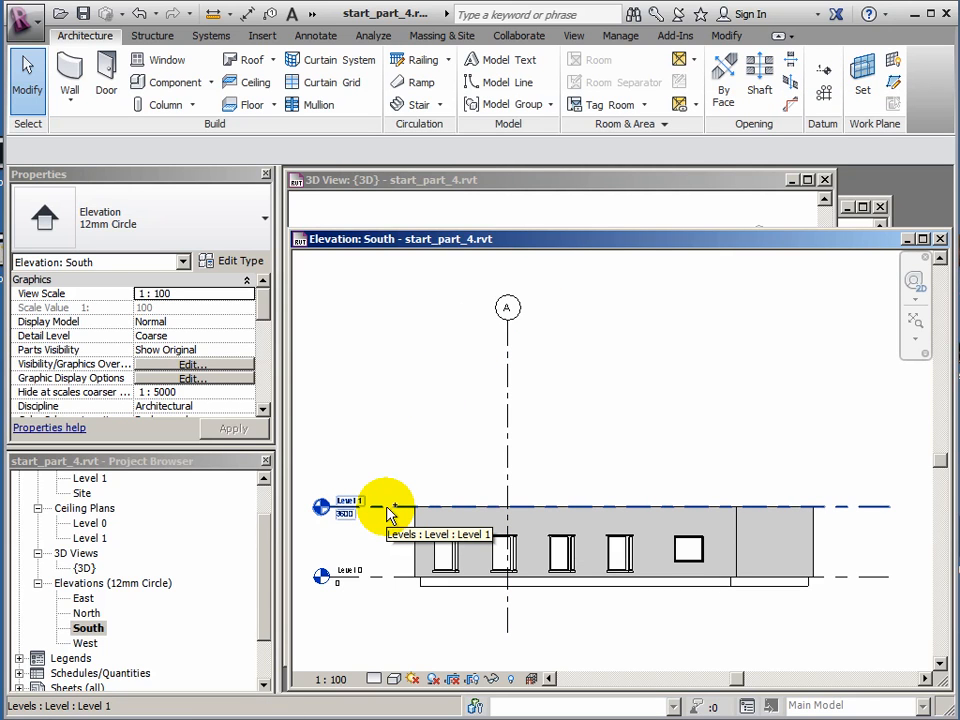
Copy the Level 1 line upward by 3200 to create Level 2 at 6800.
left_click_drag(388, 508, 388, 444)
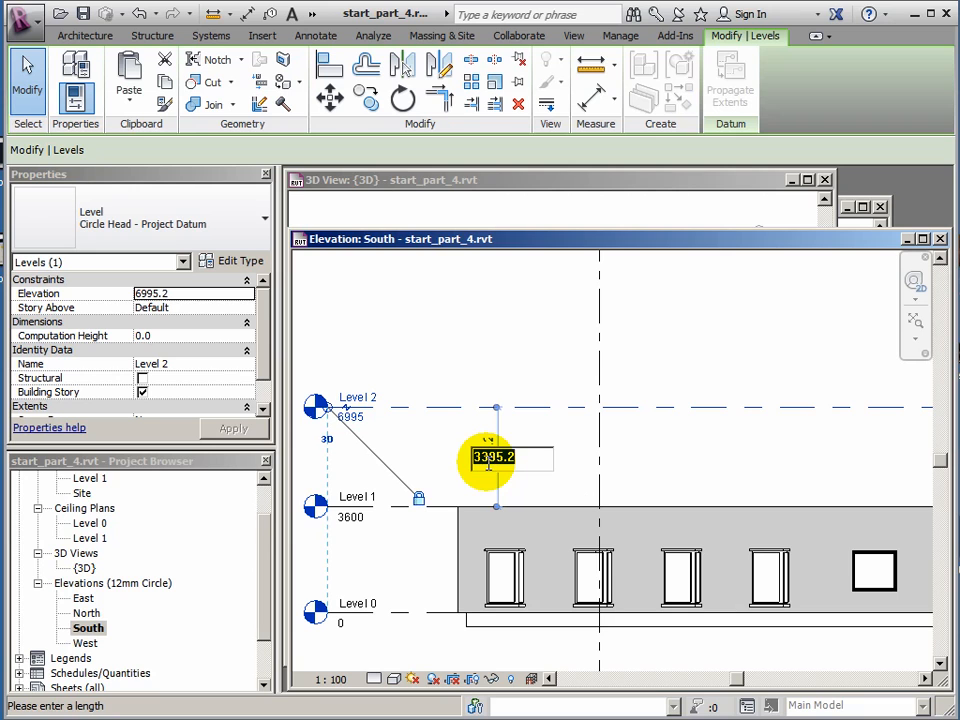
type("320")
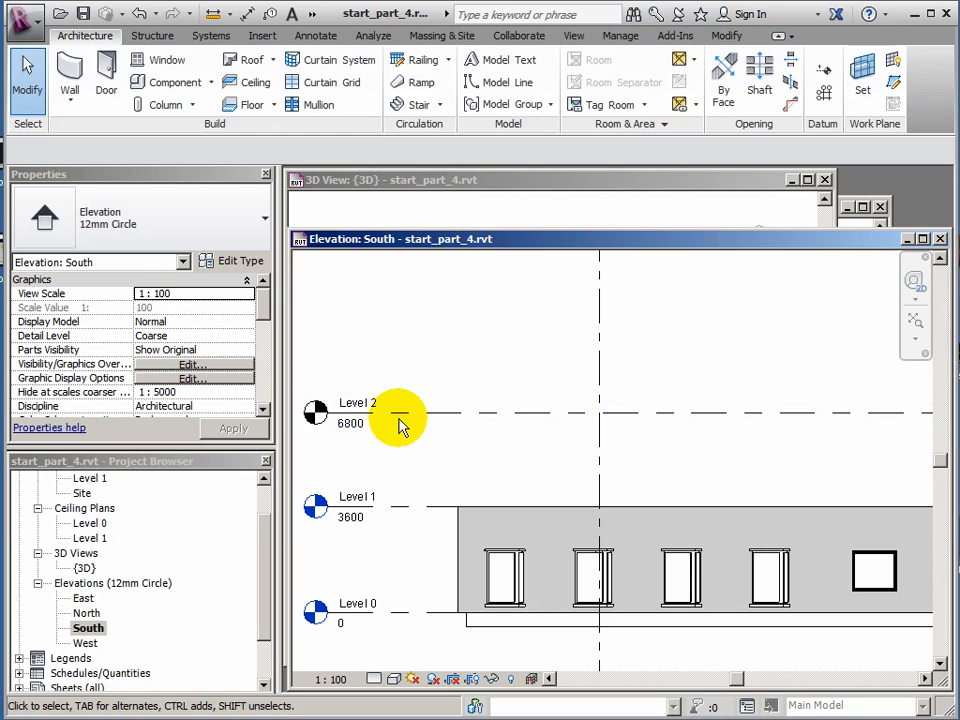
Begin a new Floor Plan view from the View tools, triggering the save reminder.
left_click(410, 510)
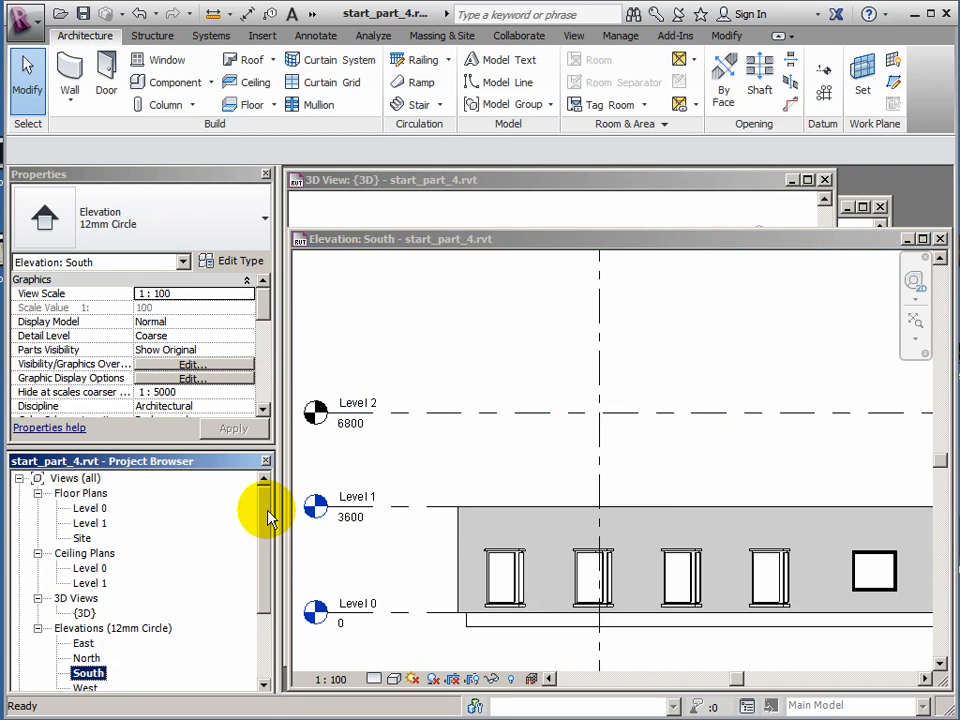
mouse_move(110, 516)
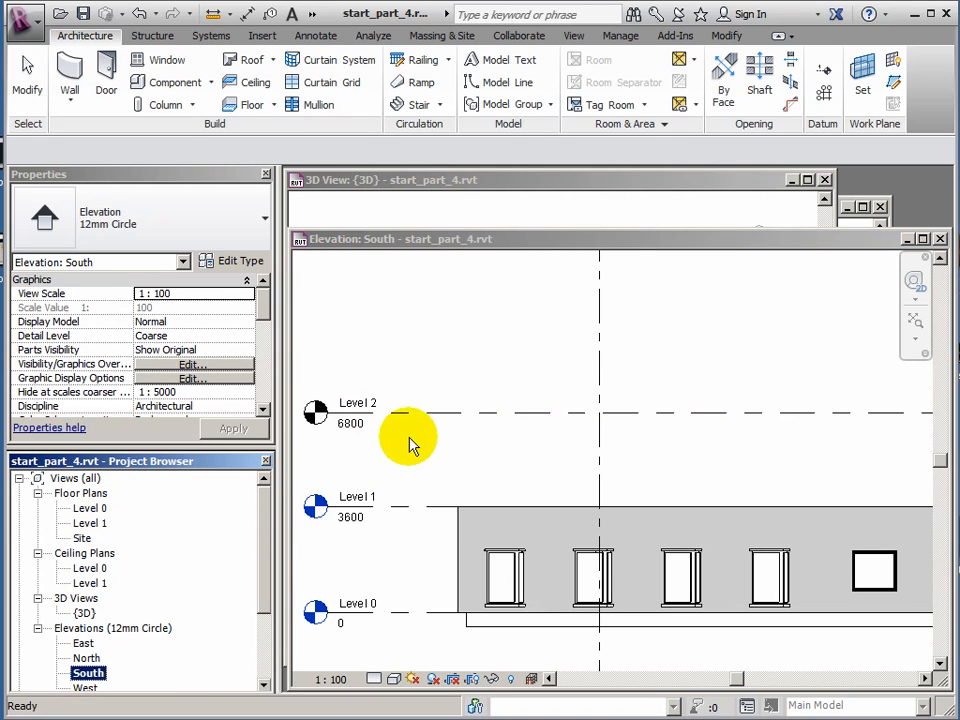
mouse_move(400, 414)
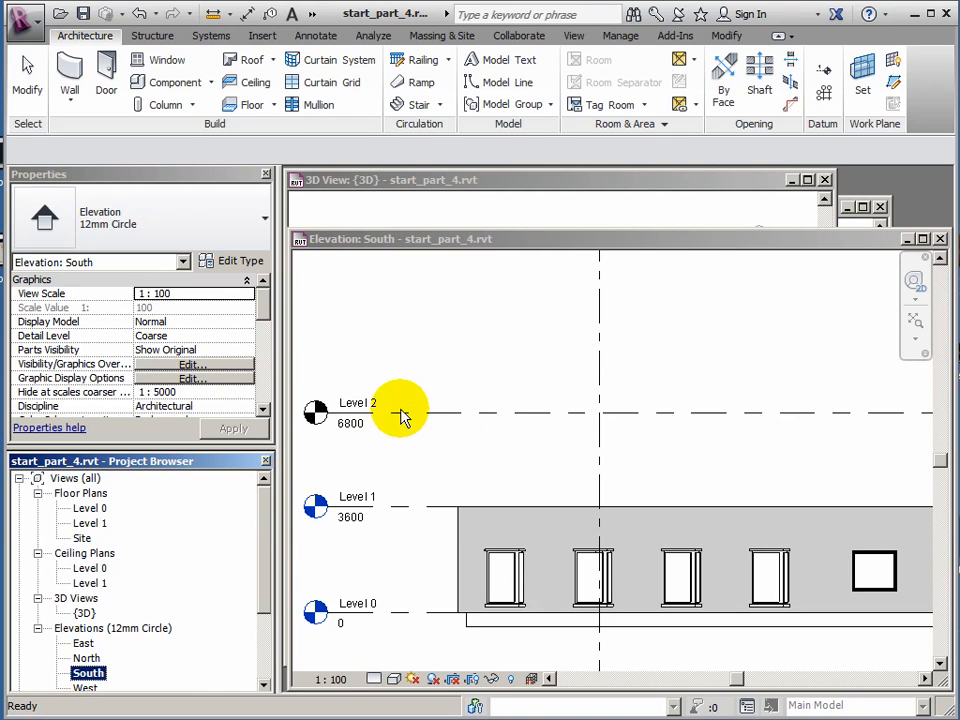
mouse_move(574, 36)
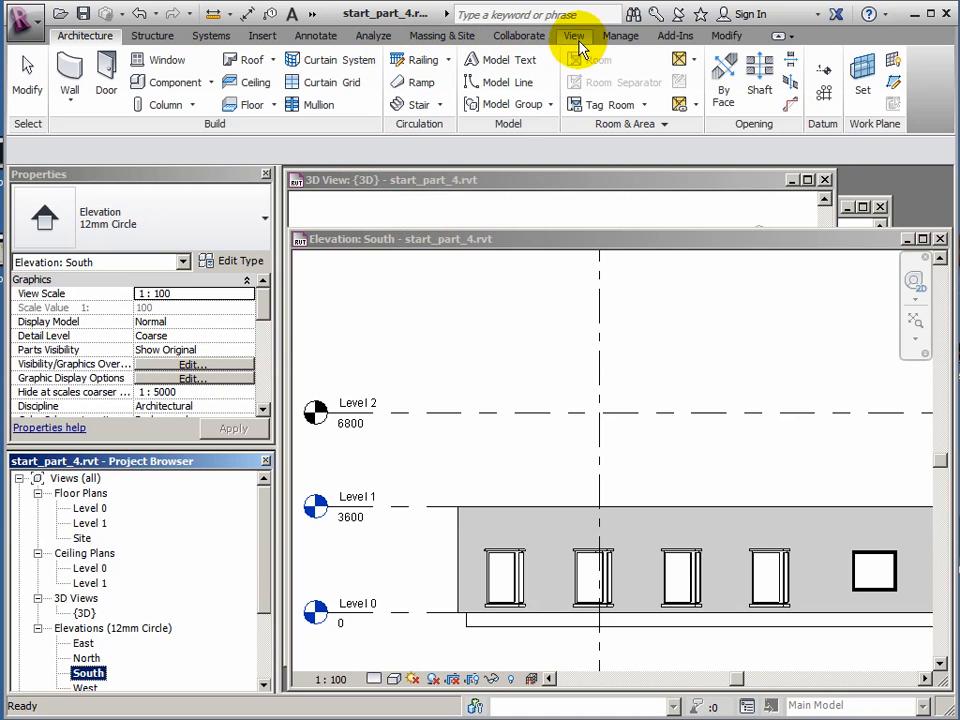
left_click(574, 36)
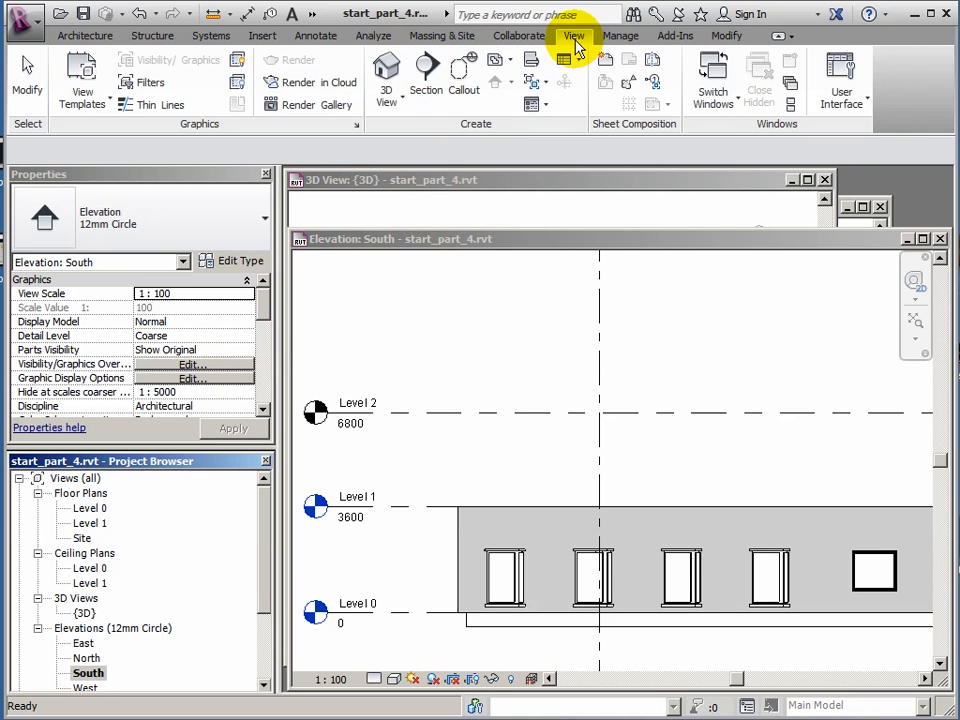
mouse_move(496, 60)
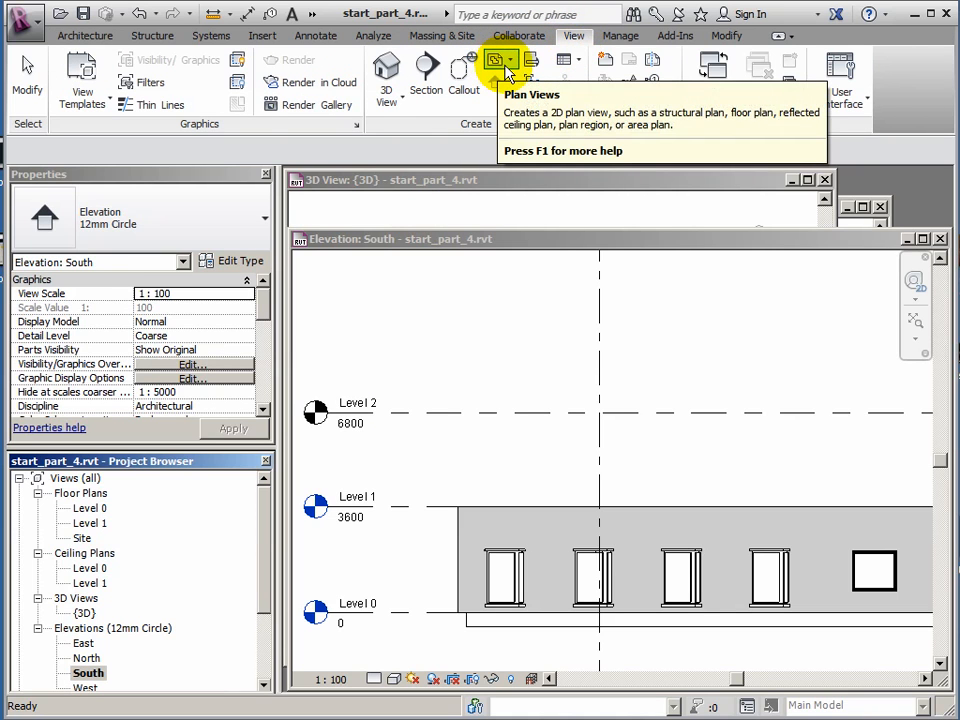
mouse_move(498, 60)
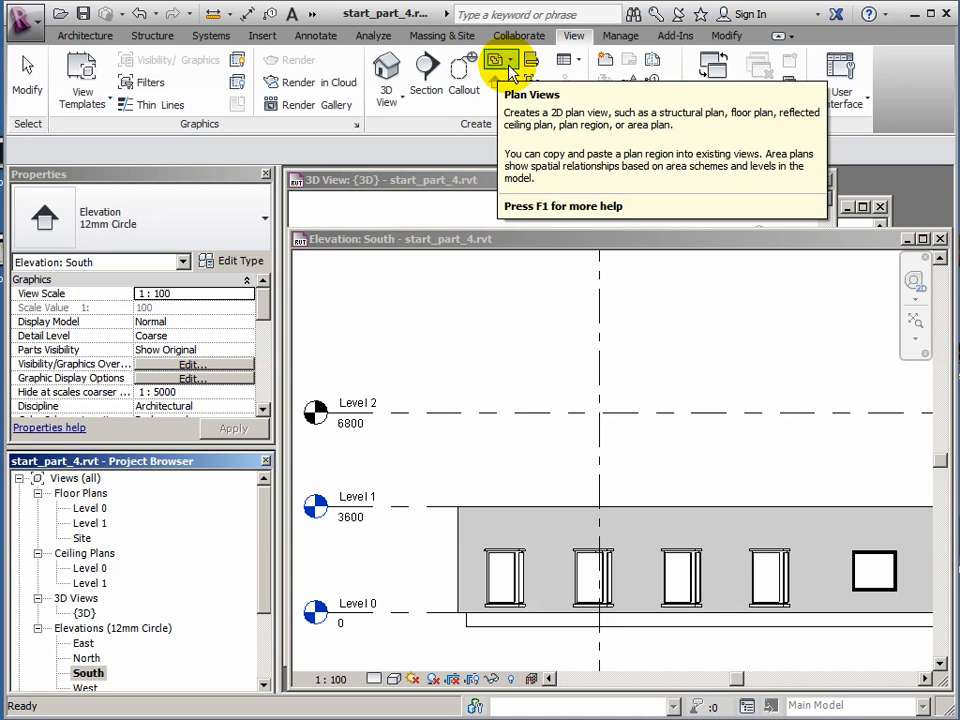
left_click(500, 60)
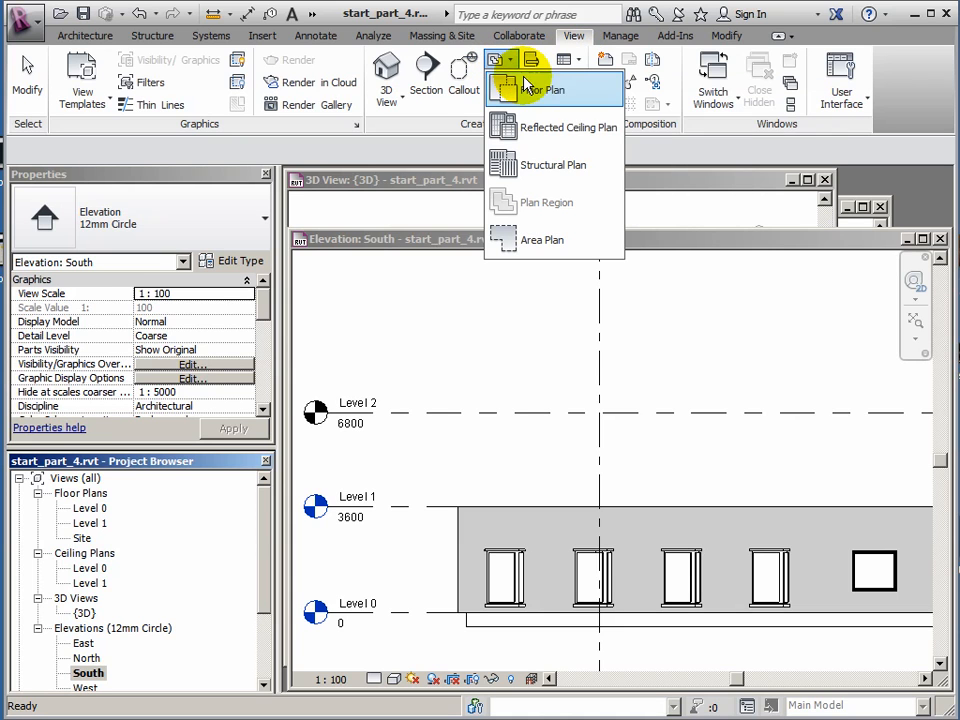
mouse_move(542, 90)
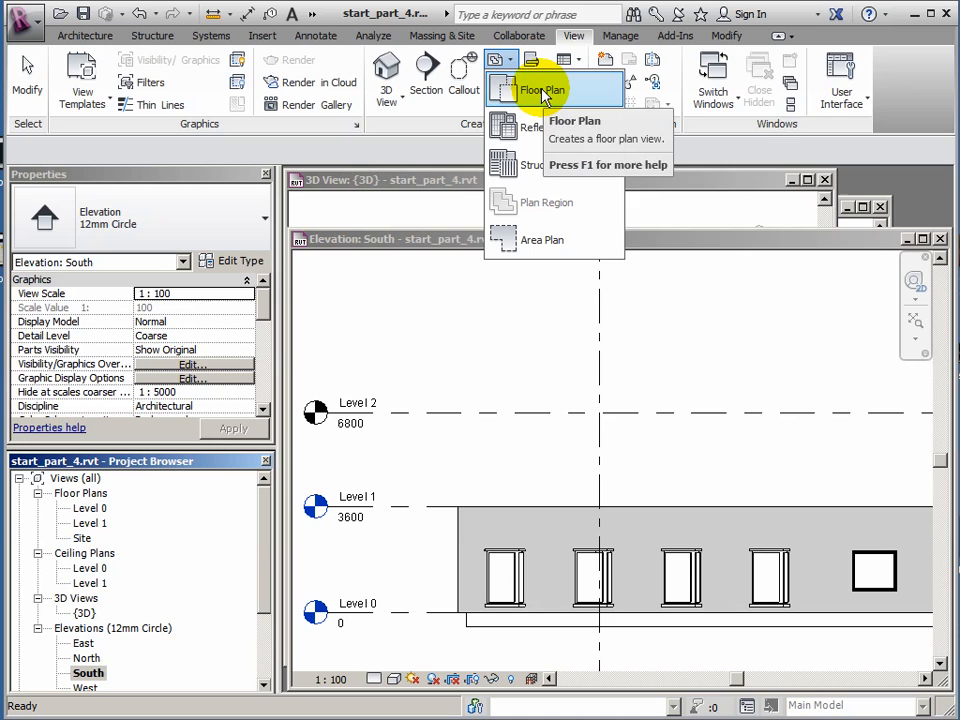
mouse_move(542, 88)
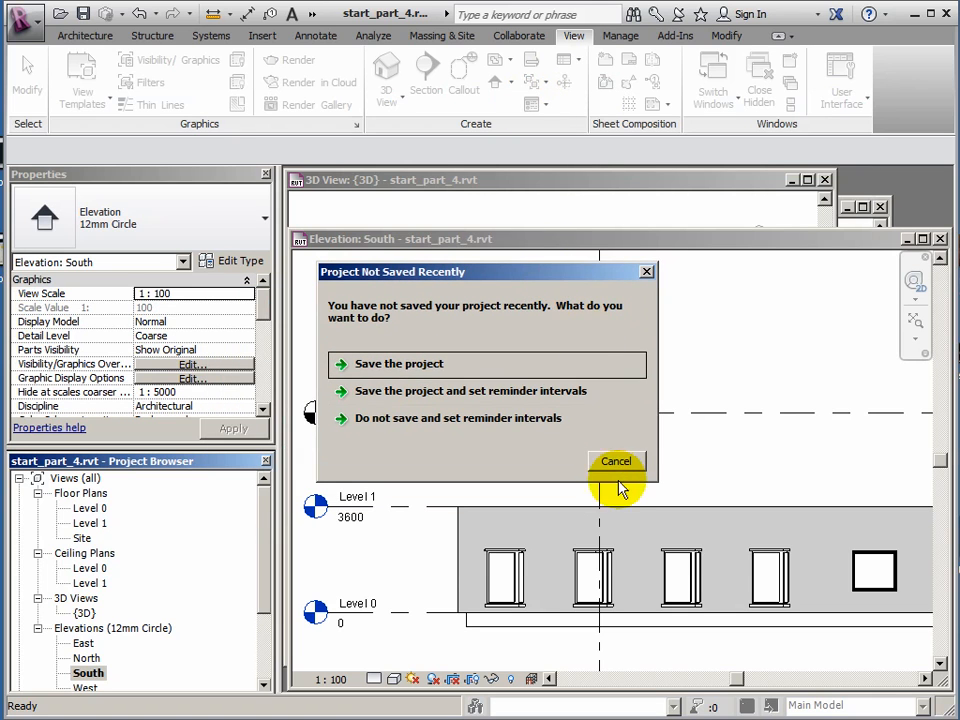
Cancel the save reminder and create the Level 2 floor plan view.
left_click(616, 460)
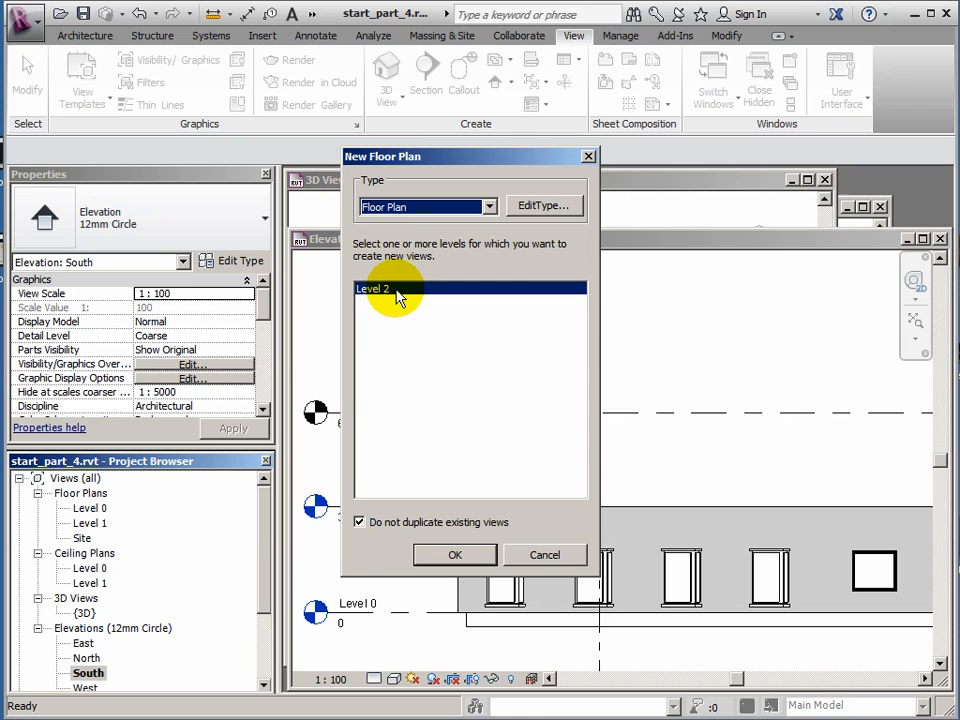
mouse_move(418, 304)
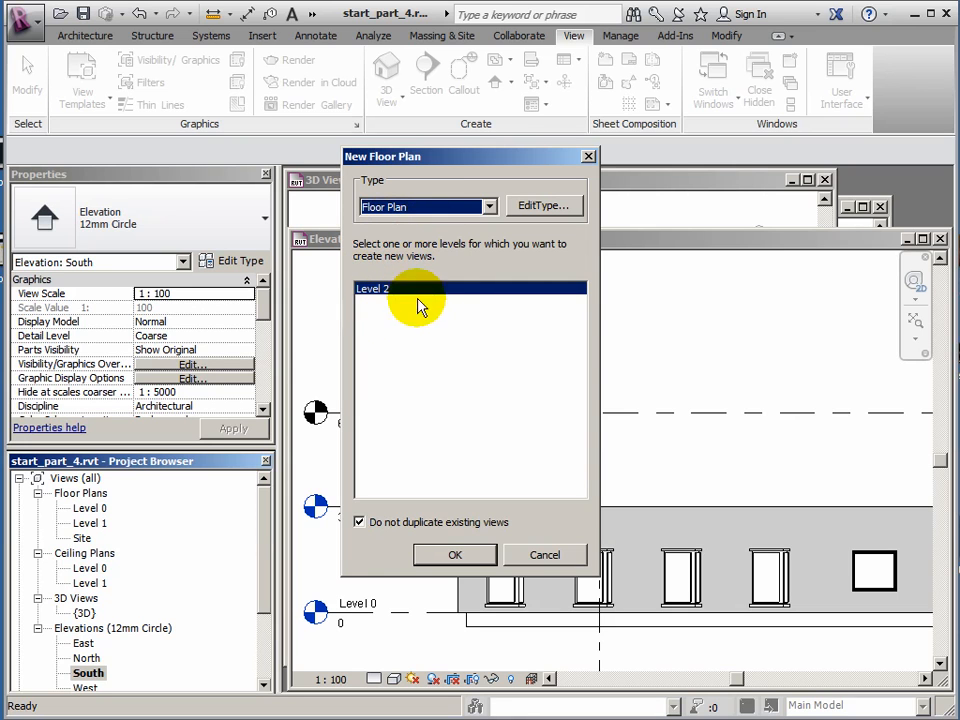
mouse_move(500, 430)
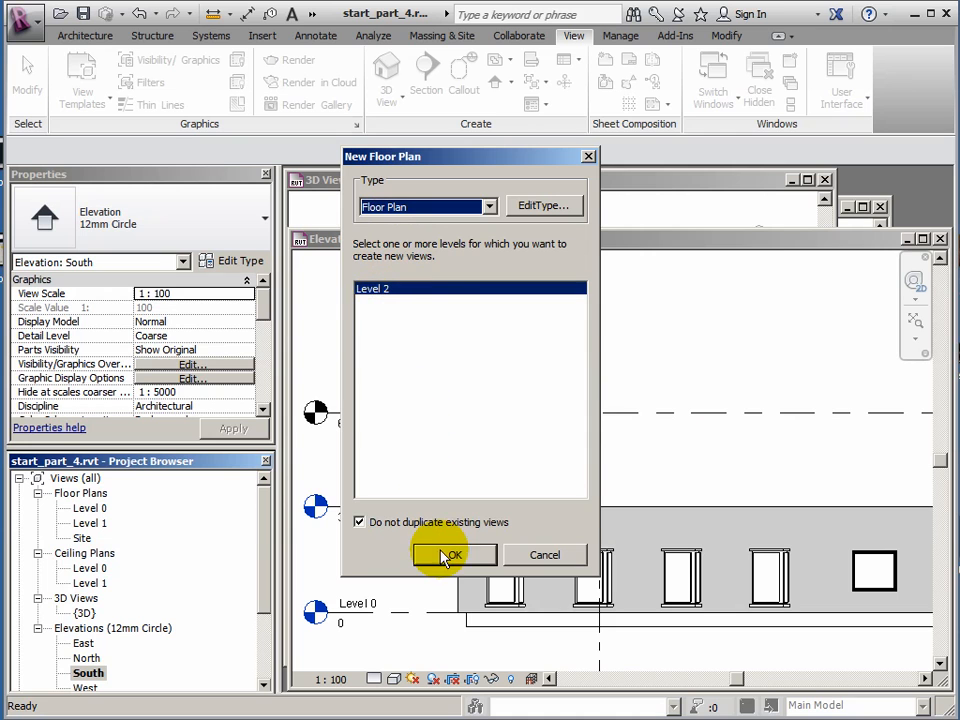
left_click(452, 556)
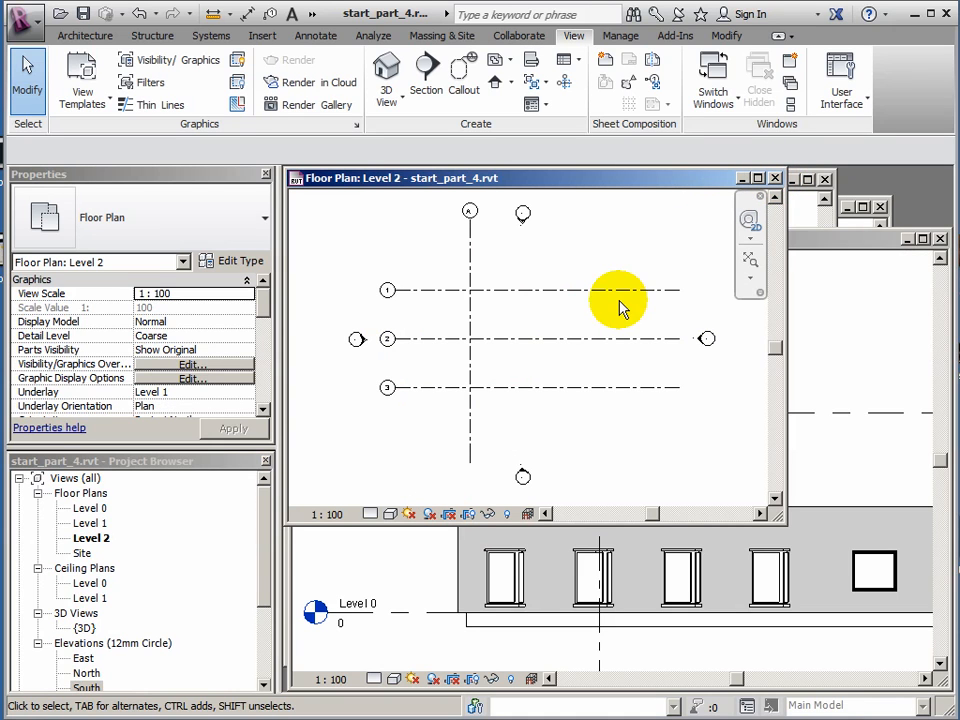
mouse_move(588, 324)
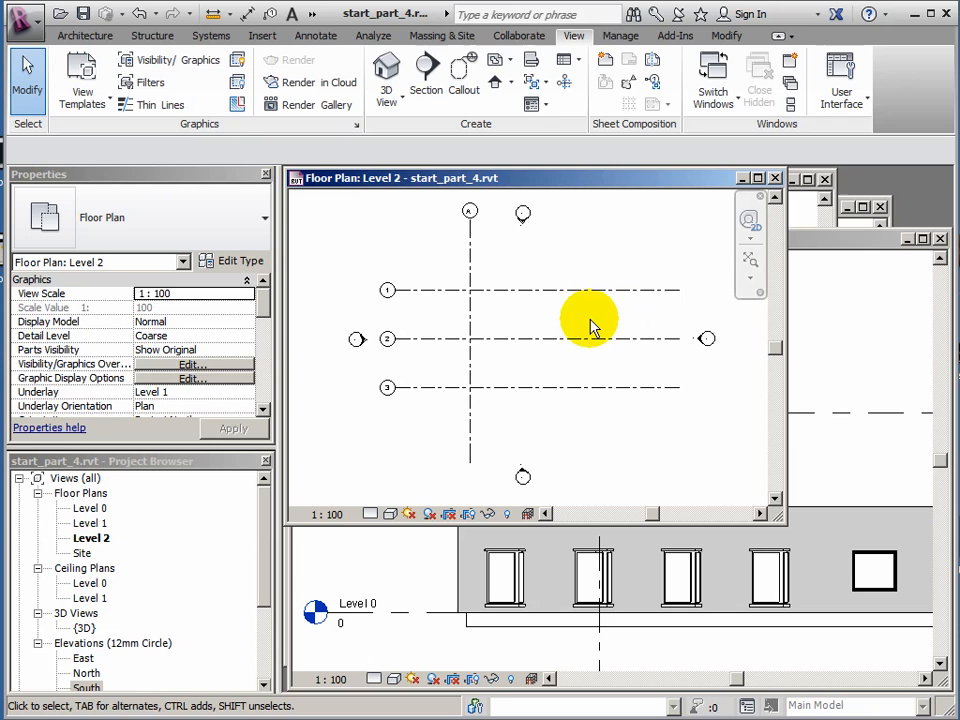
mouse_move(536, 320)
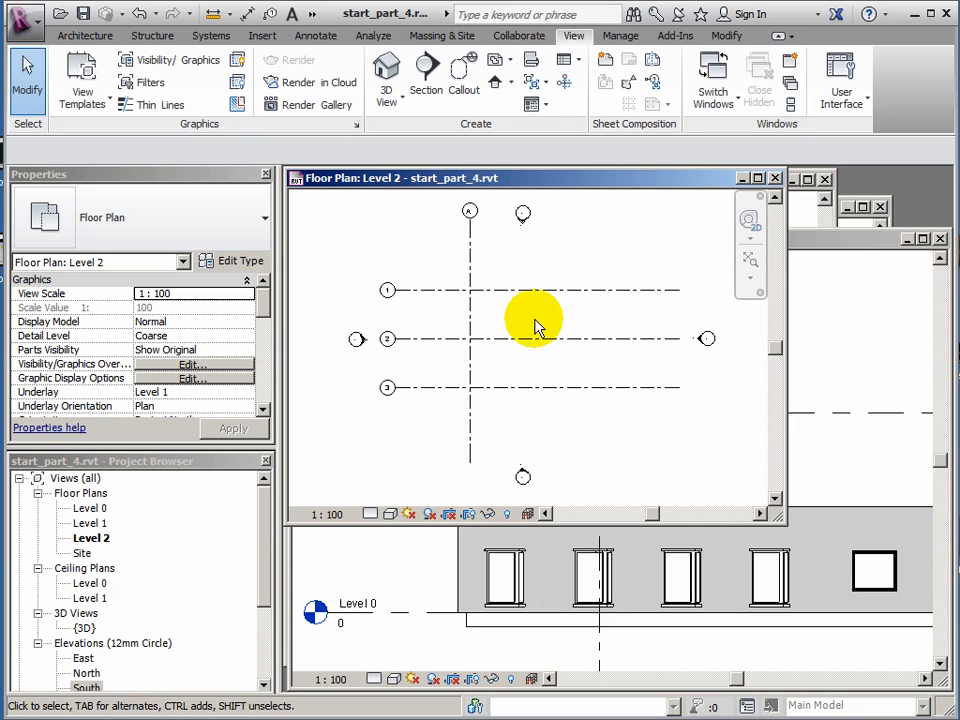
mouse_move(648, 216)
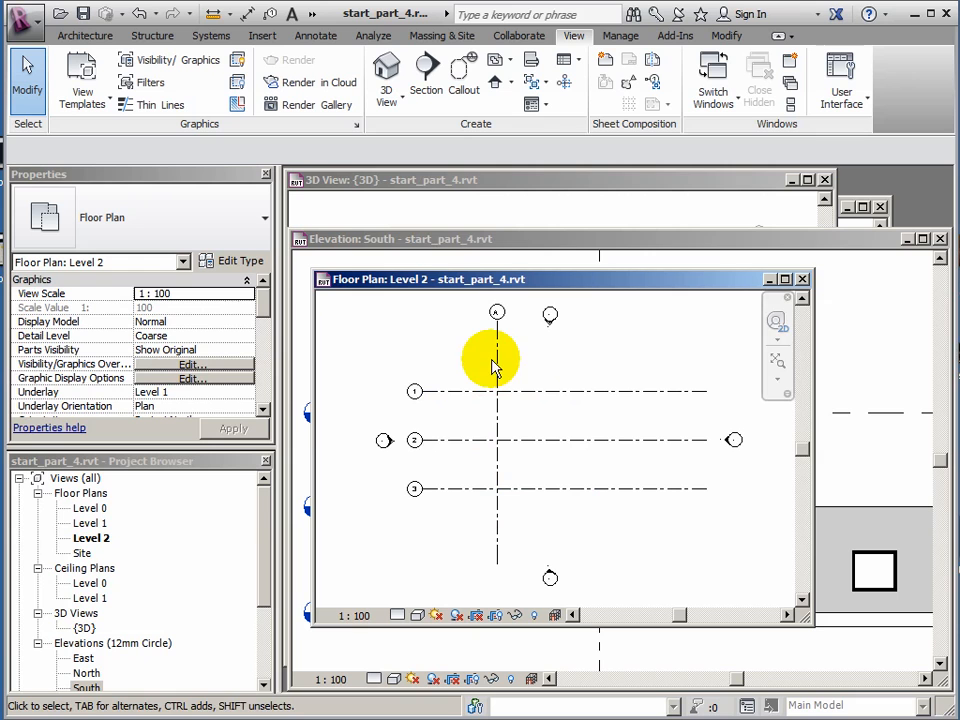
mouse_move(576, 460)
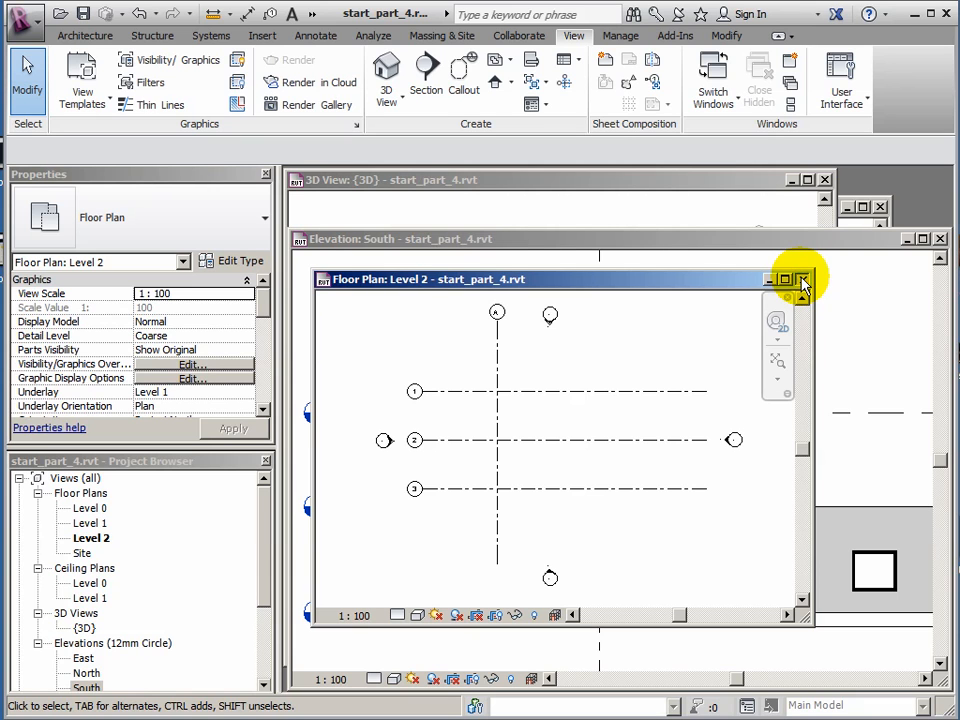
Close the Level 2 plan and window-select all 231 ground-floor walls and windows.
left_click(804, 280)
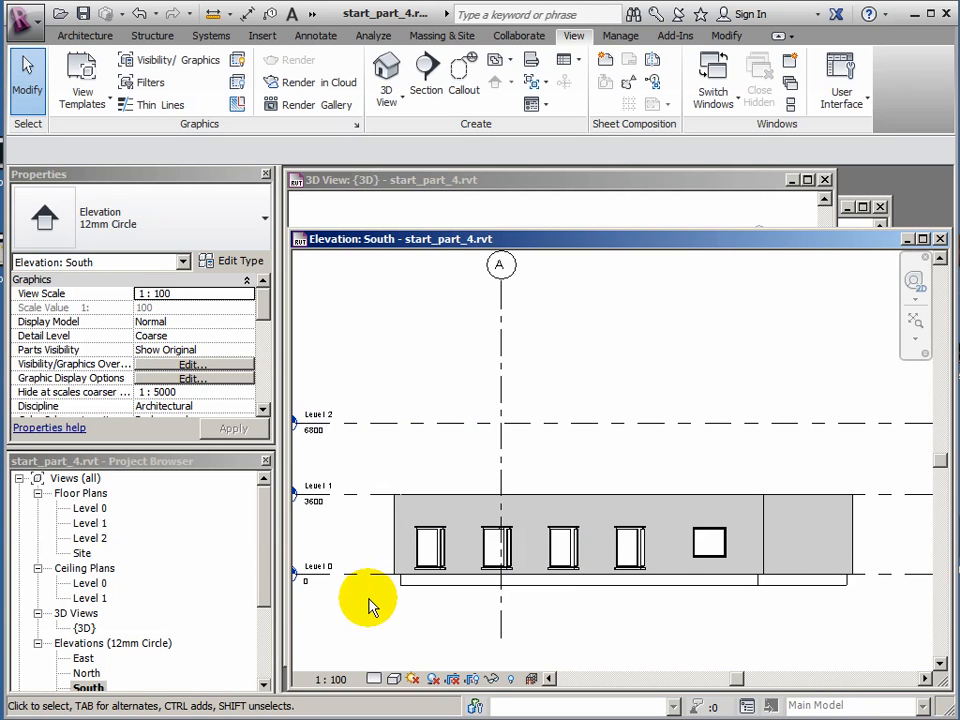
left_click_drag(368, 600, 816, 486)
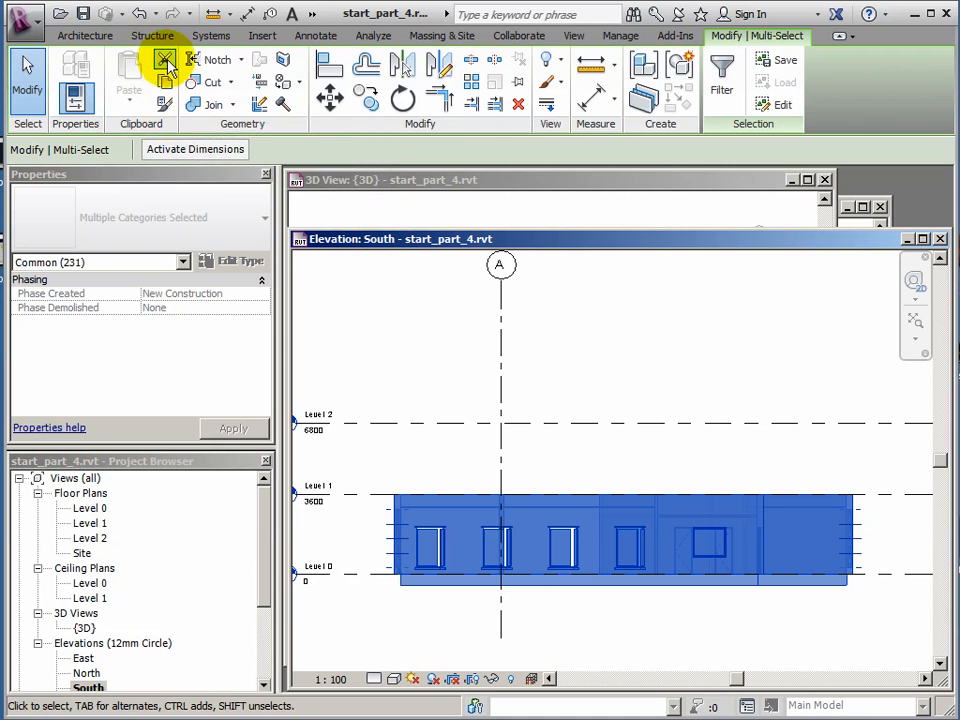
mouse_move(164, 108)
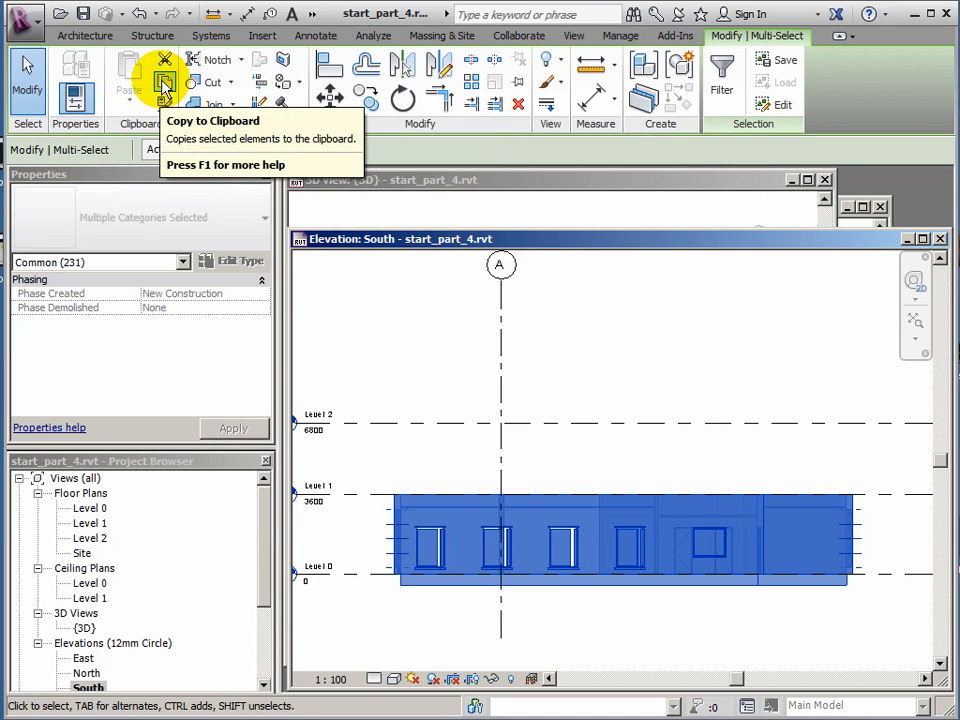
Copy the 231 selected elements to the clipboard and list the paste alignment choices.
left_click(164, 84)
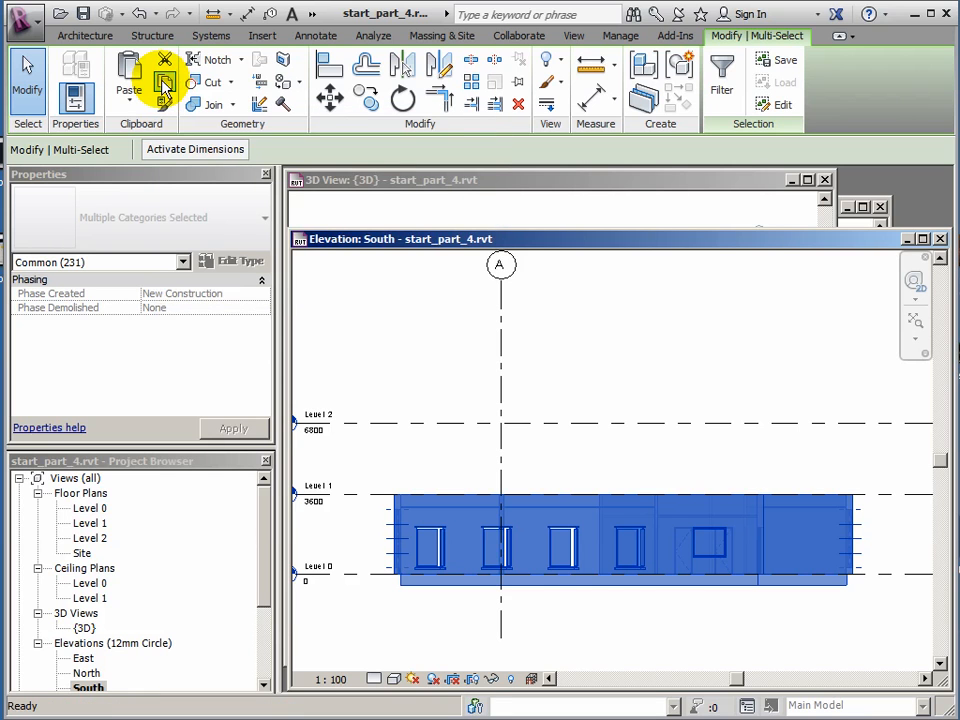
mouse_move(128, 90)
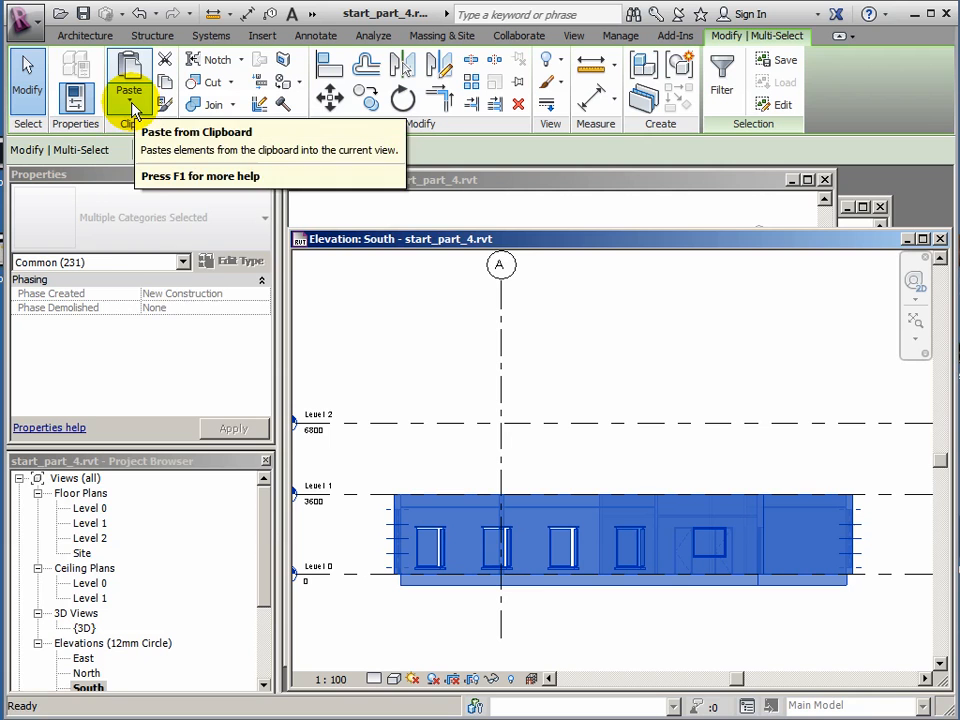
left_click(128, 100)
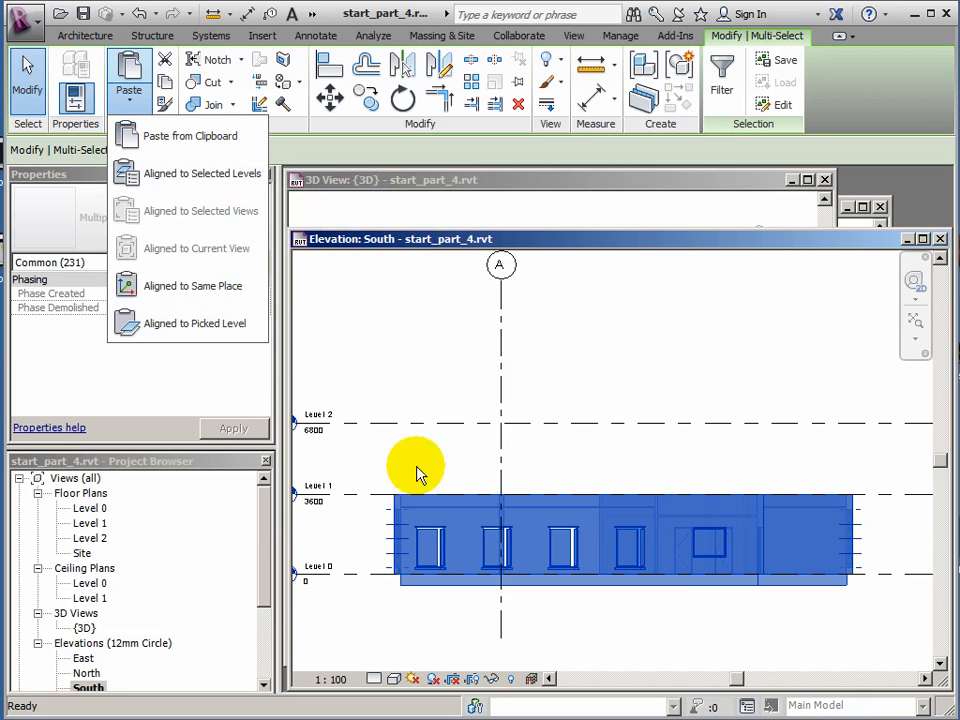
mouse_move(184, 172)
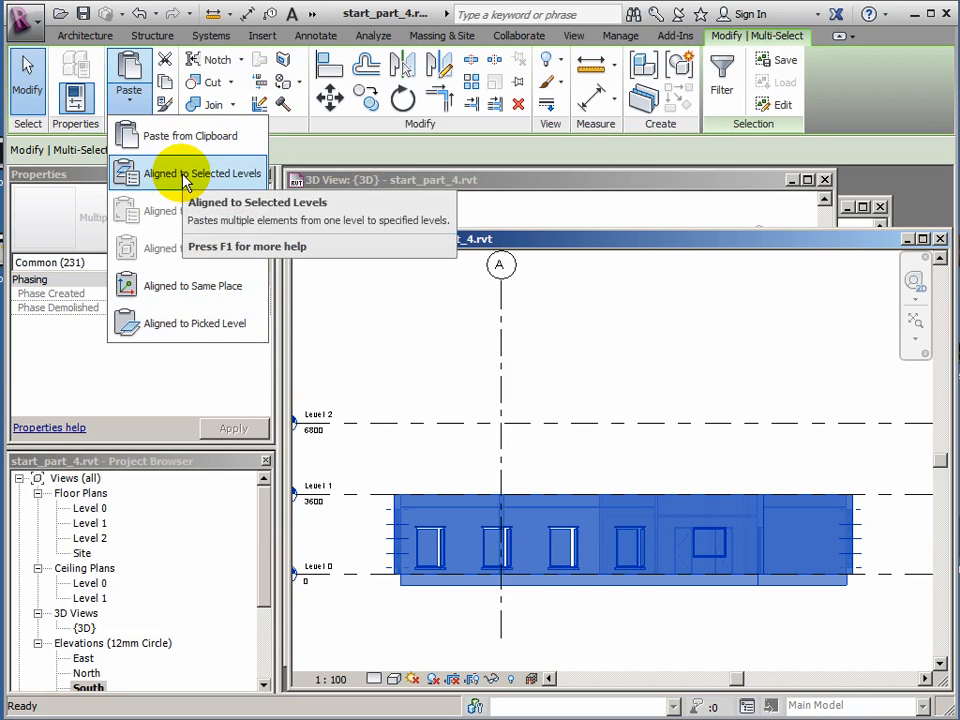
mouse_move(190, 172)
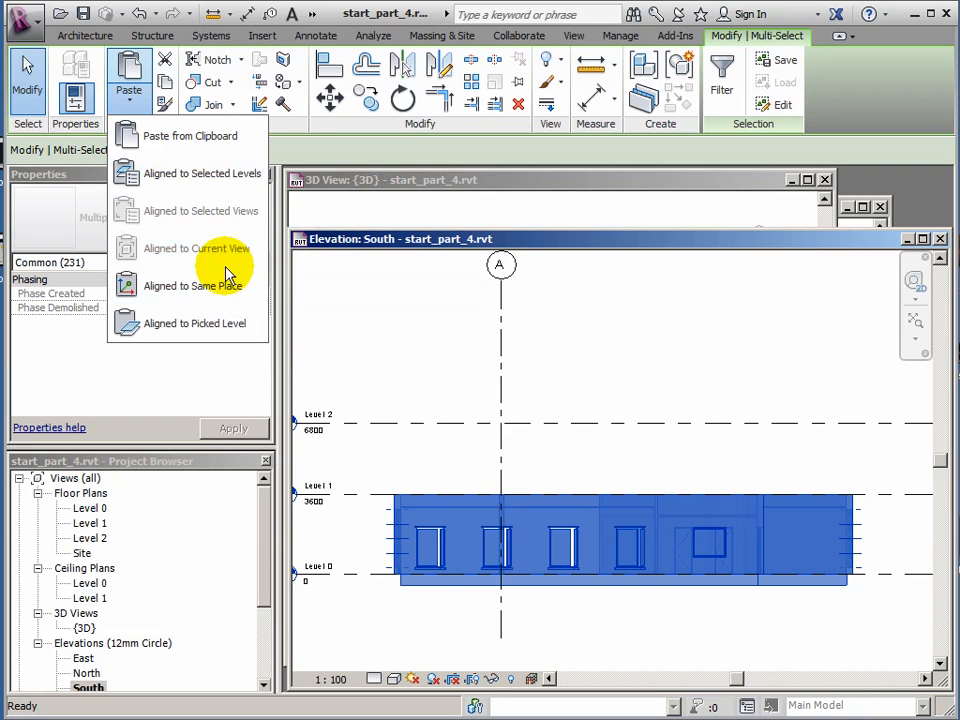
mouse_move(200, 210)
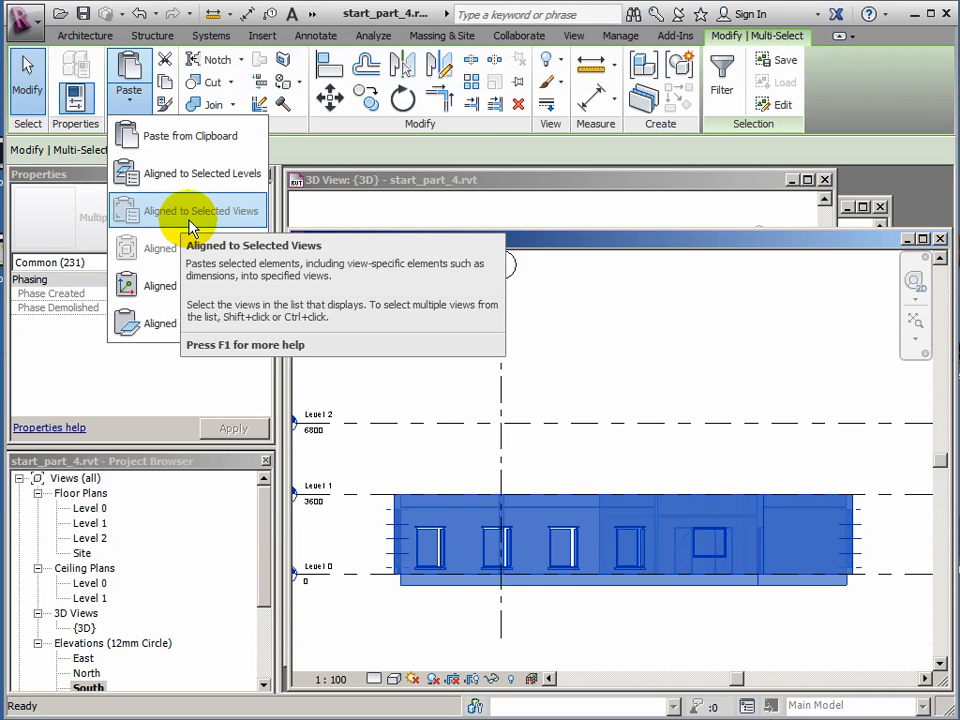
mouse_move(196, 290)
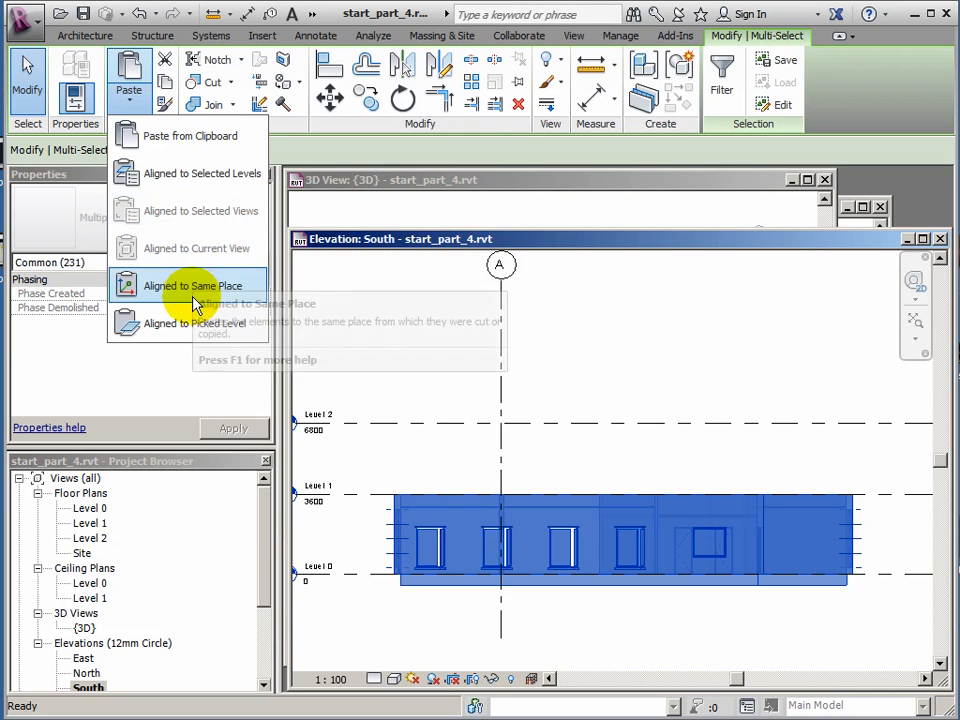
mouse_move(184, 248)
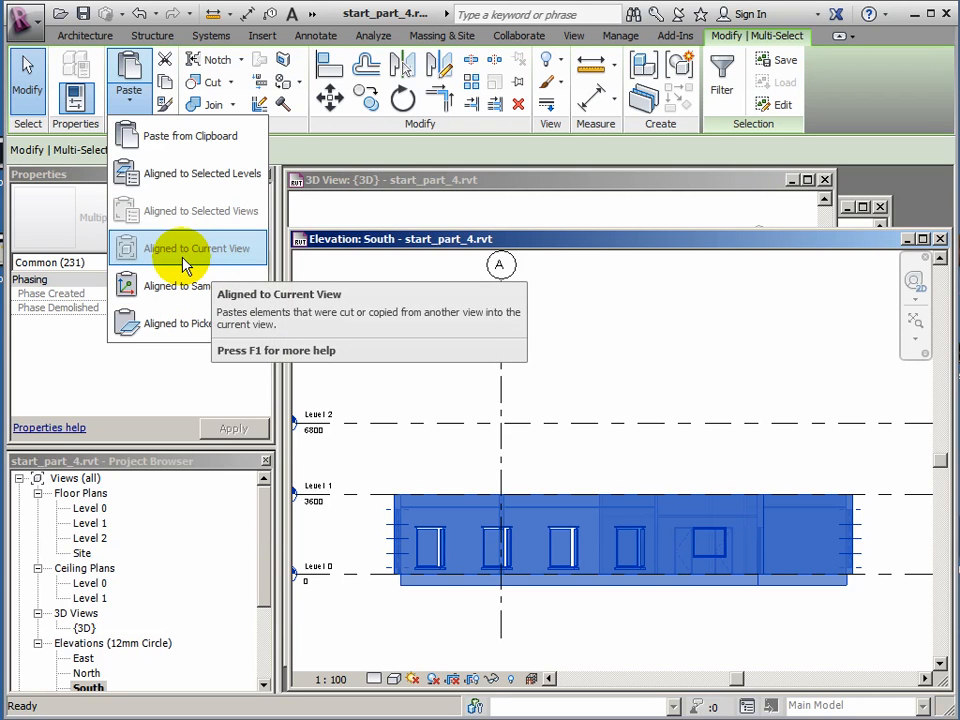
mouse_move(186, 172)
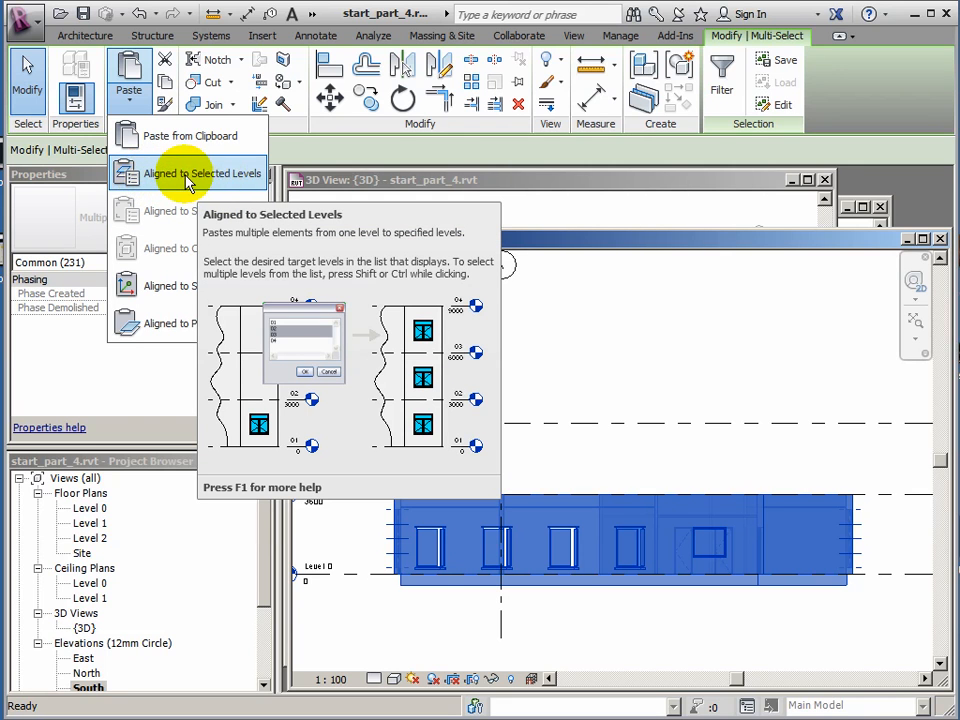
Paste the copied storey Aligned to Selected Levels onto Level 1, forming a second storey.
left_click(200, 172)
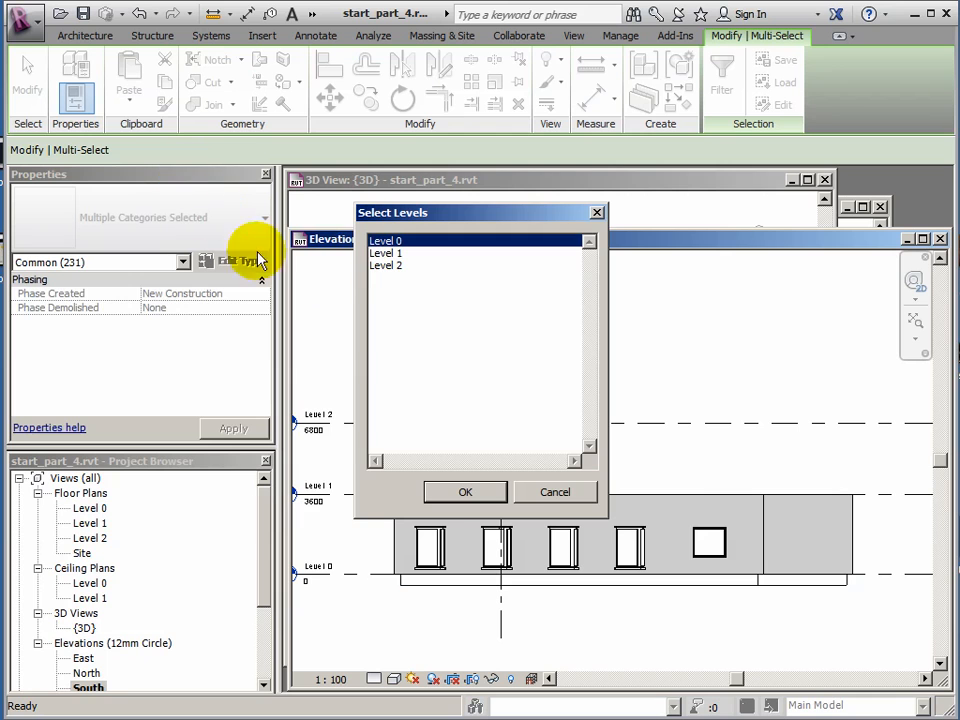
left_click(400, 256)
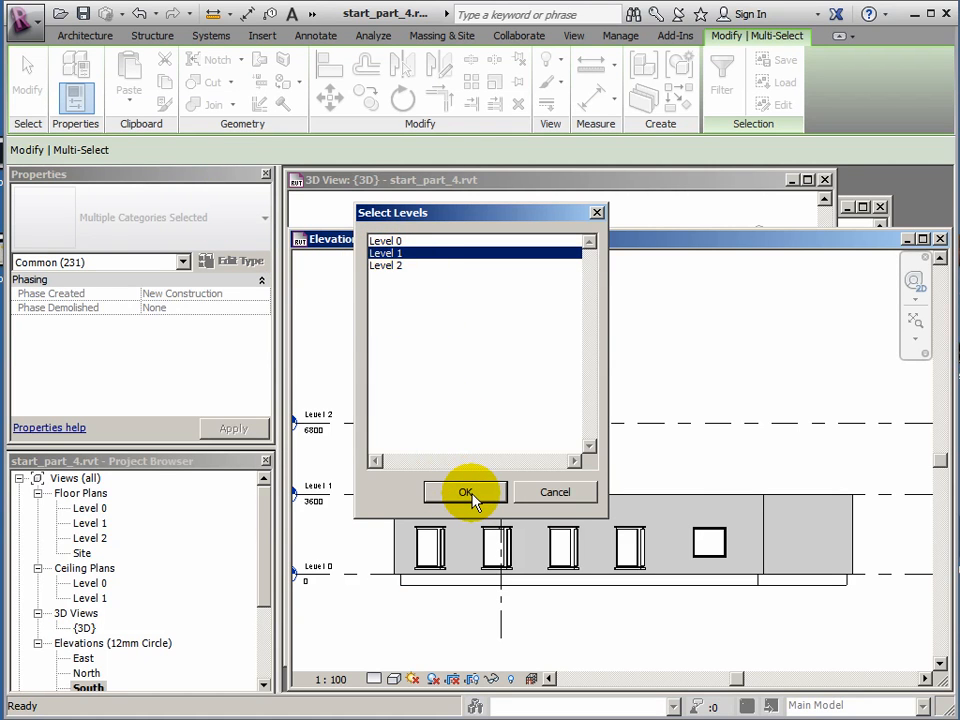
left_click(464, 492)
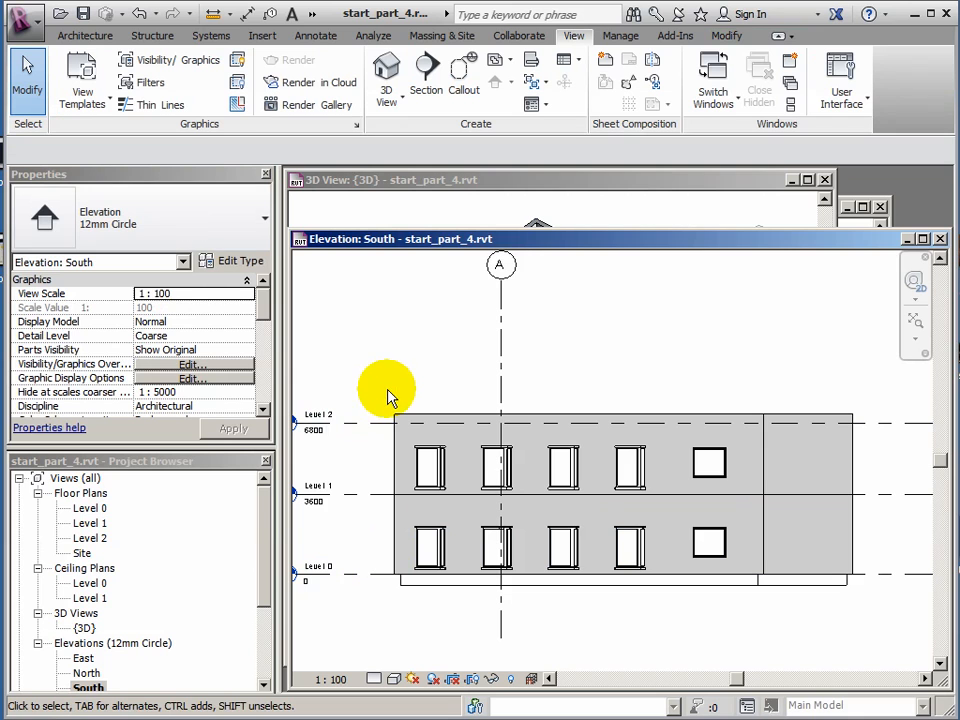
left_click(436, 420)
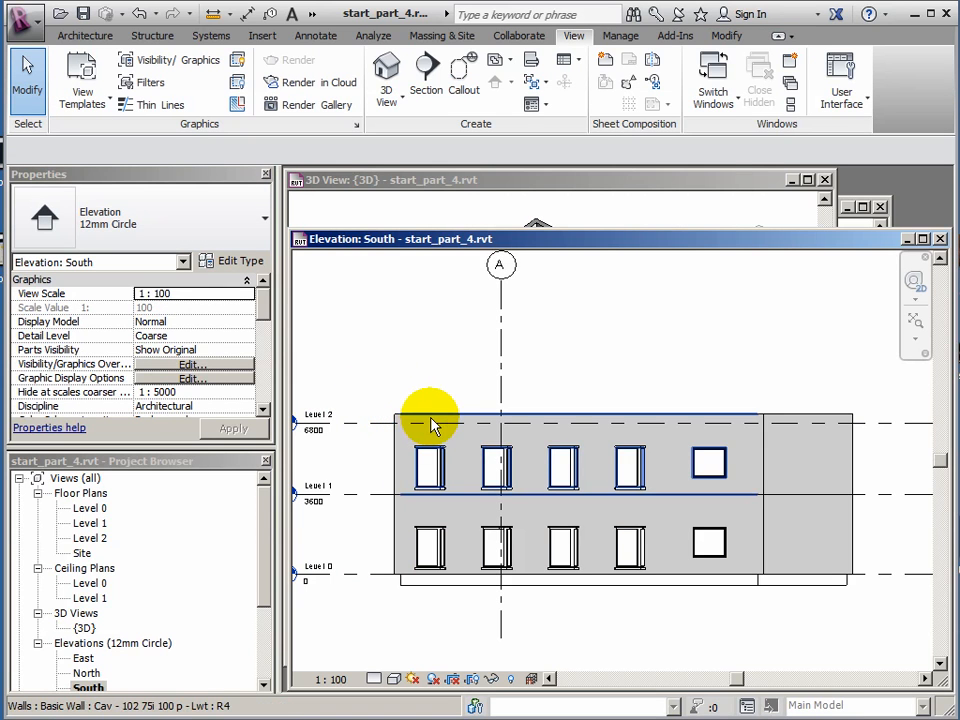
left_click(430, 420)
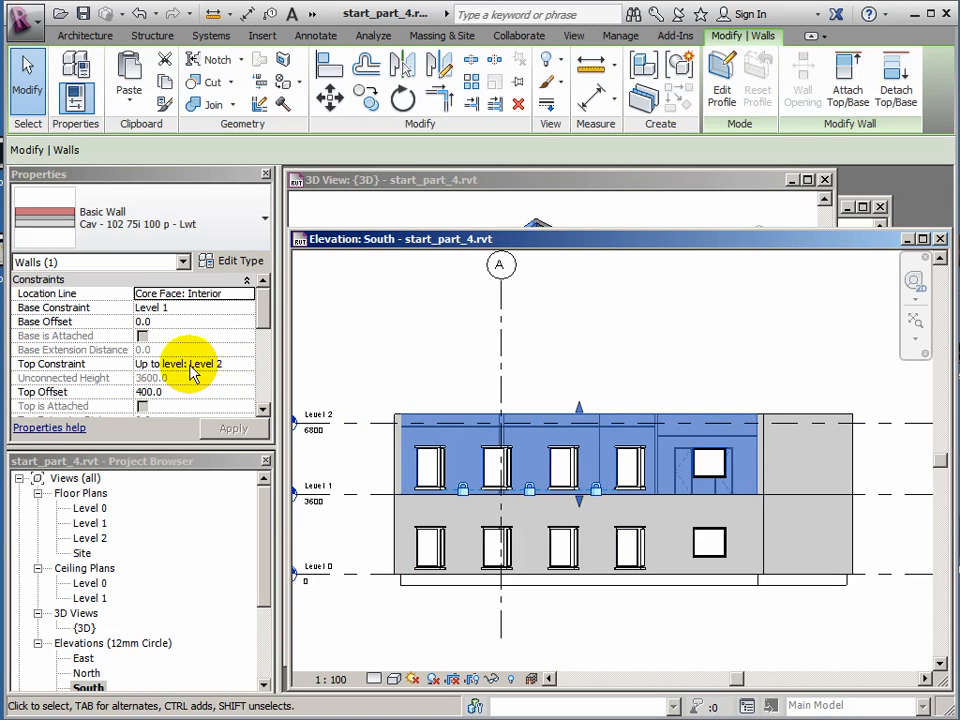
mouse_move(252, 324)
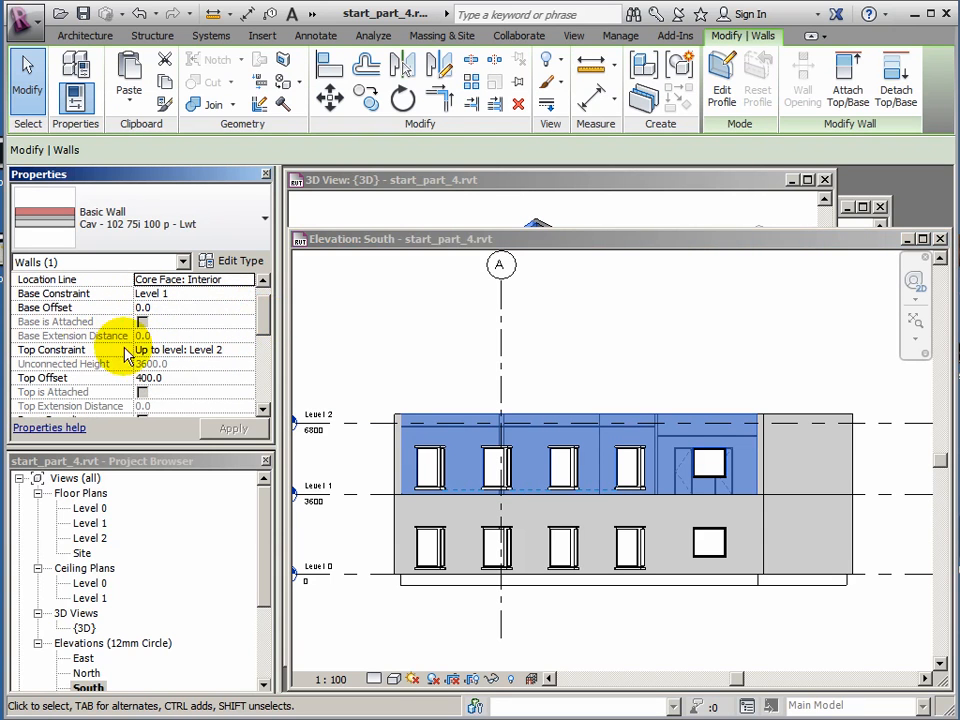
mouse_move(242, 358)
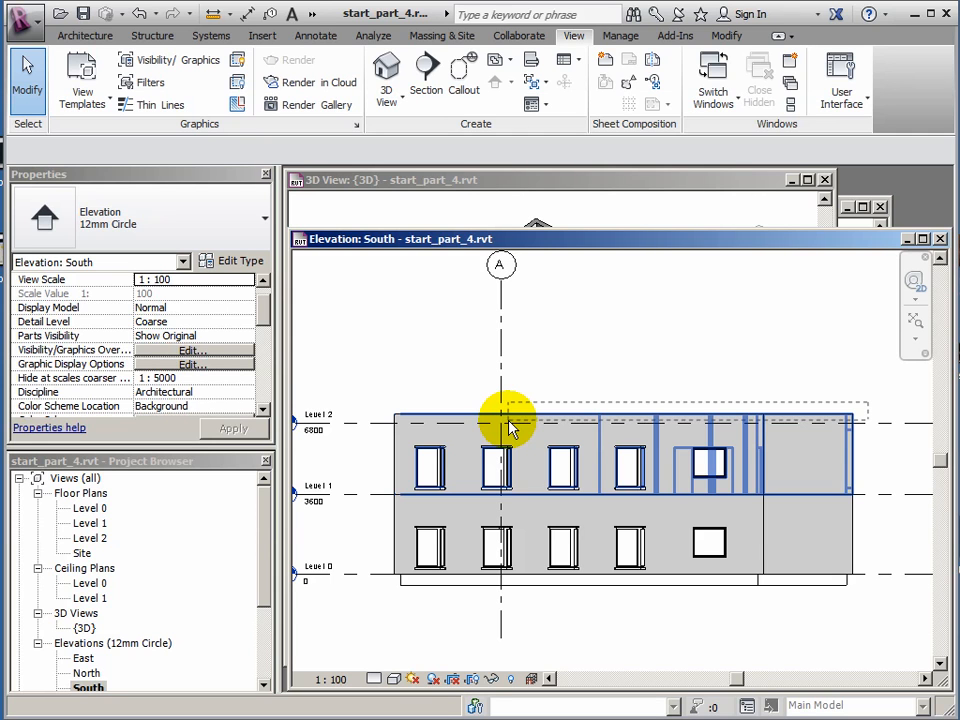
Select the sixteen upper-storey walls and edit their Top Offset so they end at Level 2.
left_click(510, 420)
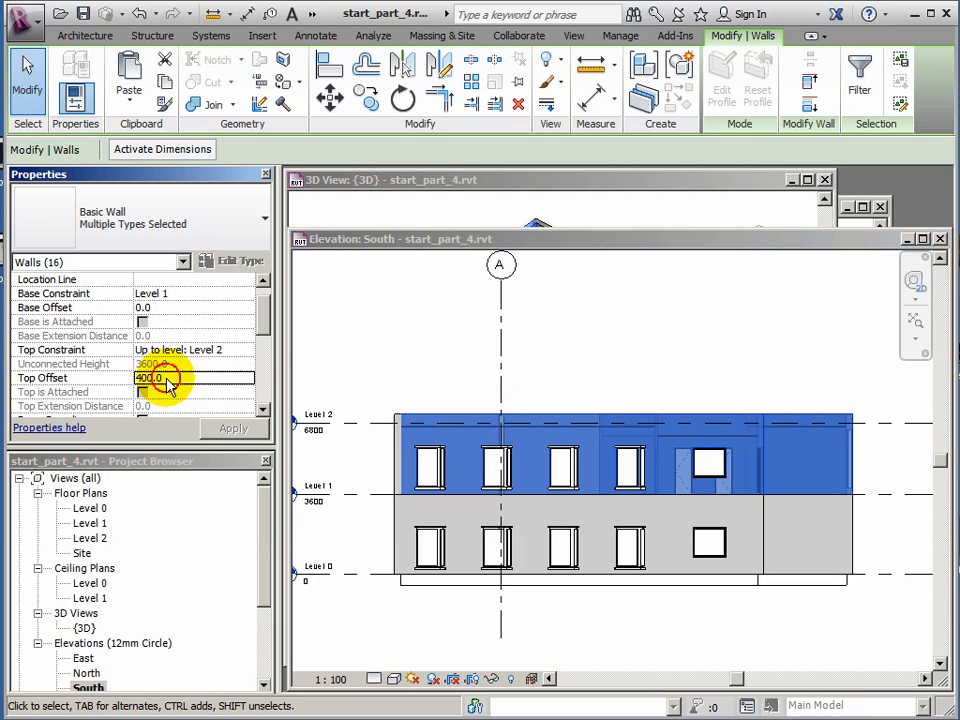
left_click(150, 378)
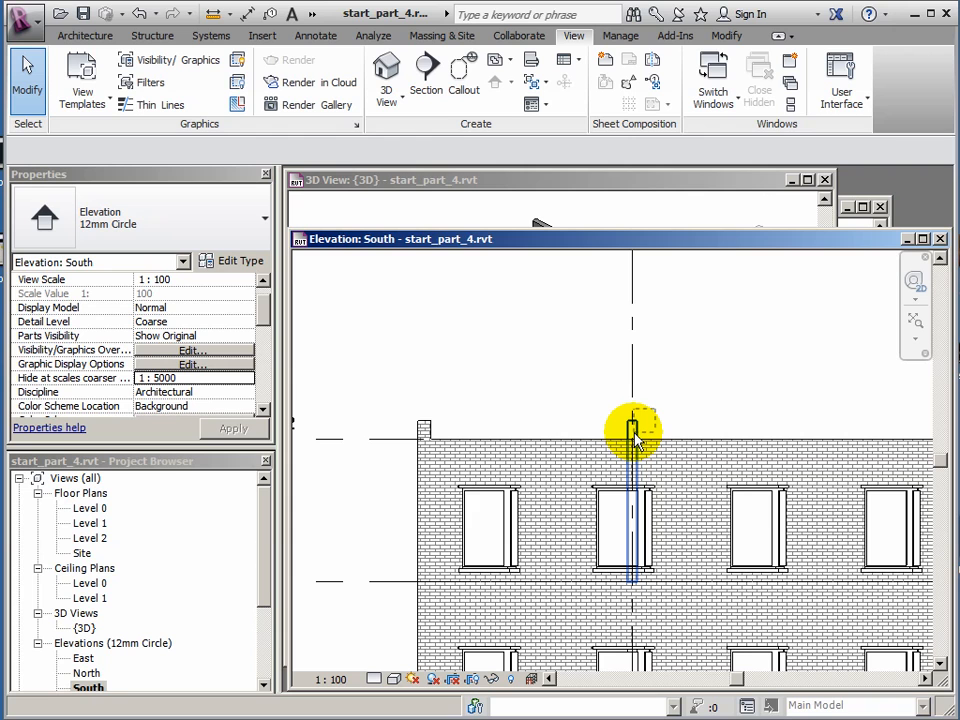
mouse_move(636, 436)
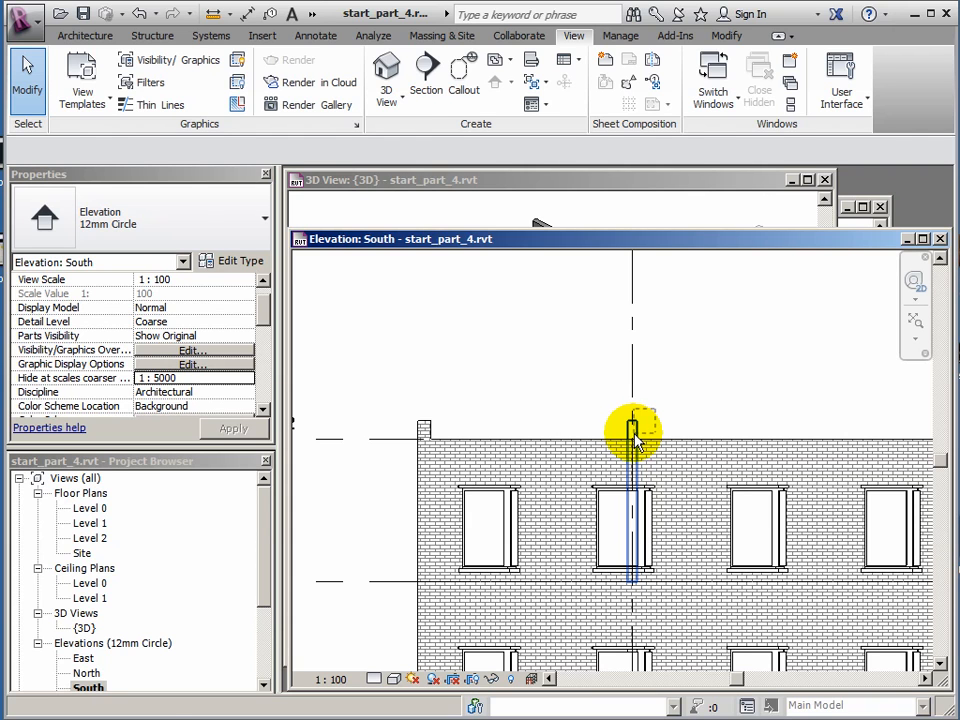
Give the three columns a Top Offset of 0 so they stop flush at Level 2.
left_click(630, 430)
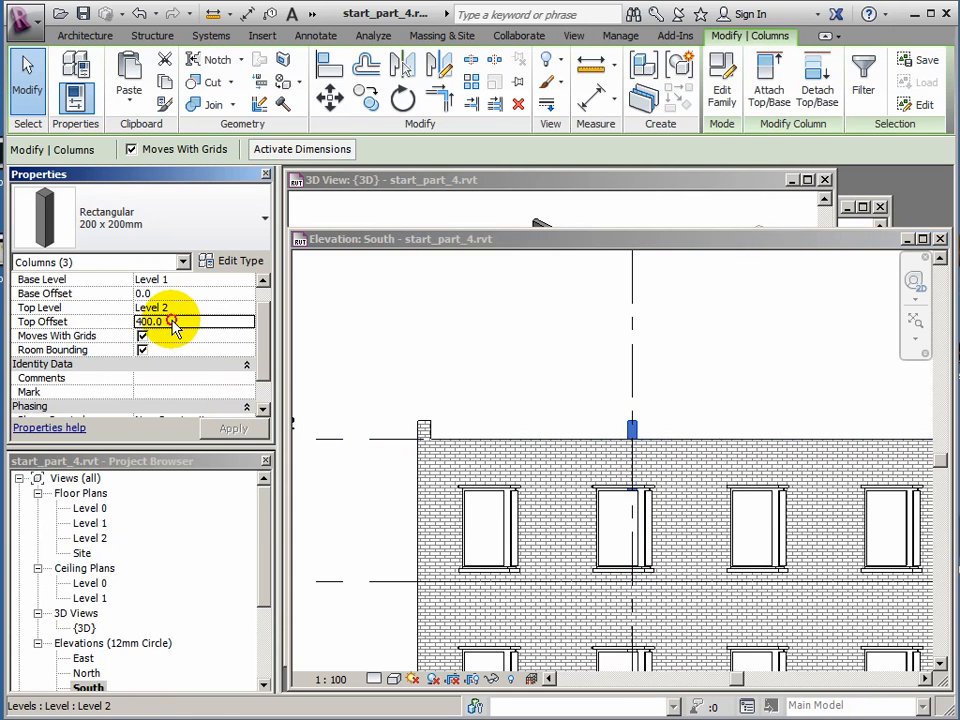
type("000")
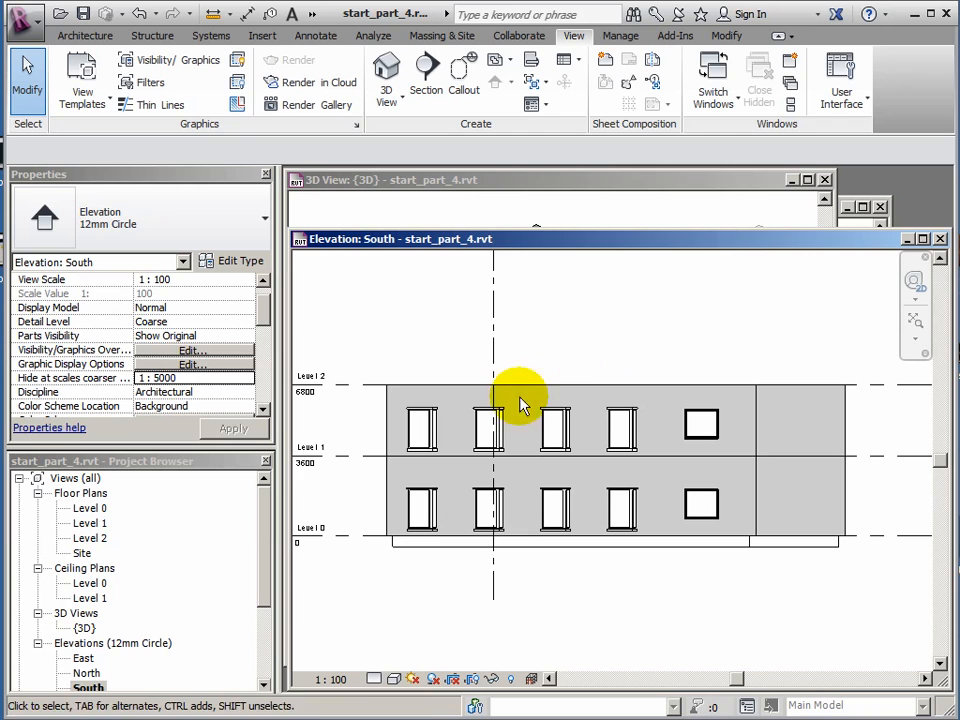
left_click(420, 424)
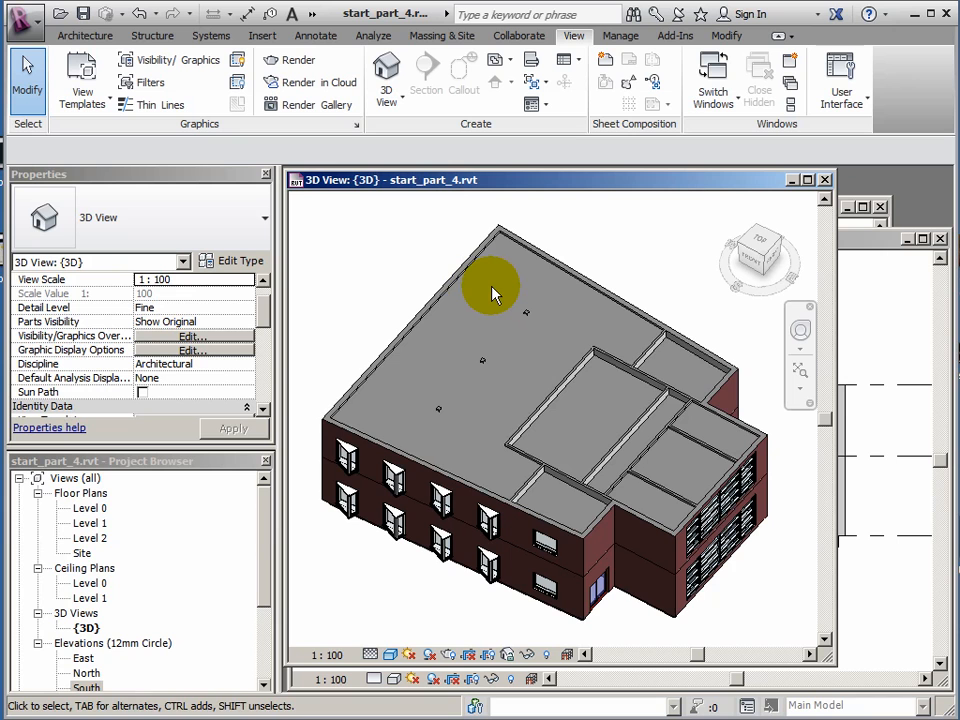
mouse_move(504, 270)
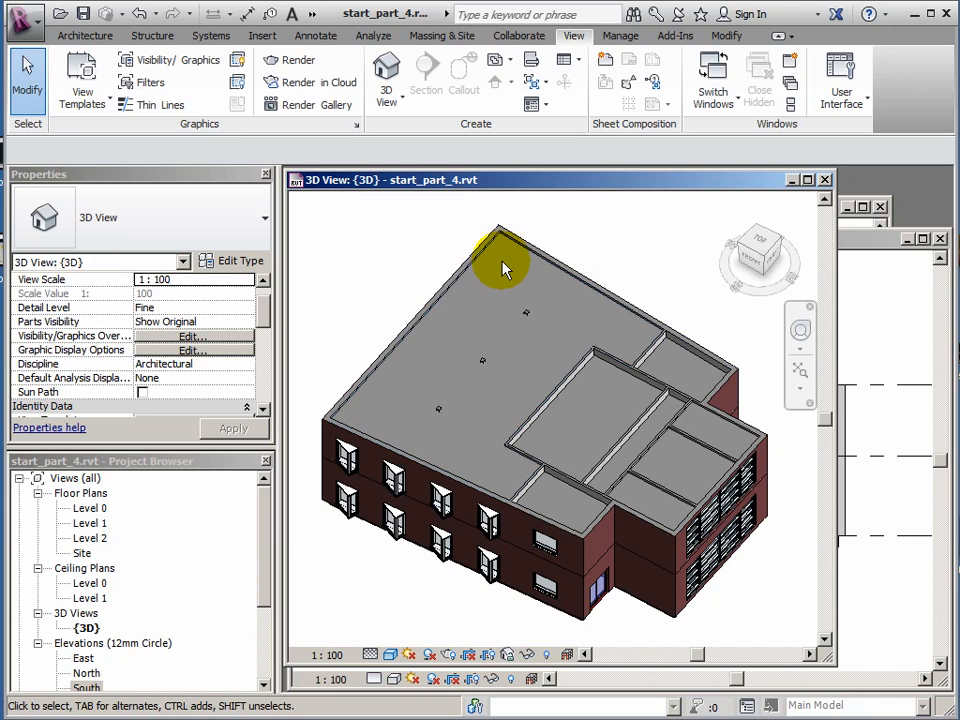
Hide the Ceilings category in the 3D view to expose the building interior.
left_click_drag(504, 264, 584, 316)
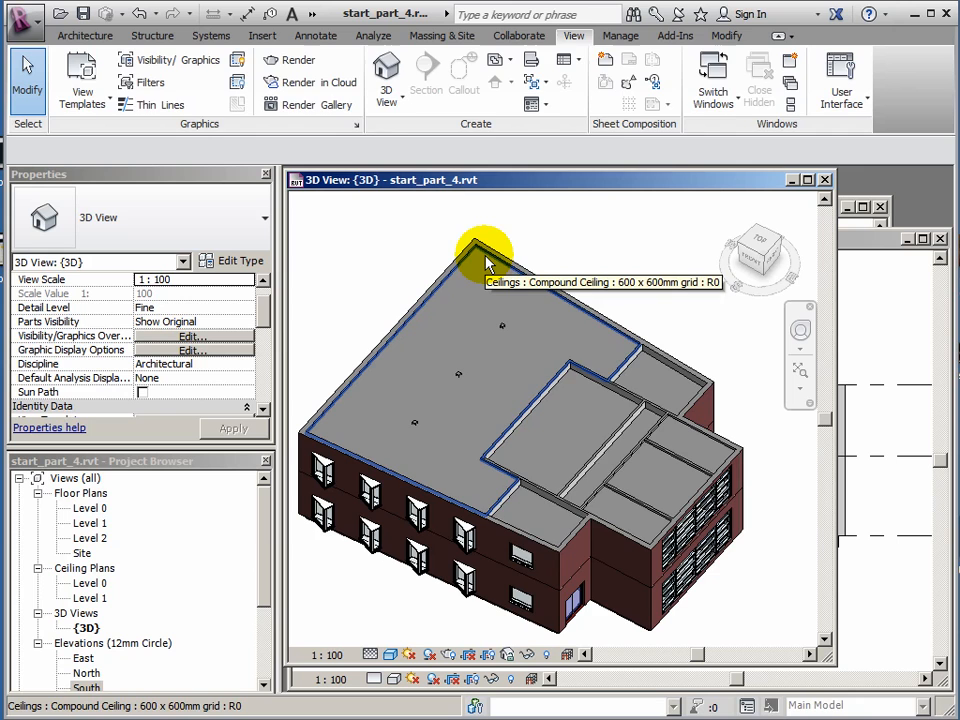
right_click(490, 250)
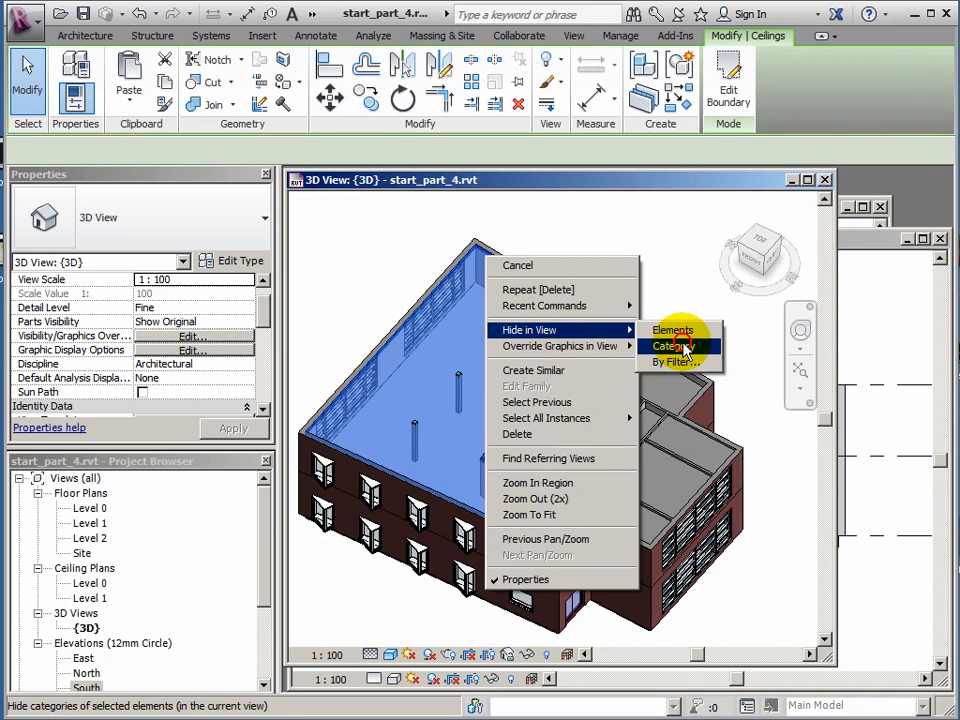
left_click(672, 330)
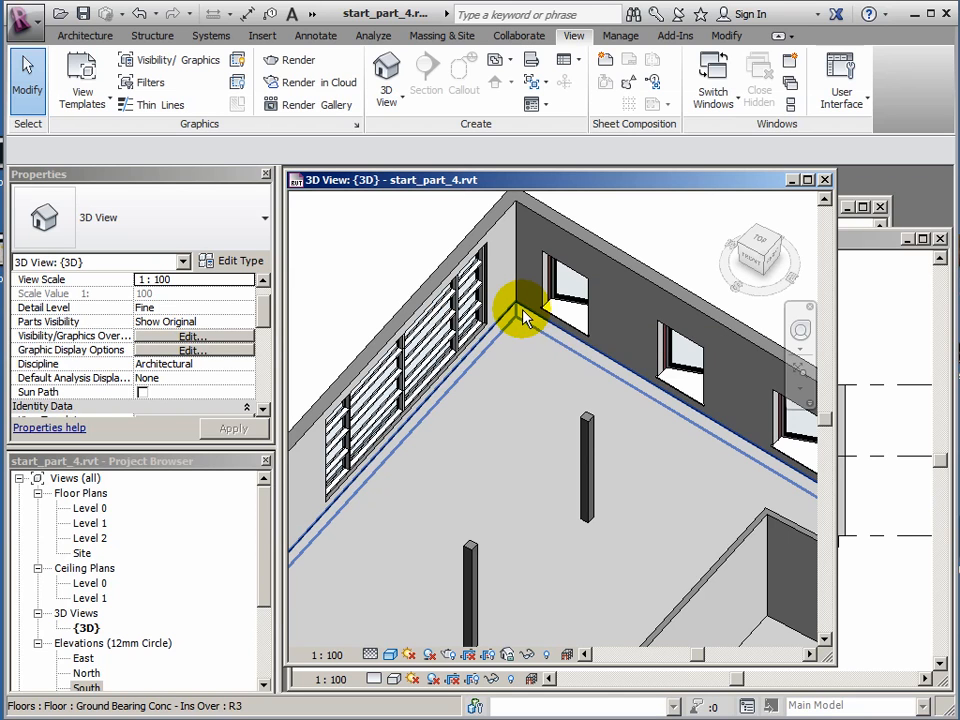
mouse_move(516, 316)
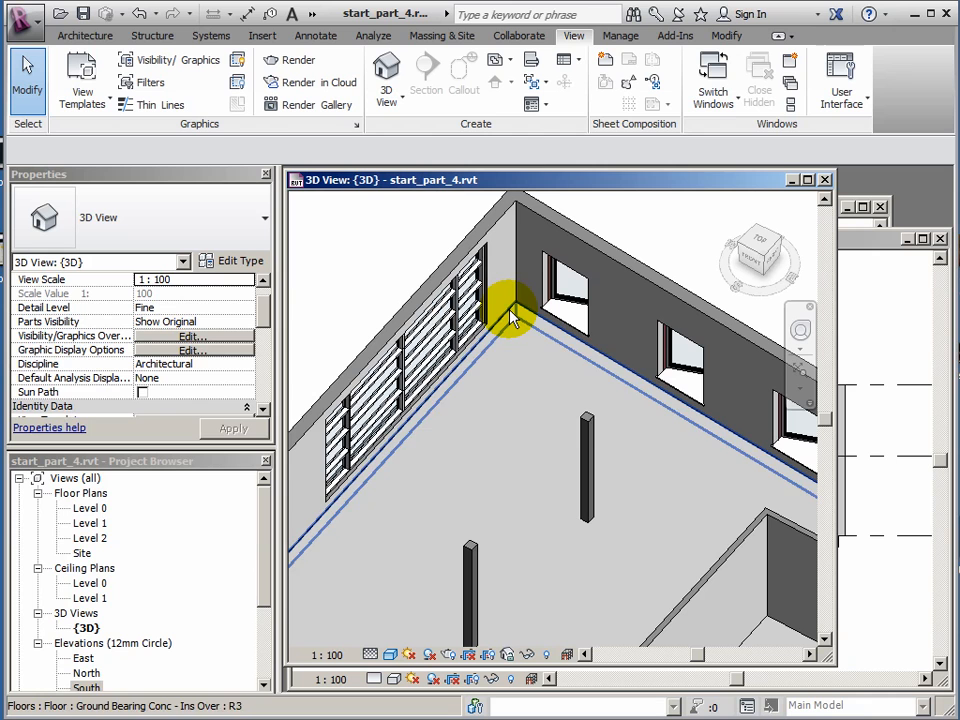
mouse_move(516, 312)
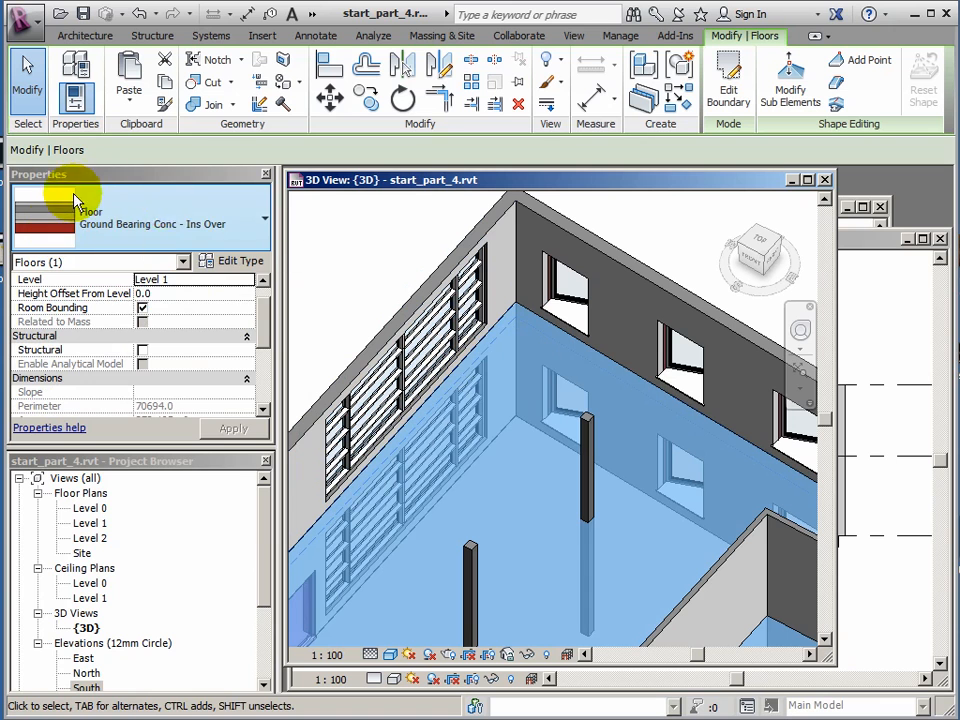
Assign the 160mm Concrete with Corus-ComFlor 51 type to the selected Level 1 floor.
left_click(262, 218)
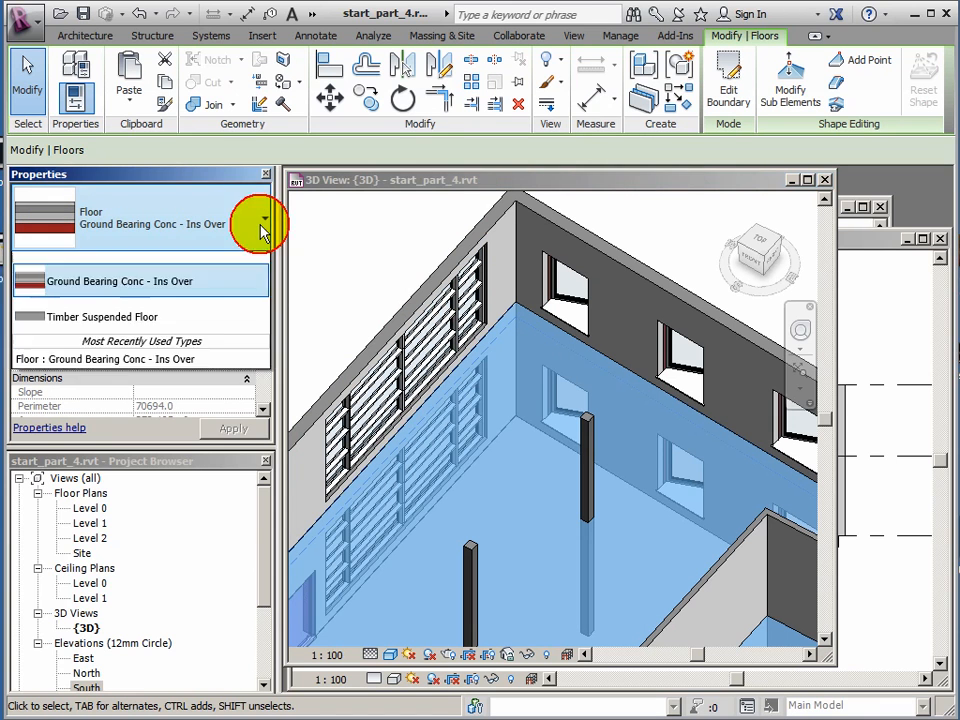
left_click(264, 218)
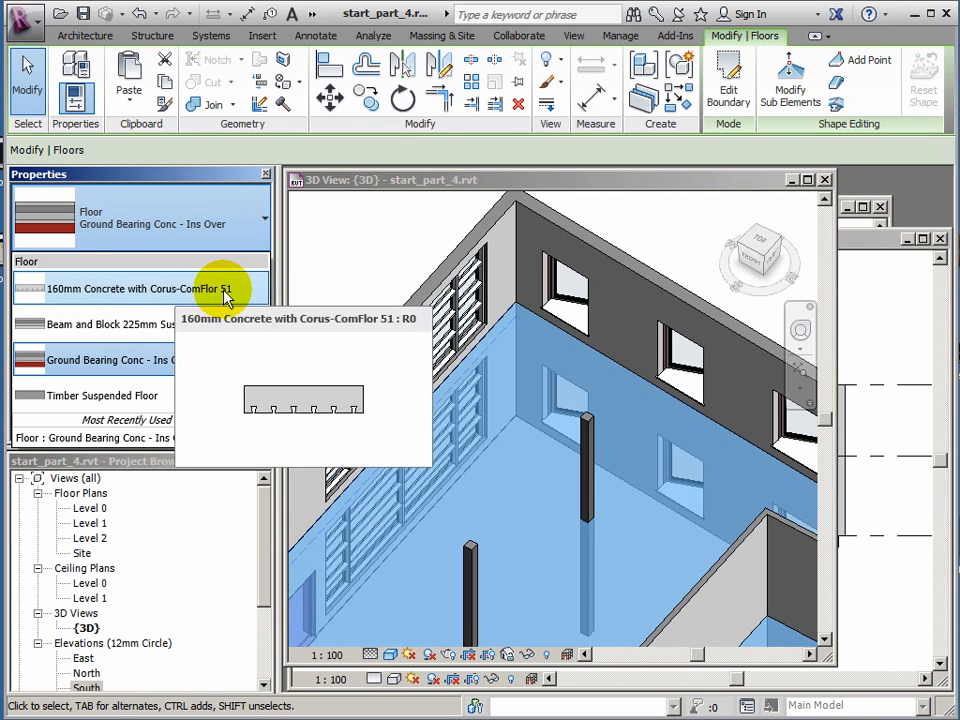
mouse_move(116, 296)
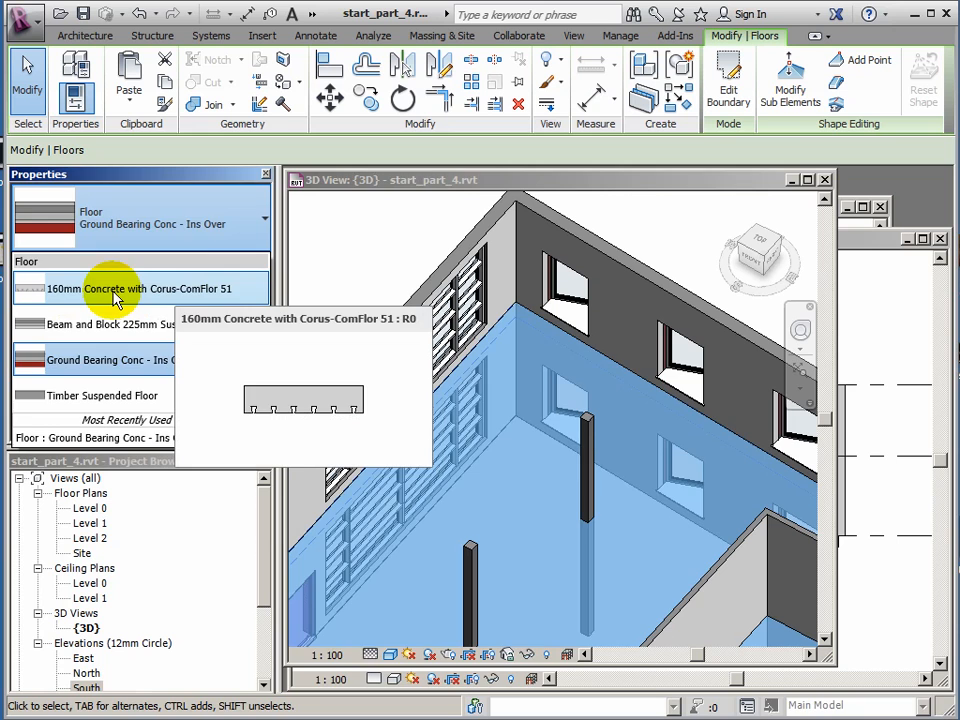
left_click(136, 288)
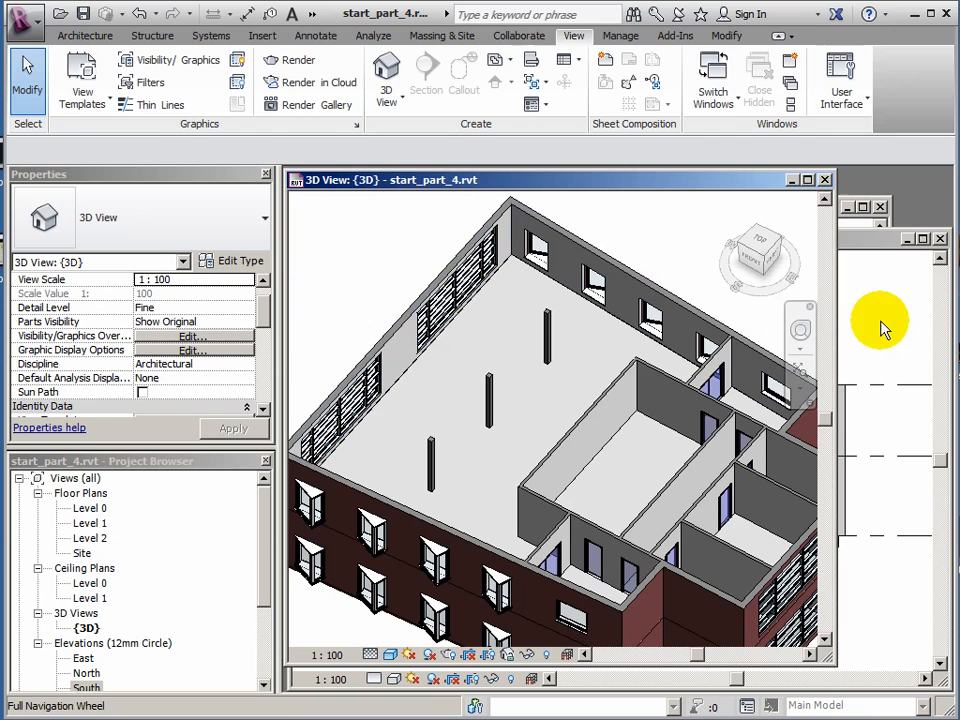
mouse_move(856, 304)
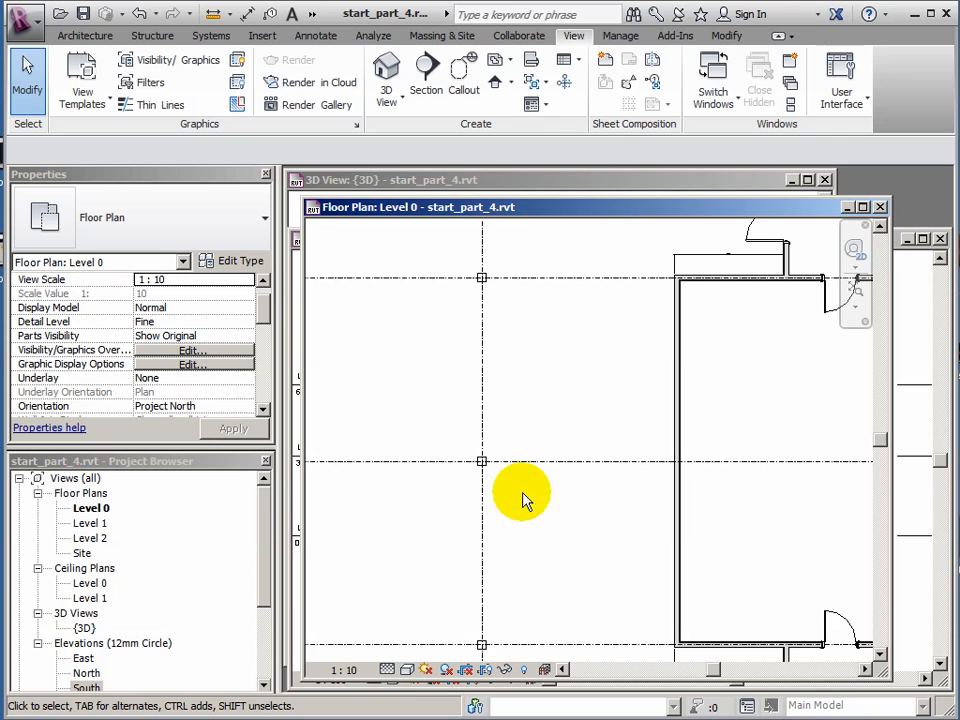
mouse_move(624, 390)
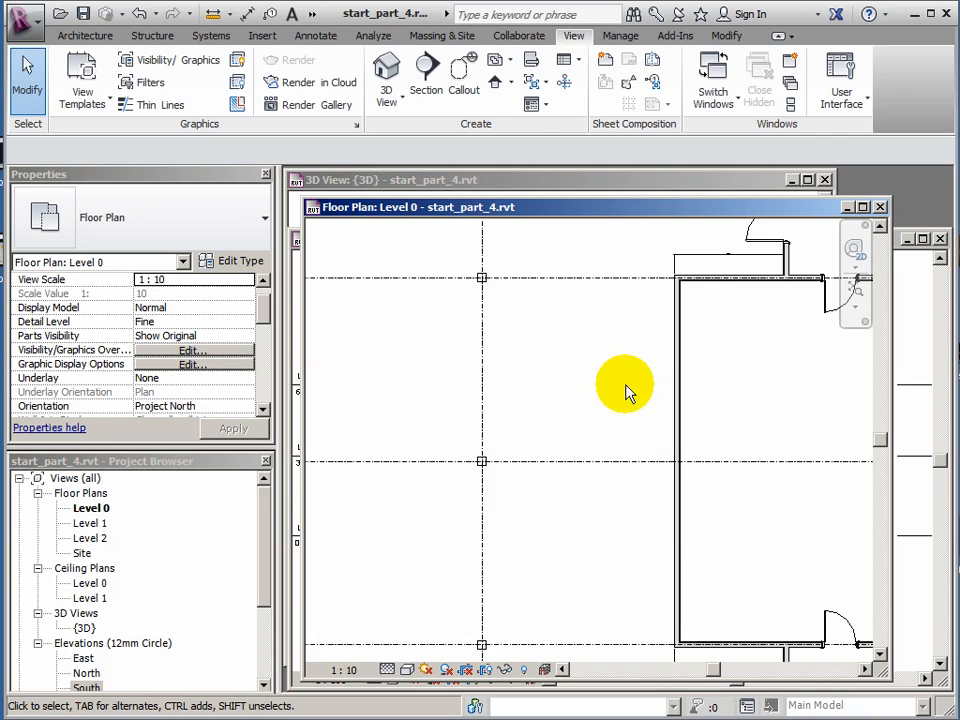
mouse_move(456, 264)
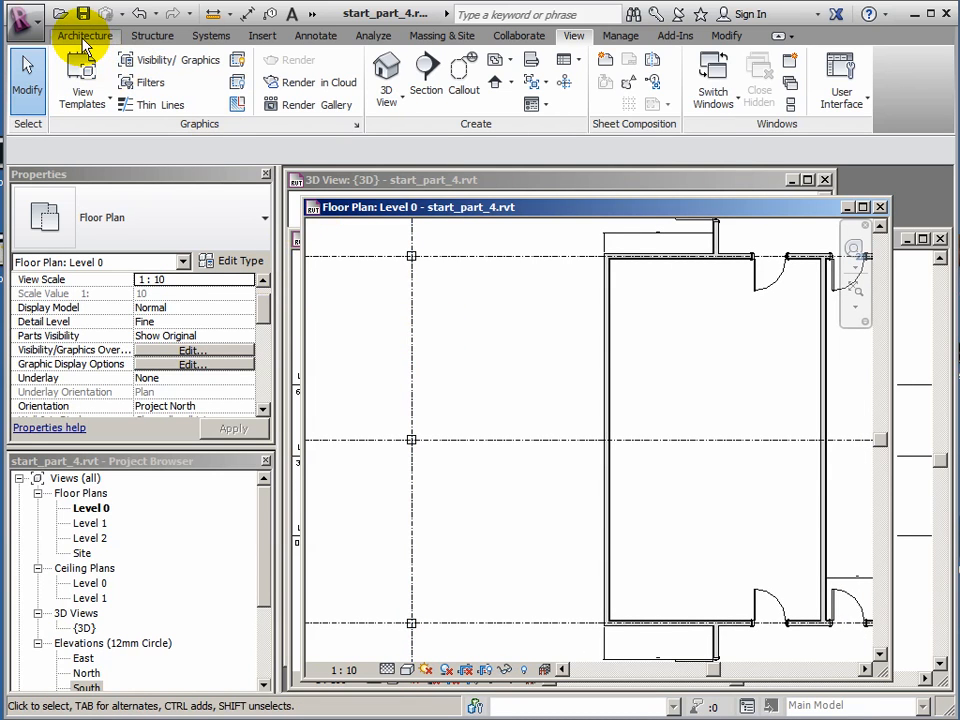
Start a Stair by Sketch from the Architecture ribbon on the Level 0 plan.
left_click(84, 36)
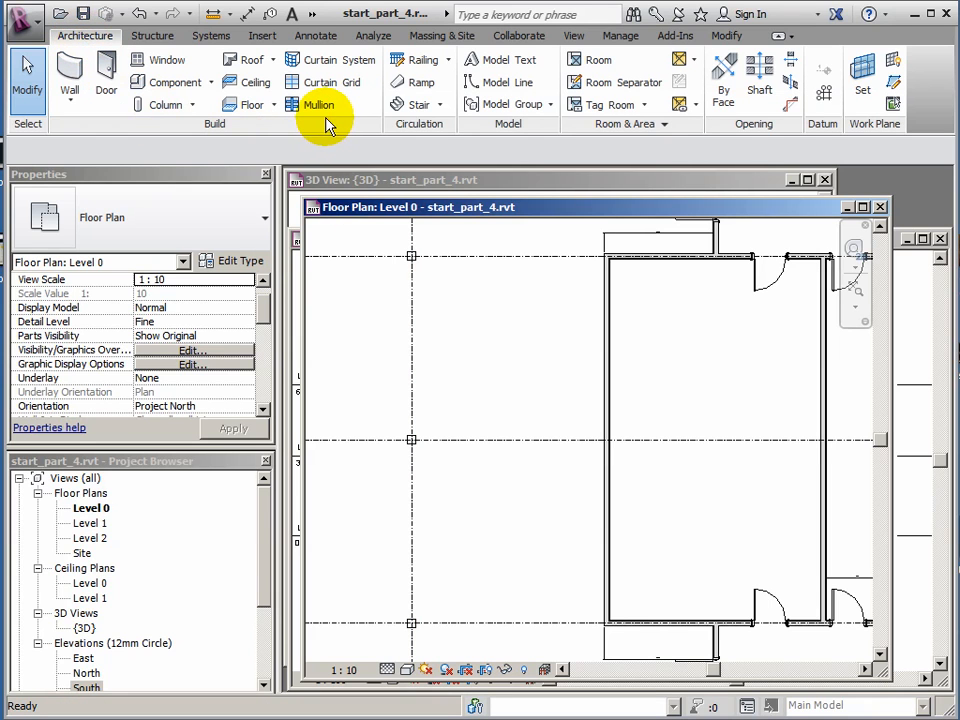
mouse_move(420, 104)
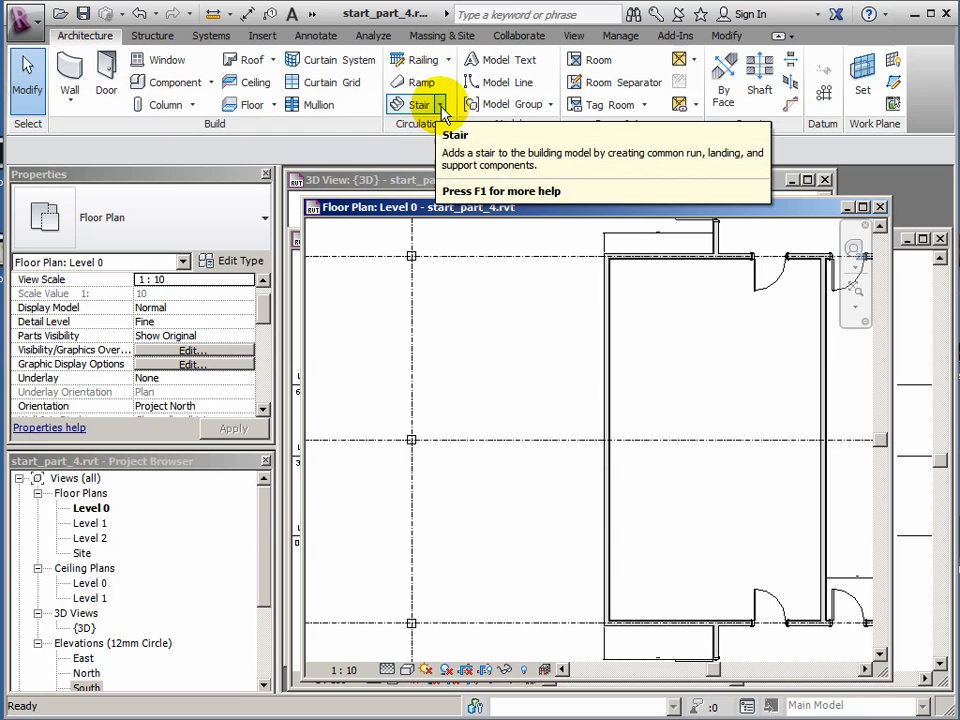
left_click(440, 104)
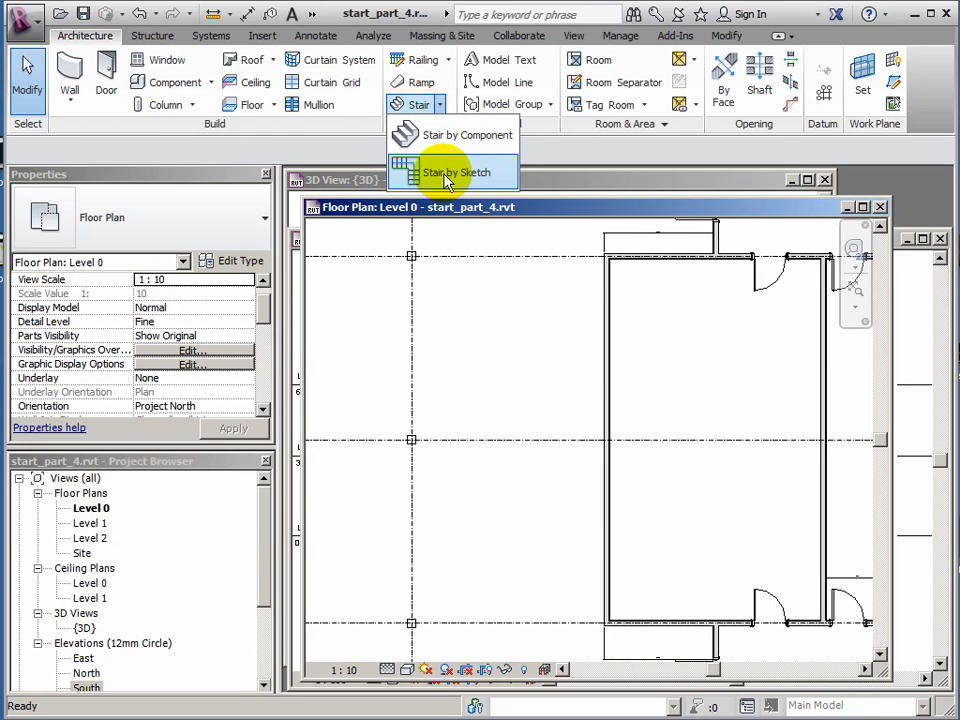
mouse_move(456, 172)
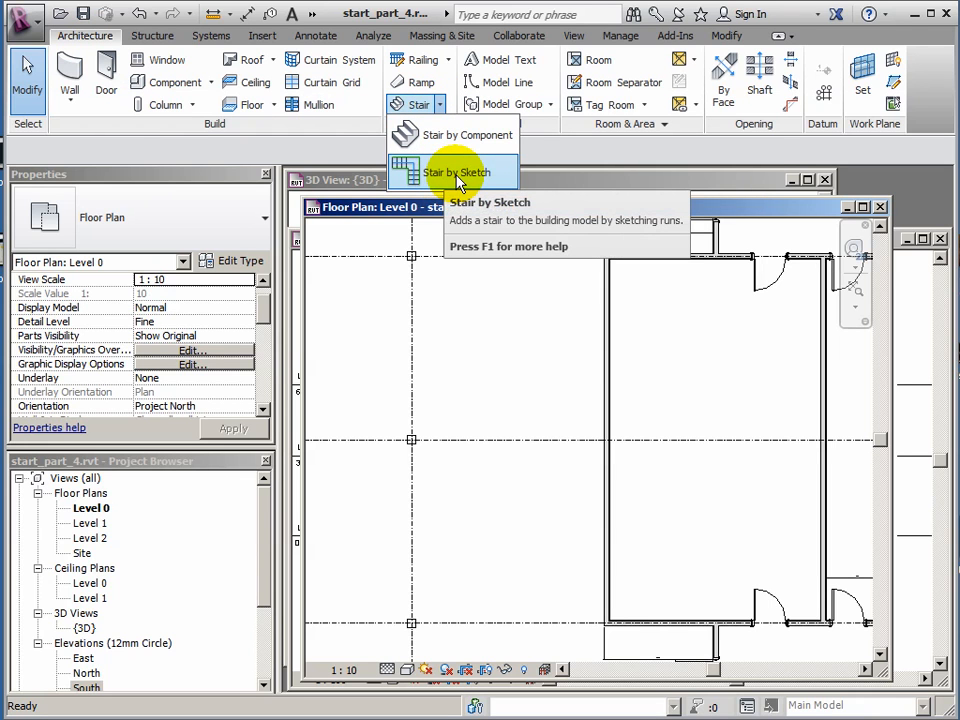
left_click(456, 172)
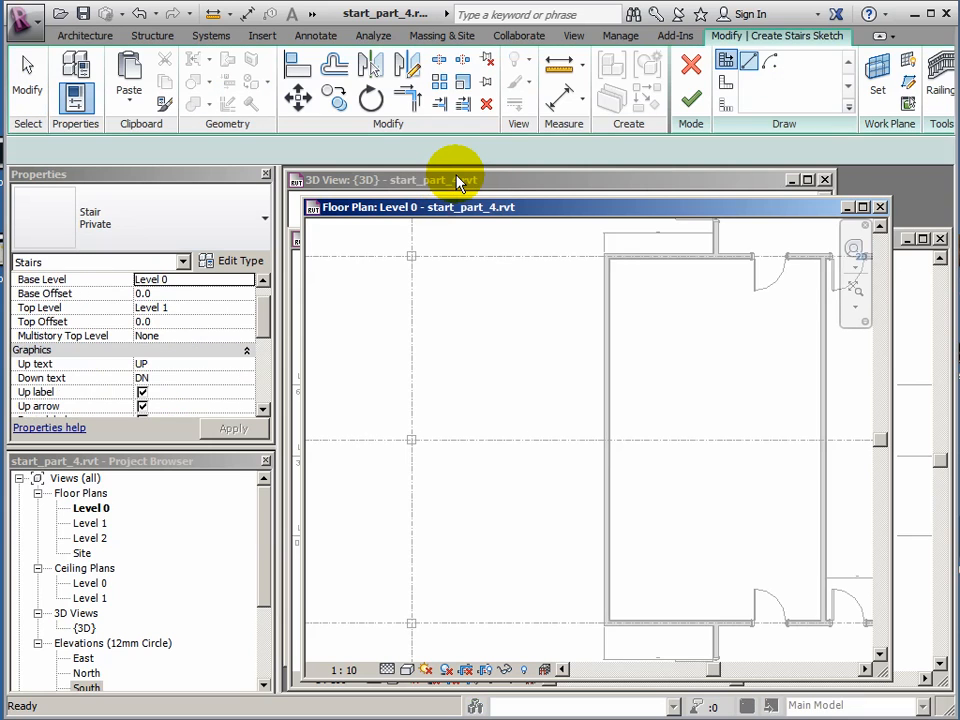
Sketch the 2500 stair run and its return run, then finish into a U-shaped stair.
left_click(772, 64)
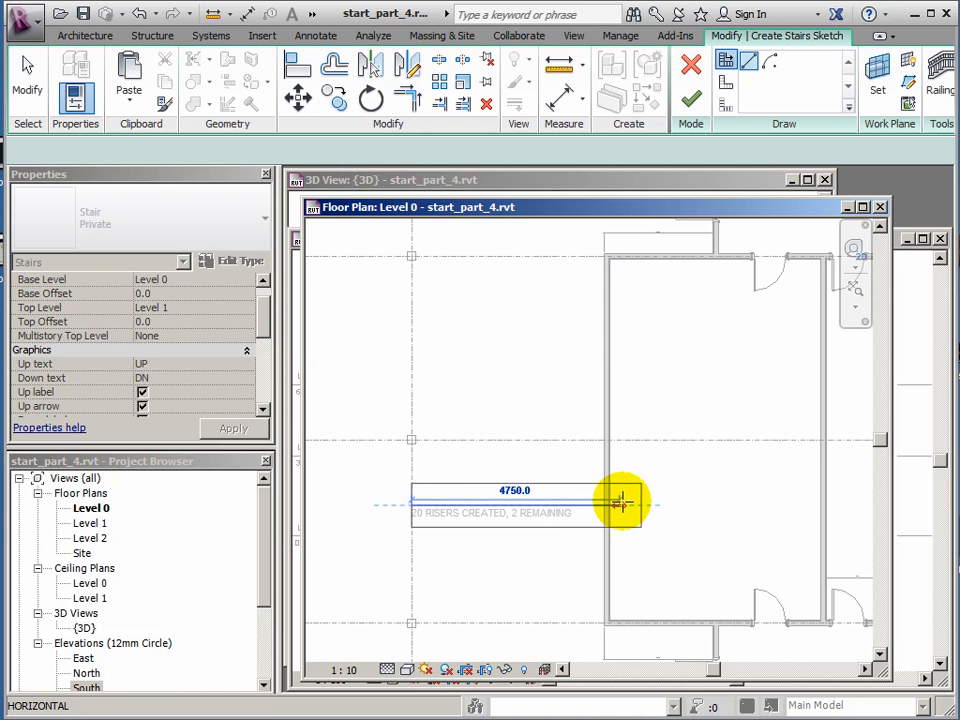
mouse_move(618, 502)
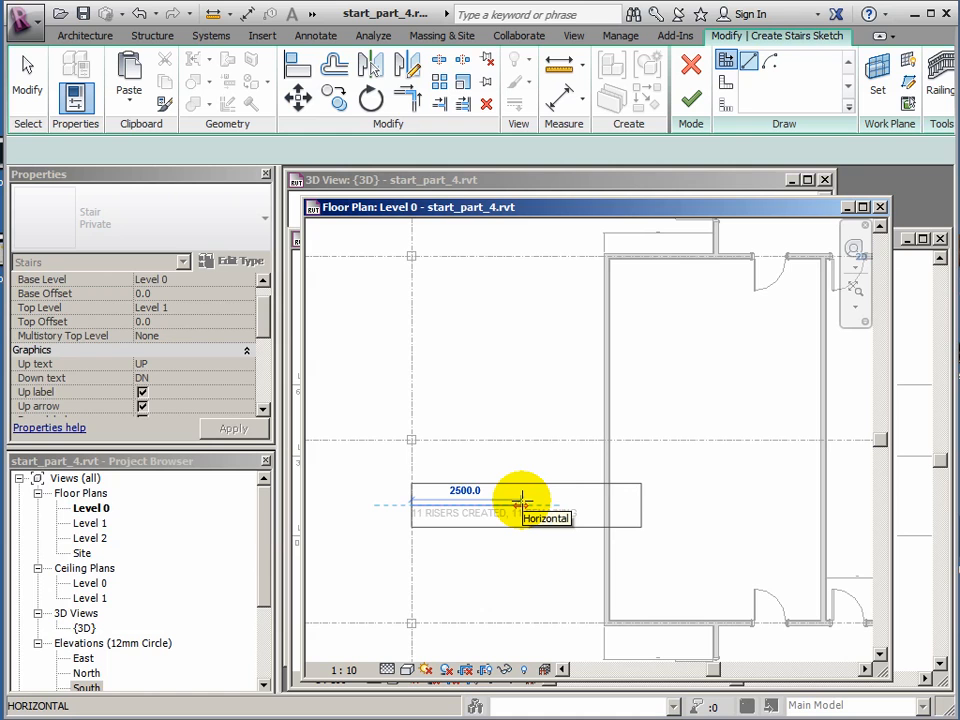
left_click_drag(520, 504, 536, 504)
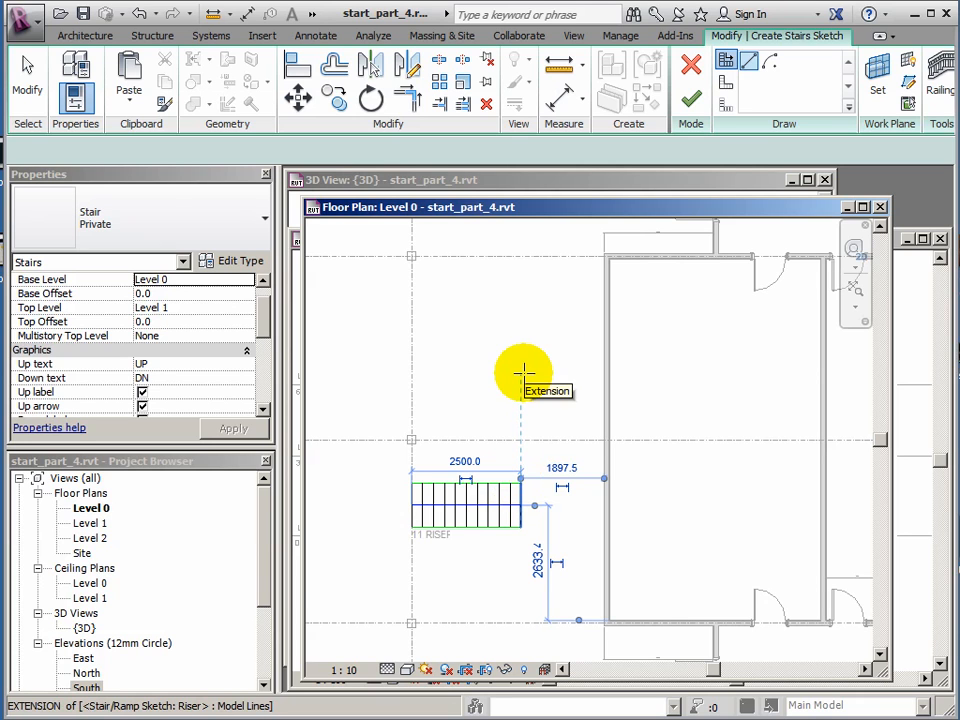
mouse_move(524, 376)
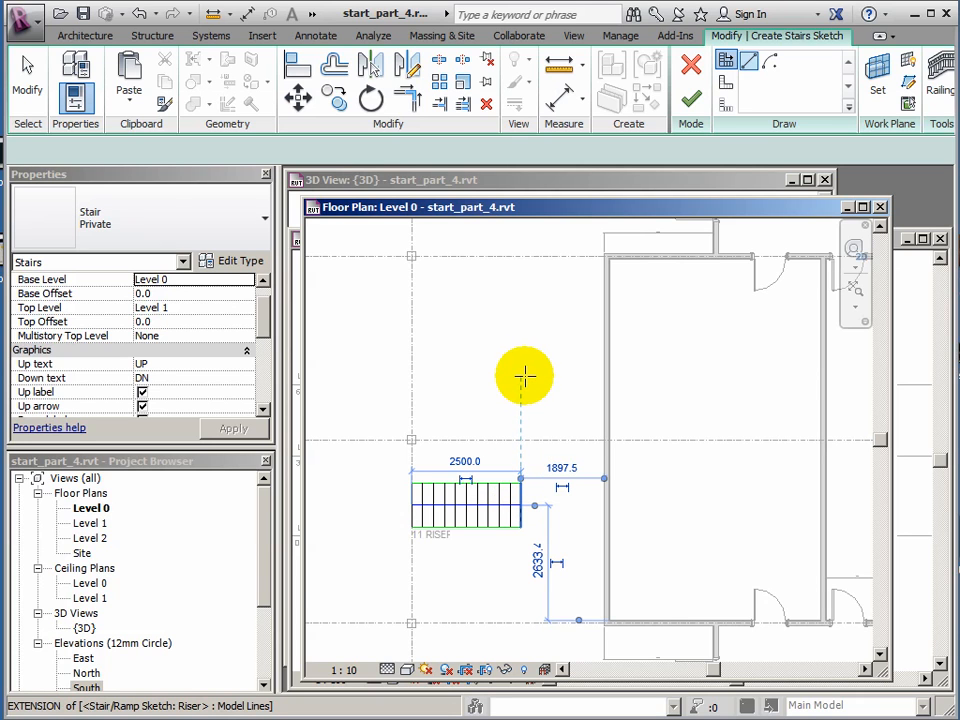
mouse_move(524, 378)
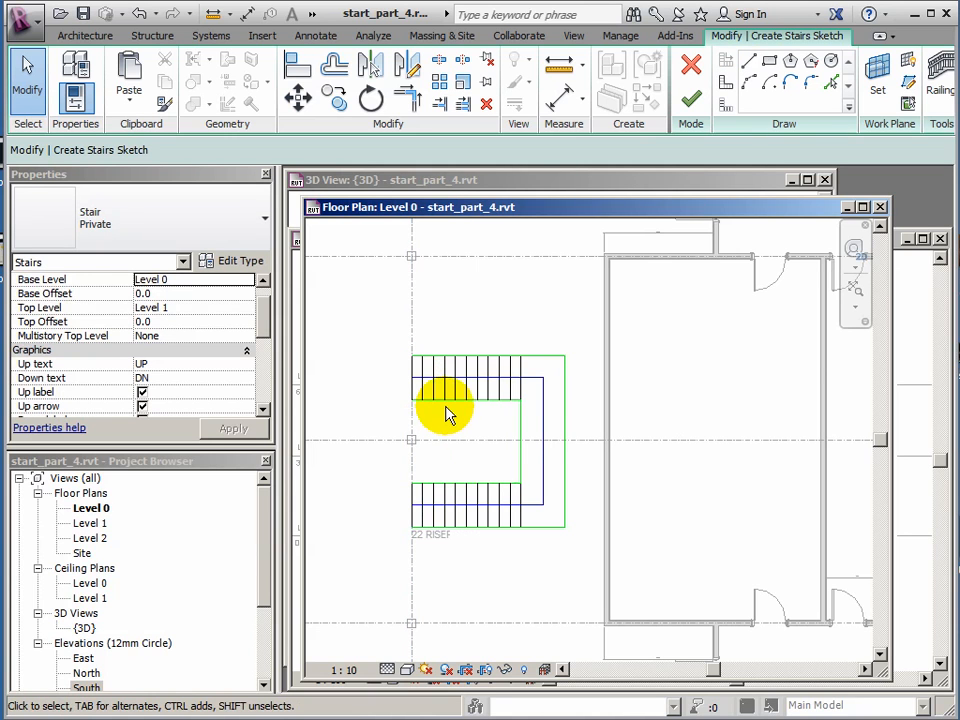
mouse_move(496, 420)
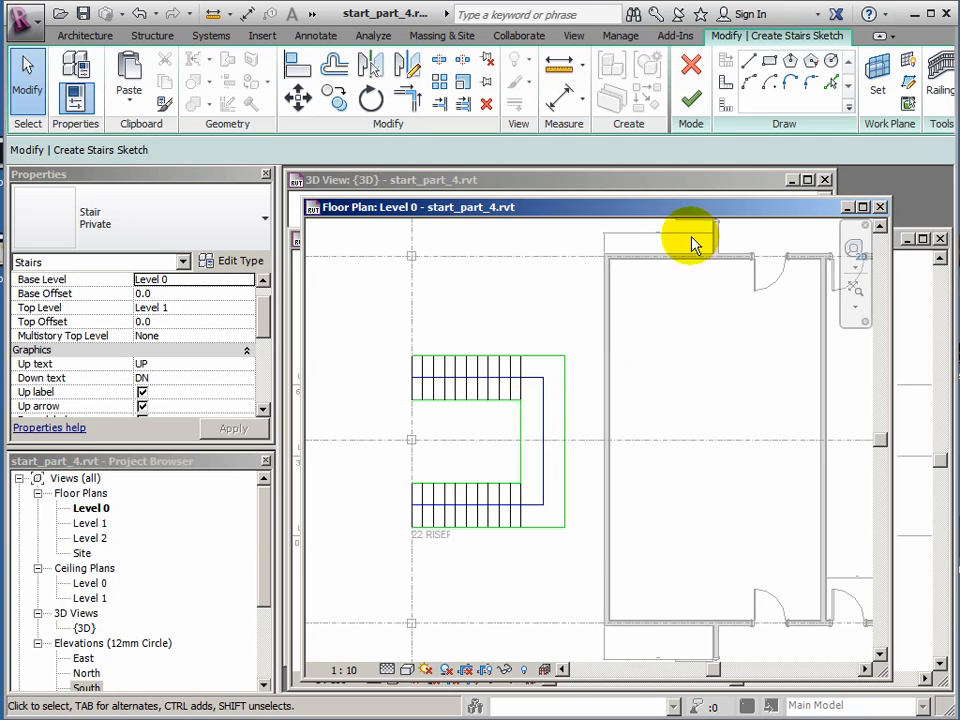
mouse_move(692, 100)
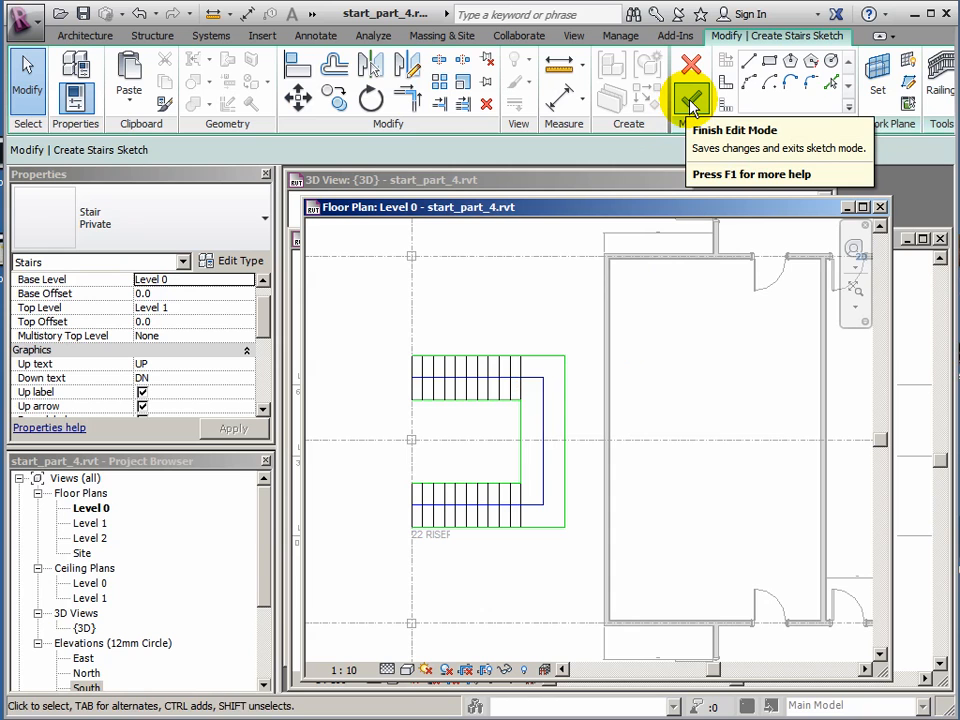
left_click(690, 100)
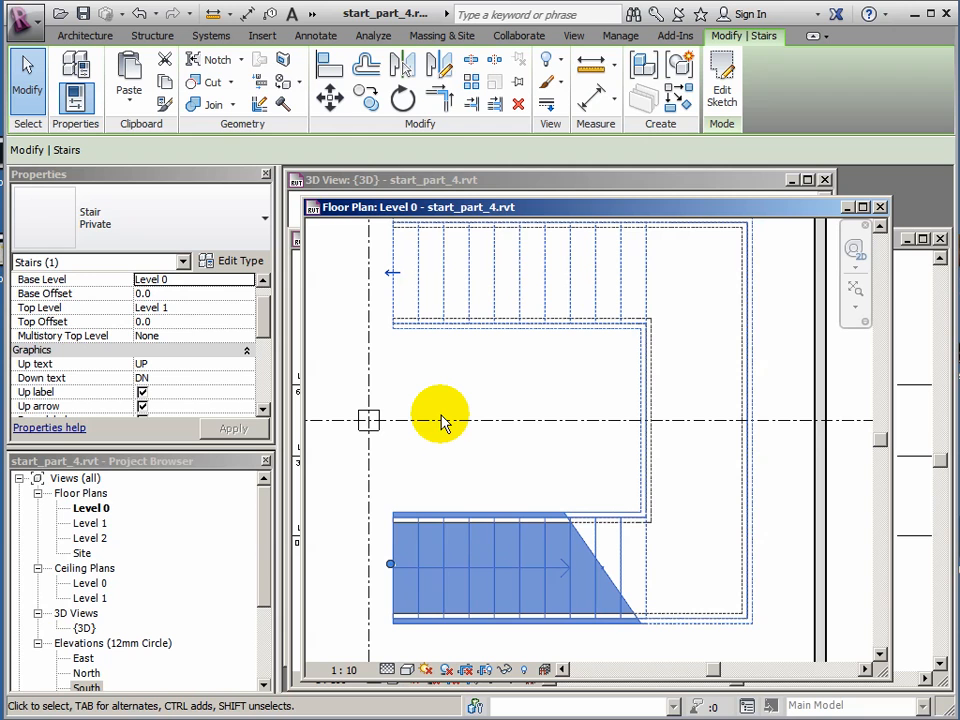
mouse_move(684, 408)
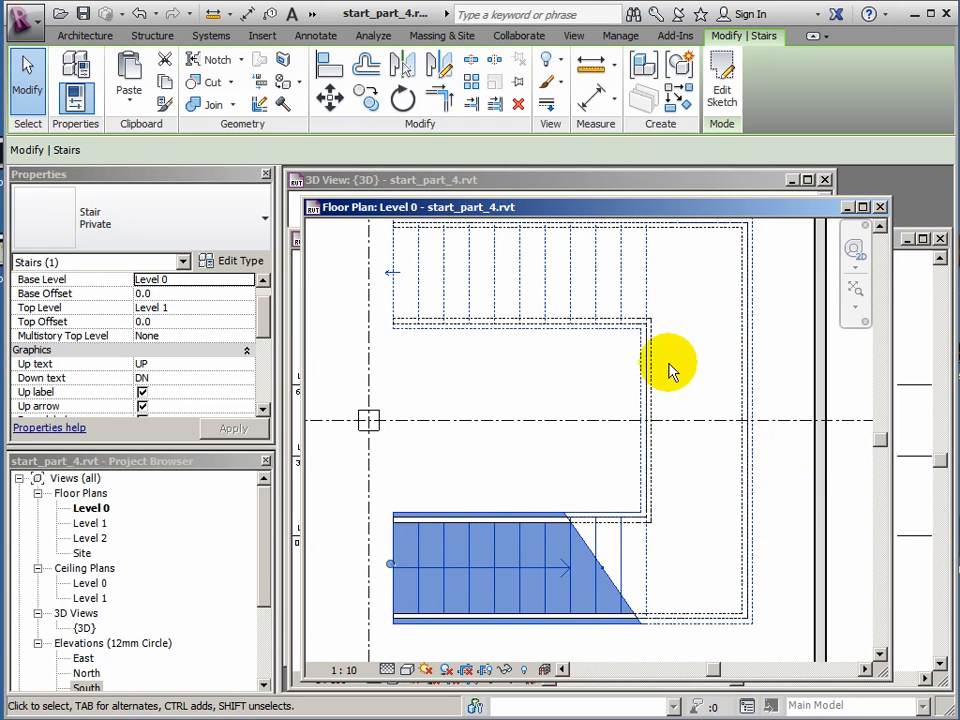
Activate the {3D} view window in place of the Level 0 plan.
left_click(544, 296)
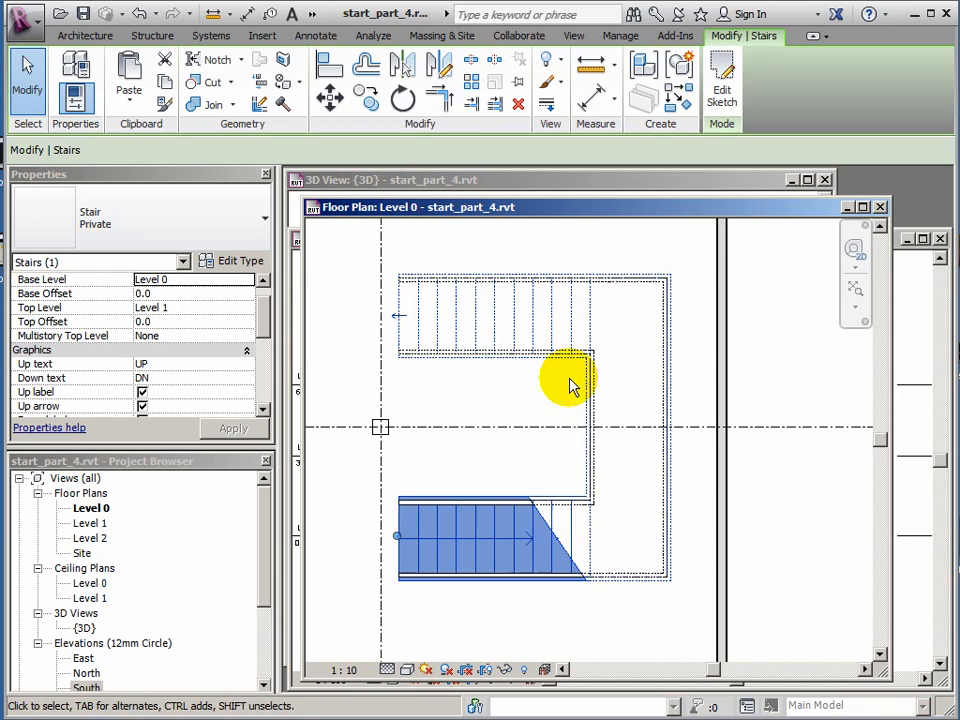
mouse_move(560, 390)
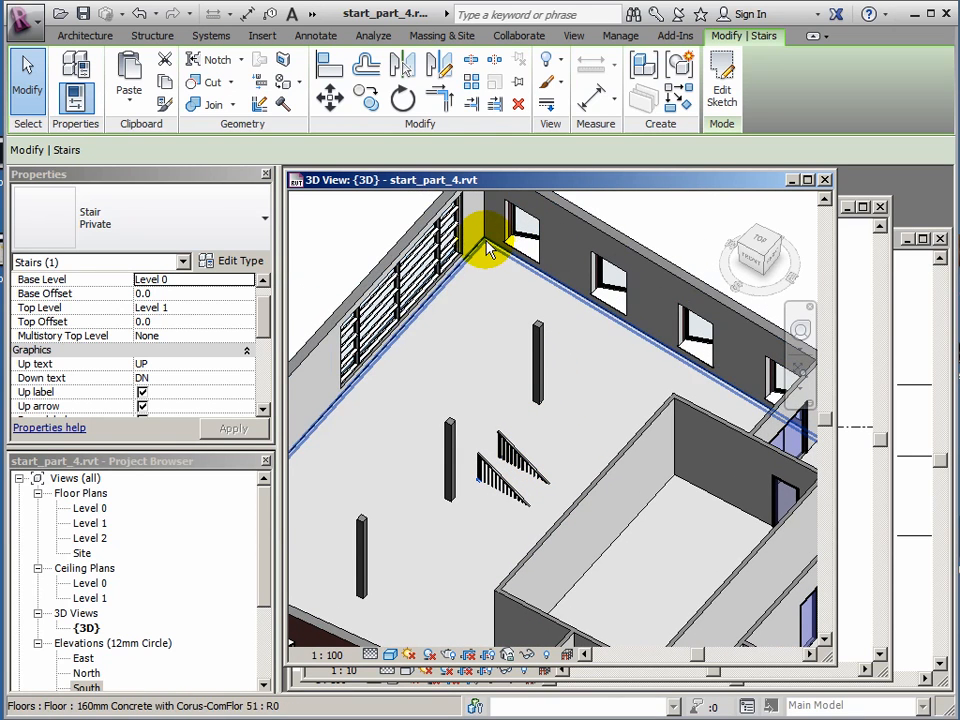
mouse_move(490, 250)
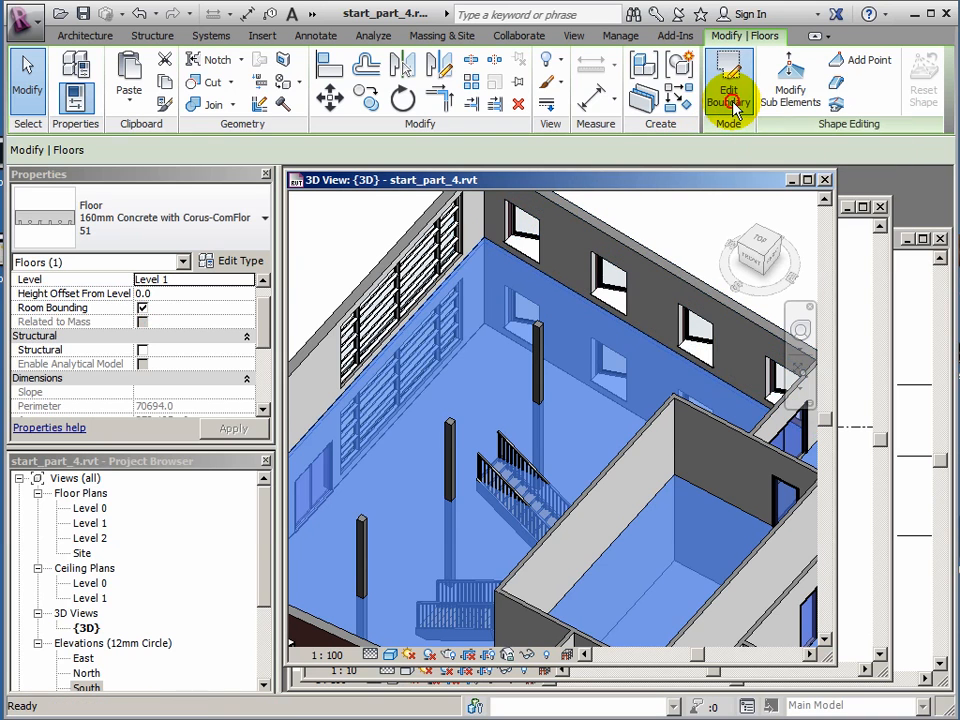
Enter Edit Boundary on the Level 1 floor and switch to the Level 1 plan.
left_click(728, 88)
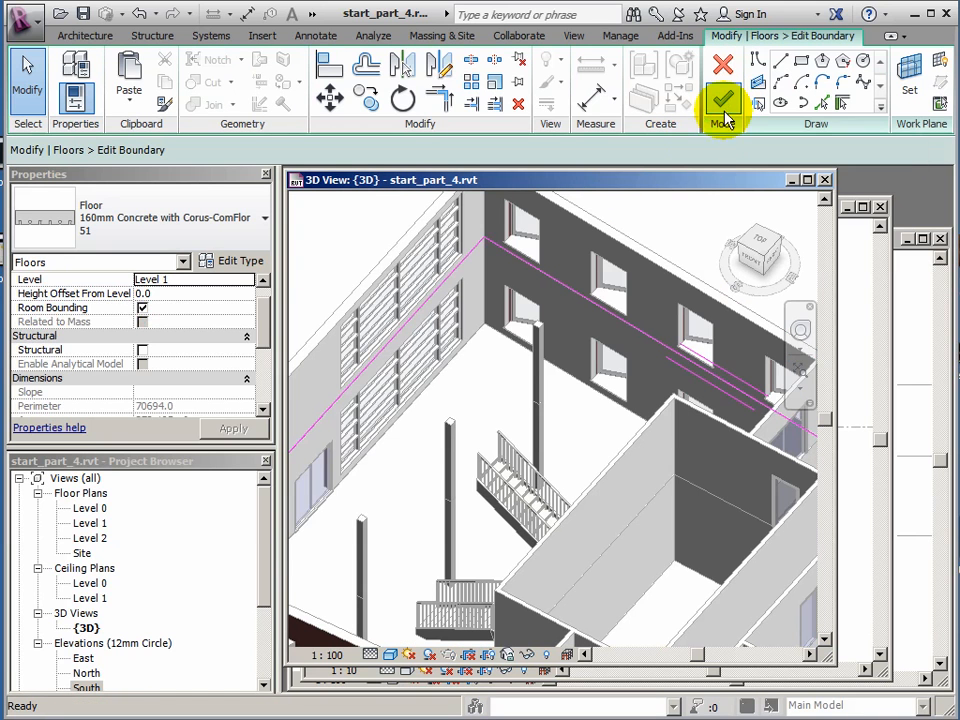
left_click(724, 104)
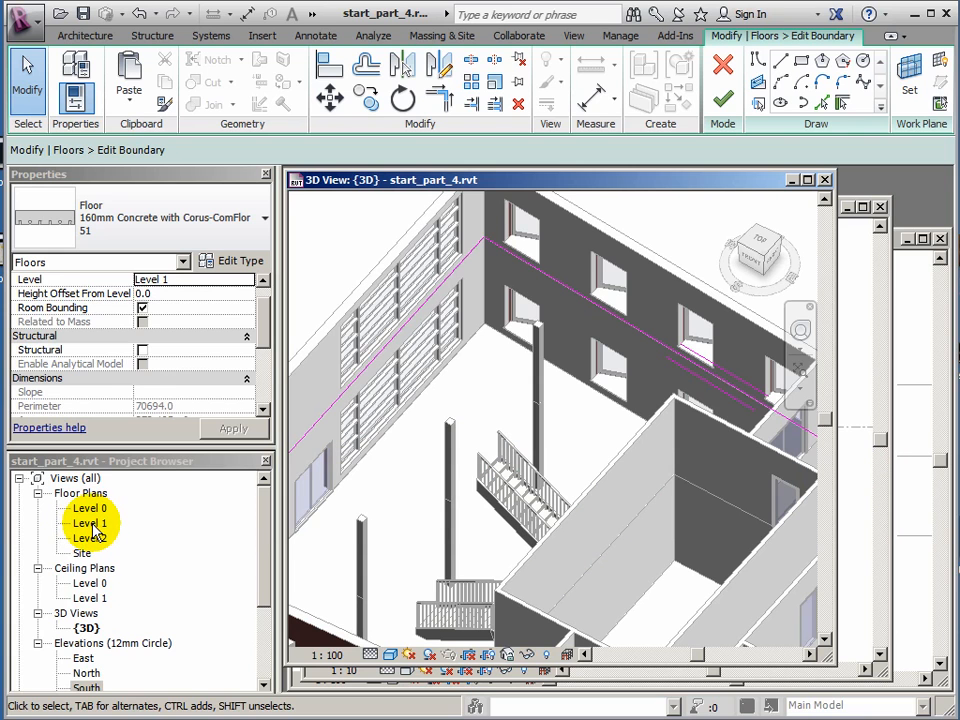
double_click(90, 522)
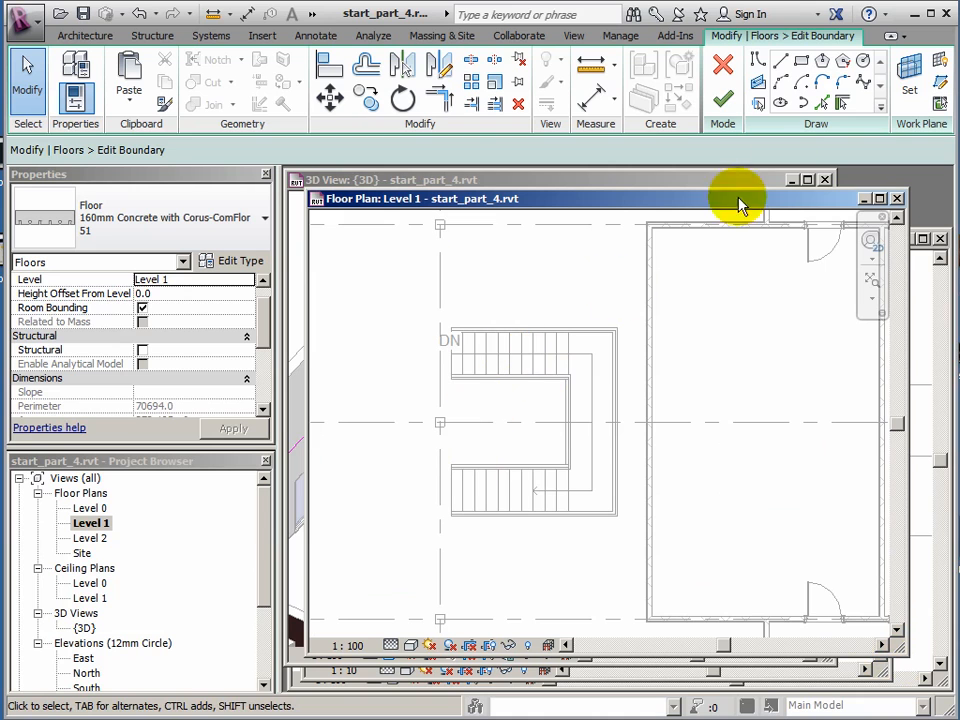
mouse_move(780, 136)
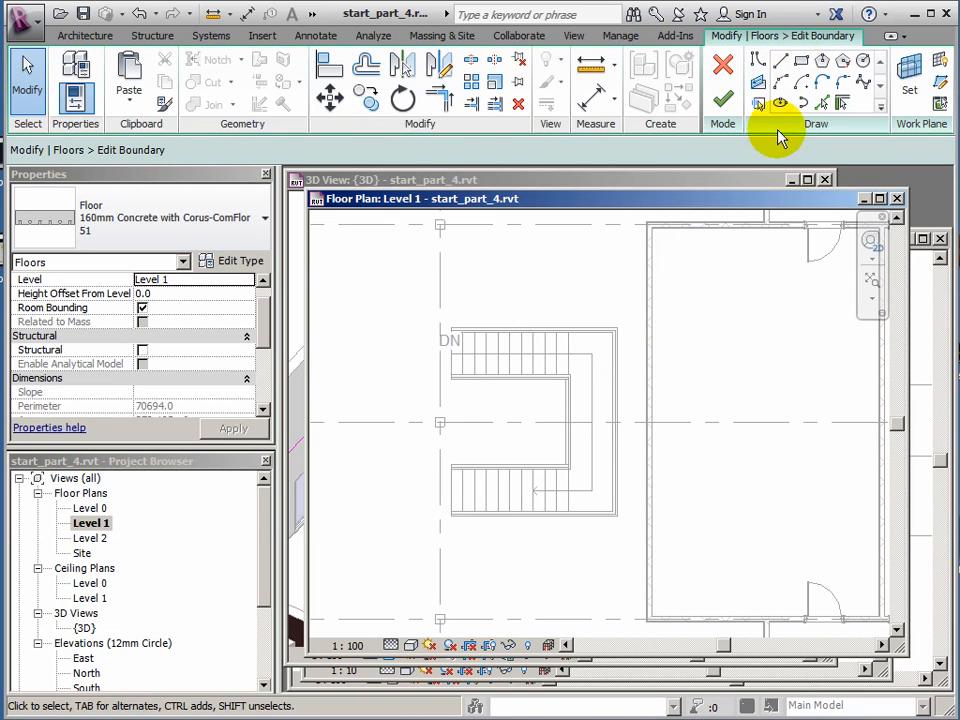
mouse_move(800, 62)
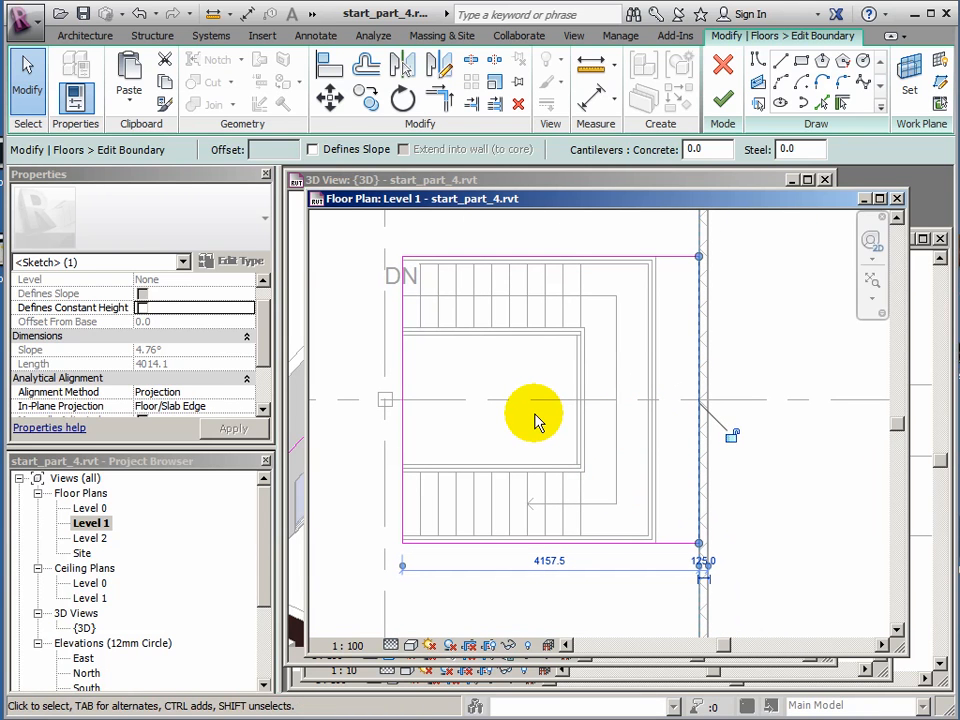
mouse_move(616, 390)
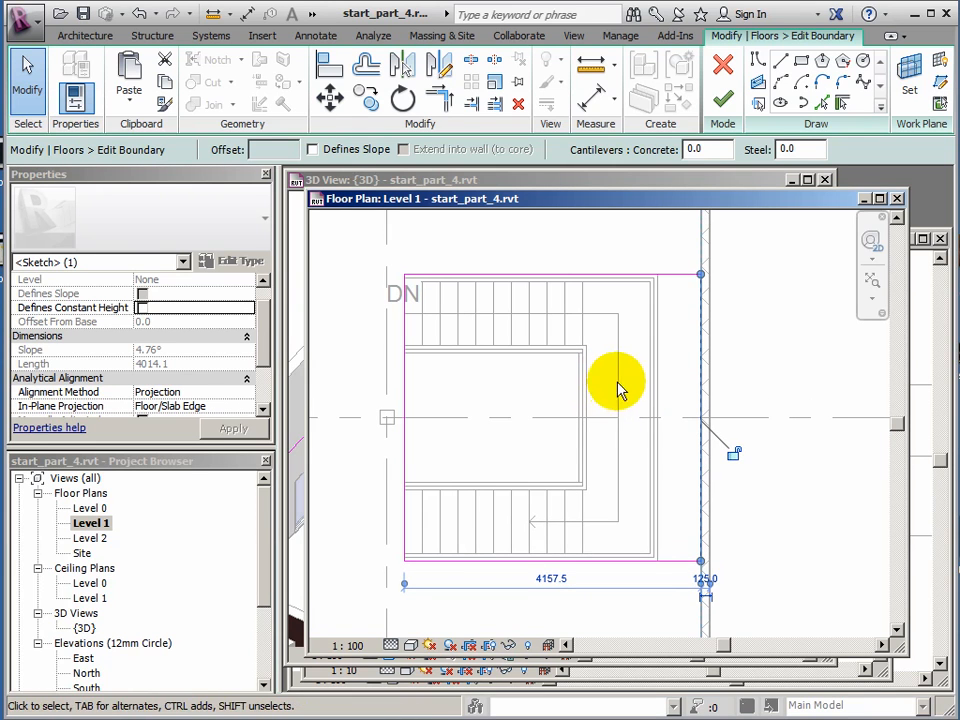
mouse_move(722, 102)
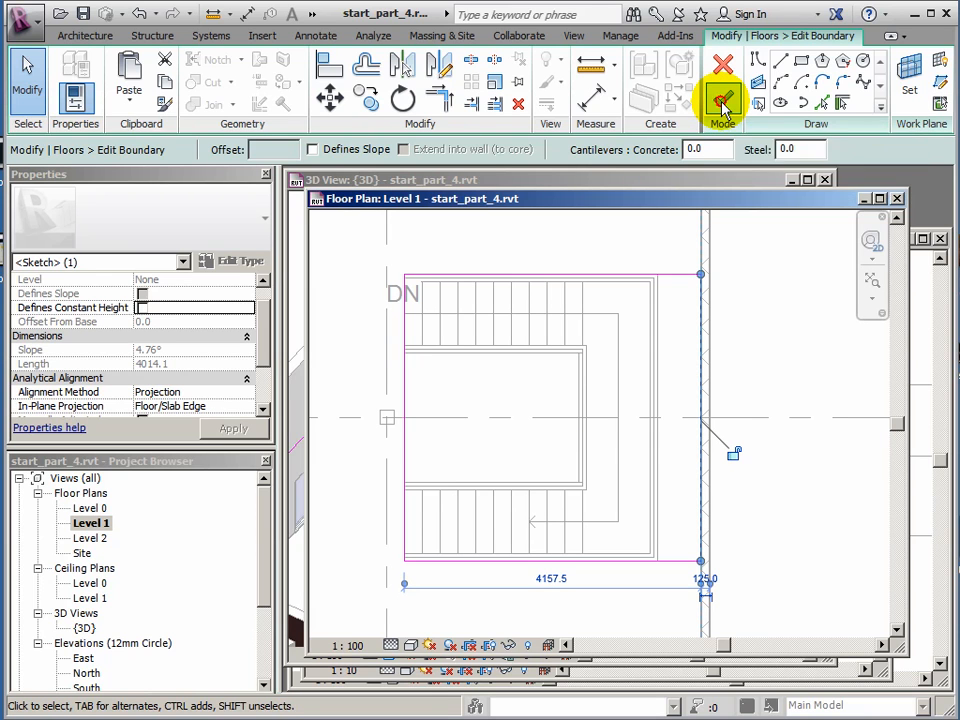
Finish the floor boundary with the rectangular opening around the stairwell.
left_click(724, 102)
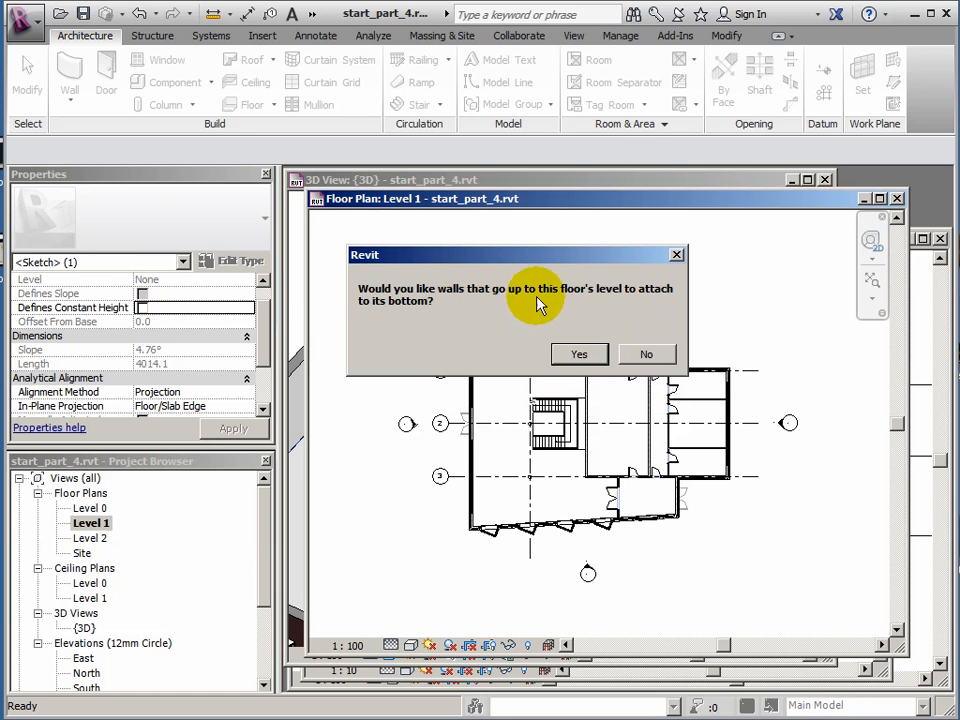
mouse_move(392, 318)
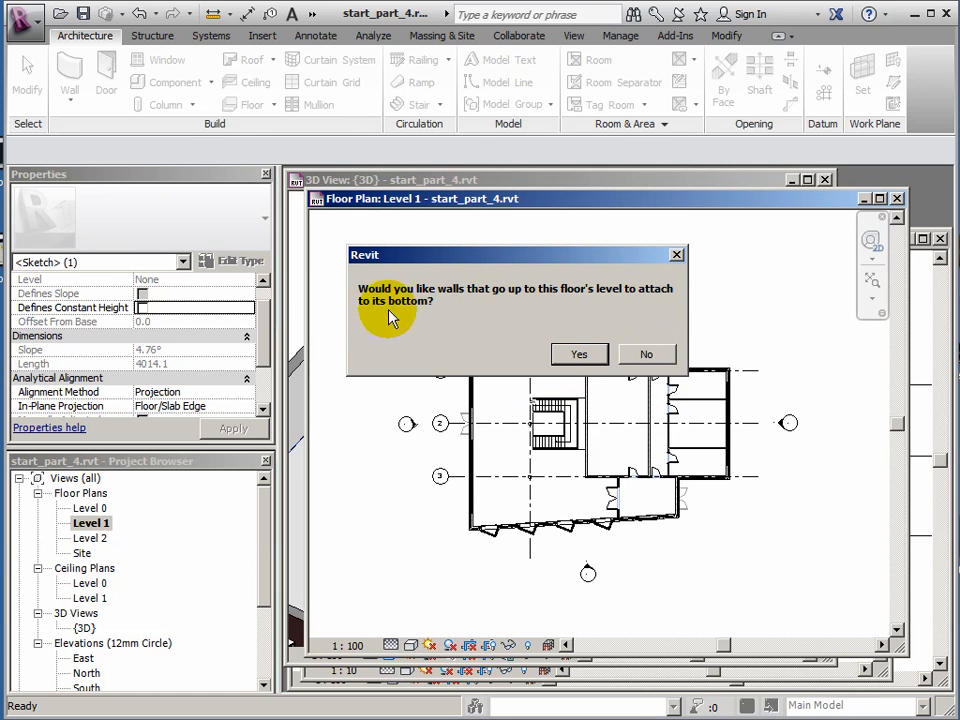
mouse_move(544, 336)
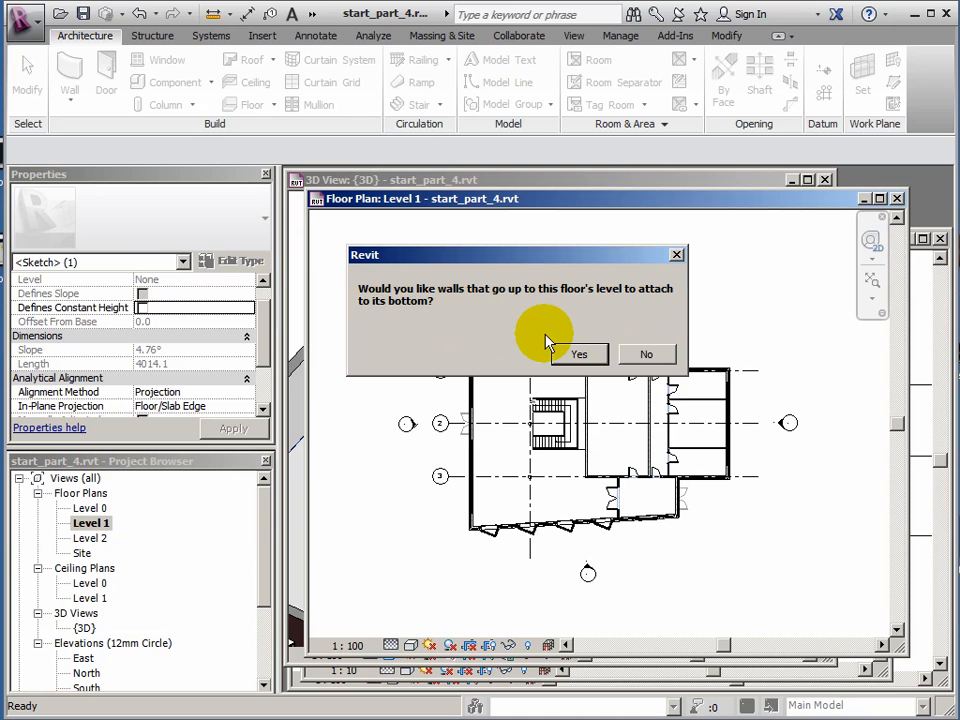
mouse_move(440, 380)
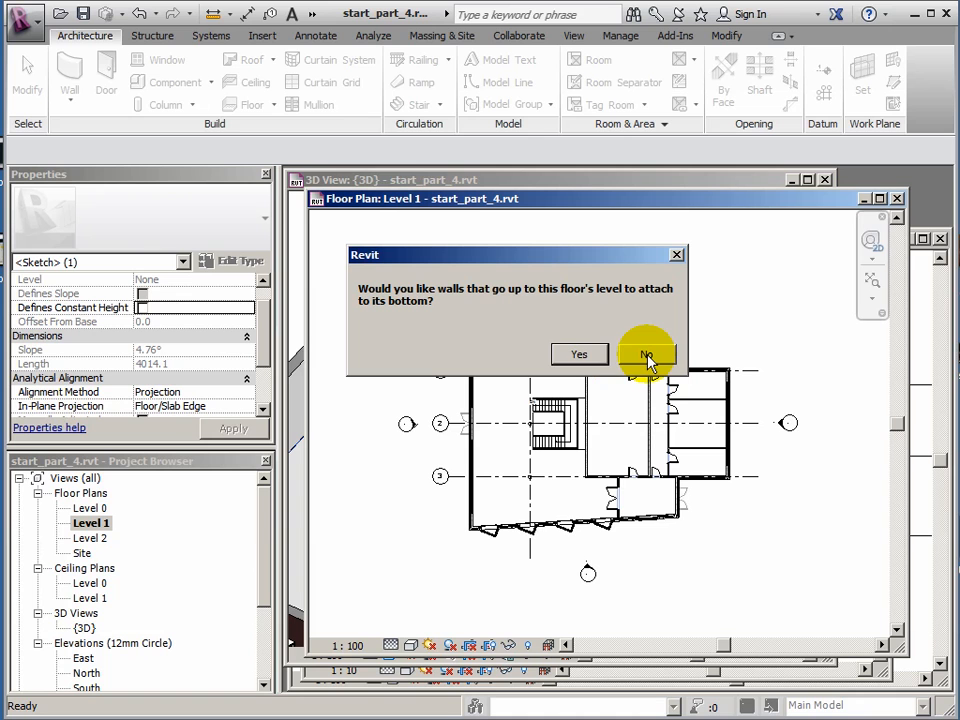
Answer No to attaching lower walls, leaving the stair opening in the Level 1 slab.
left_click(646, 354)
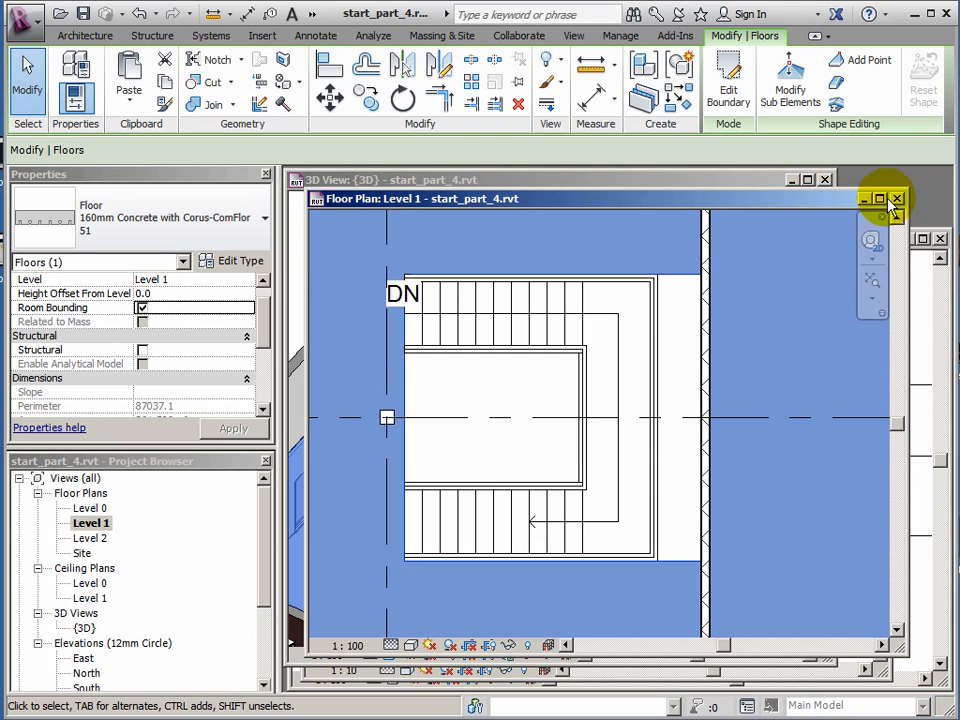
mouse_move(780, 198)
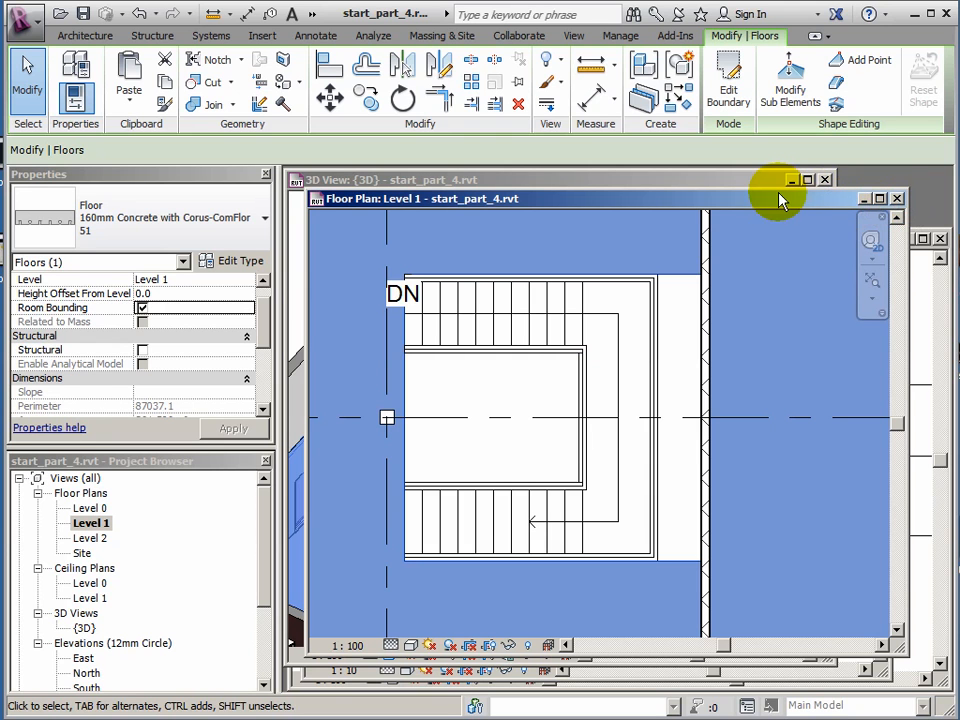
left_click_drag(780, 198, 750, 194)
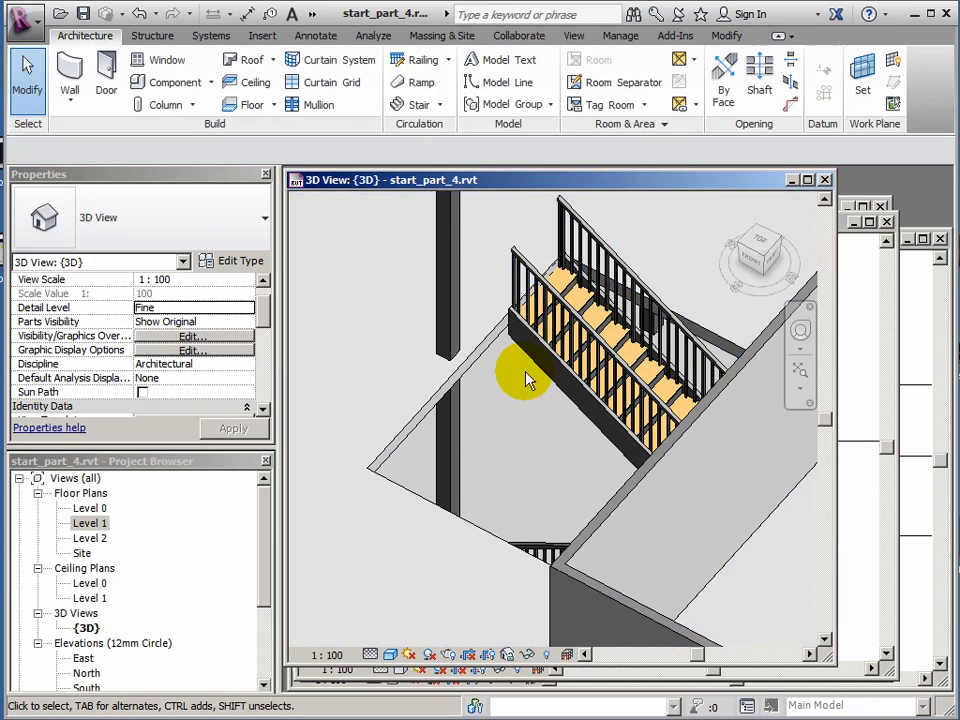
mouse_move(550, 392)
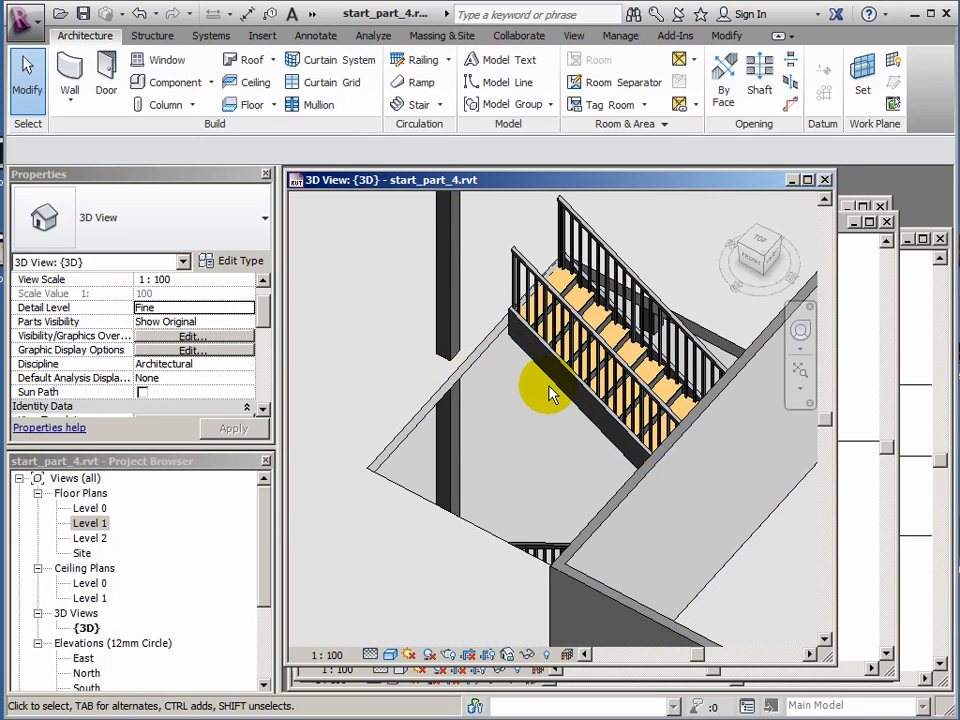
mouse_move(862, 276)
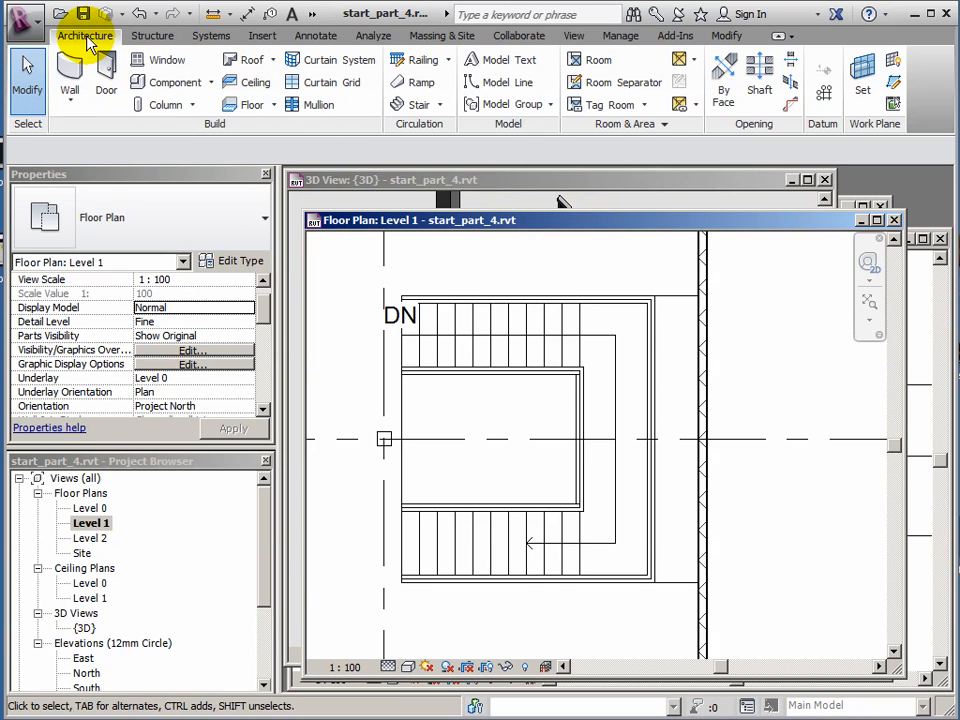
mouse_move(422, 60)
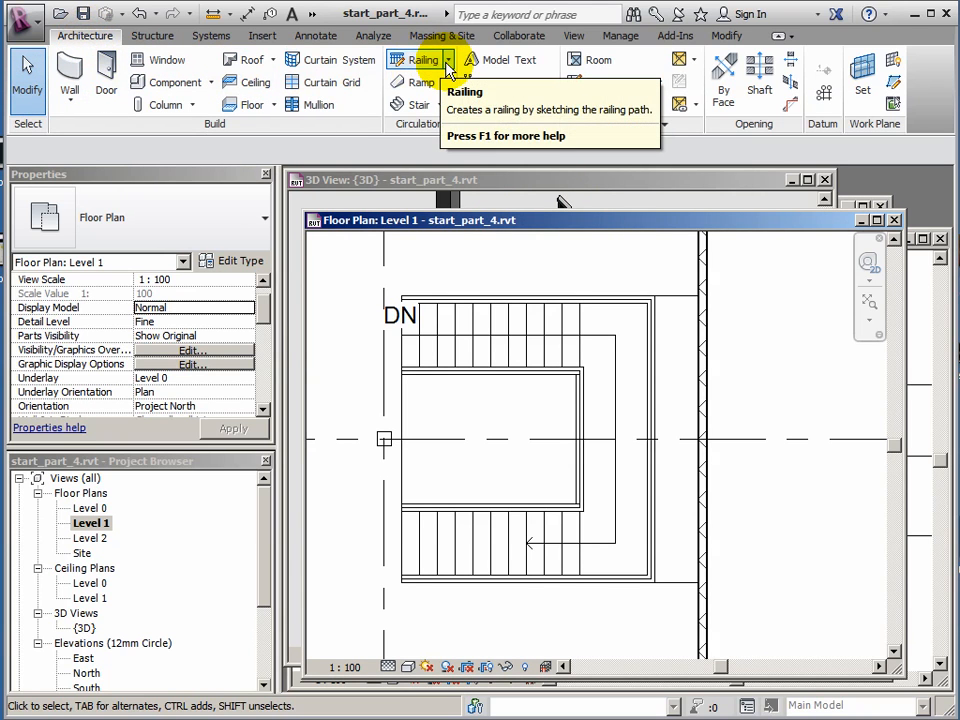
Sketch a straight-line railing path along the opening's top edge.
left_click(448, 68)
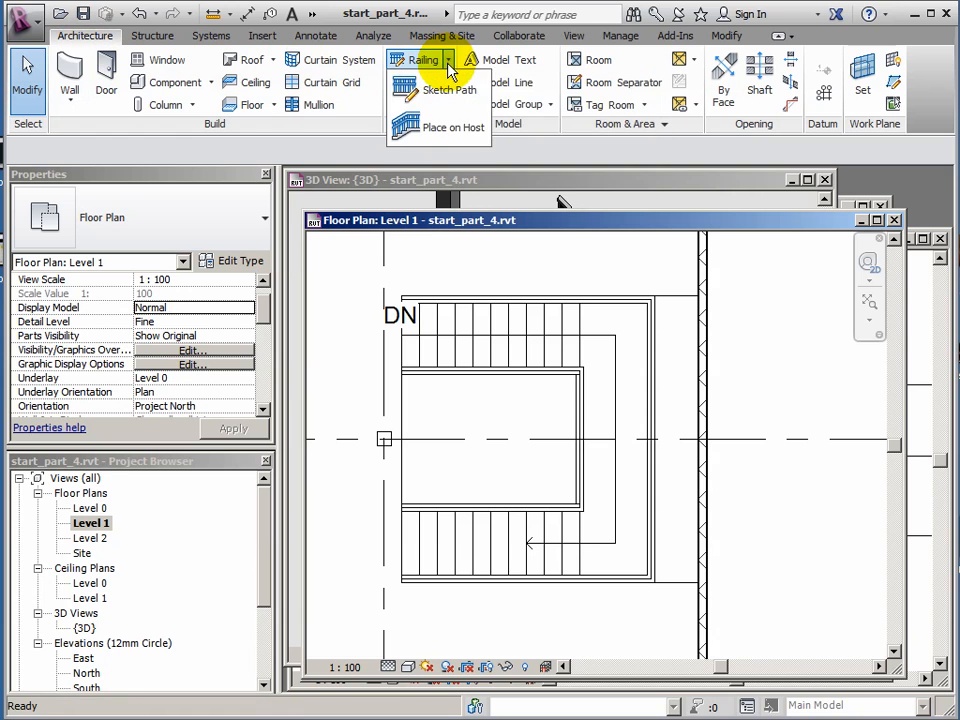
mouse_move(448, 90)
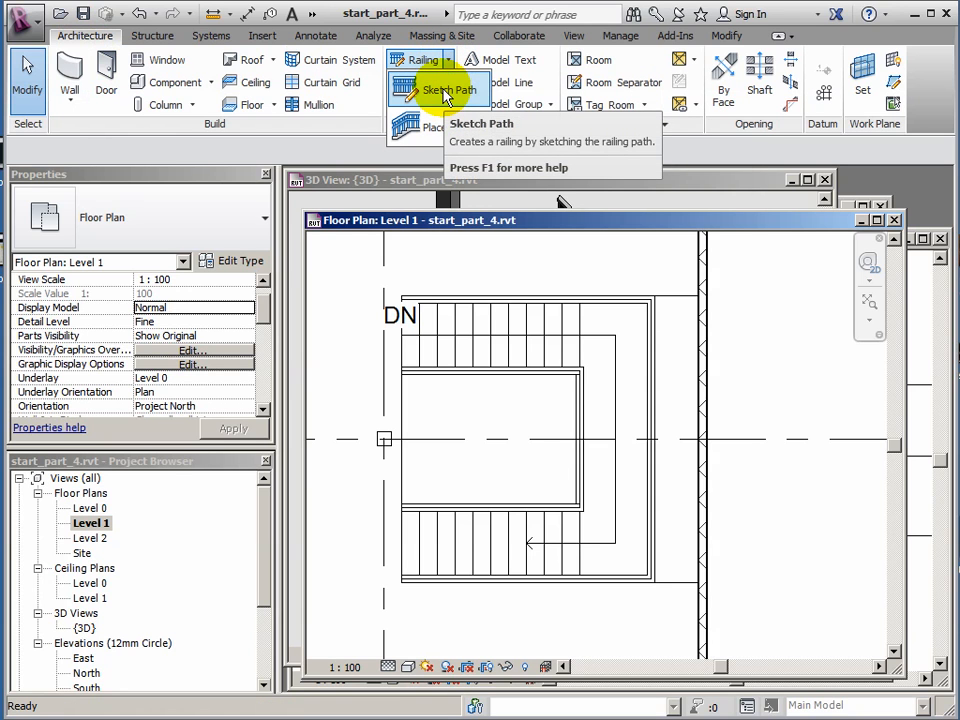
left_click(450, 90)
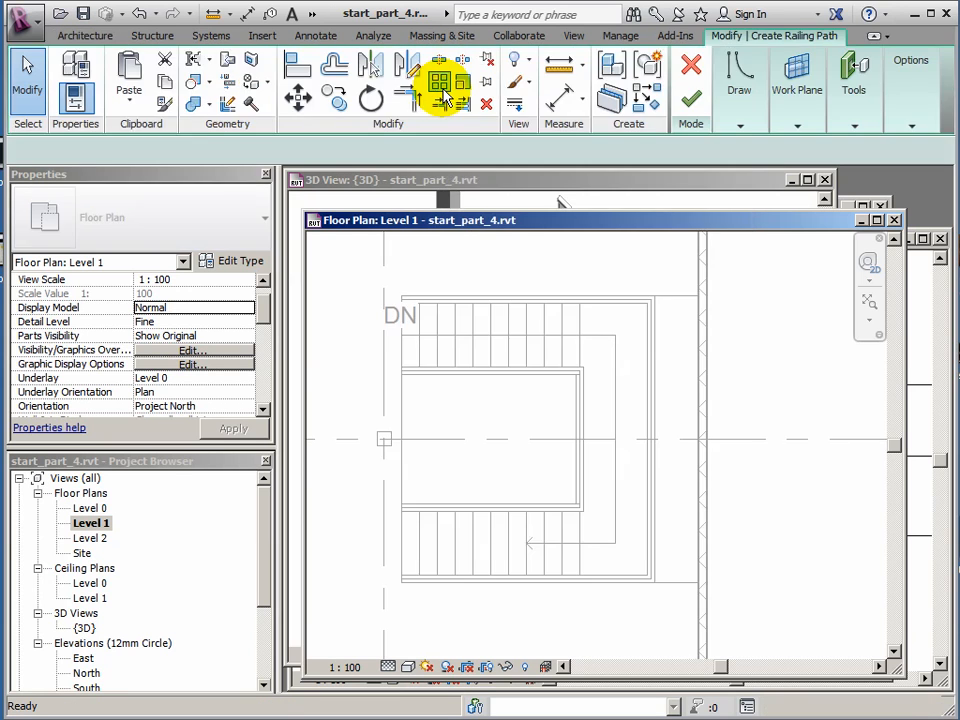
left_click(440, 84)
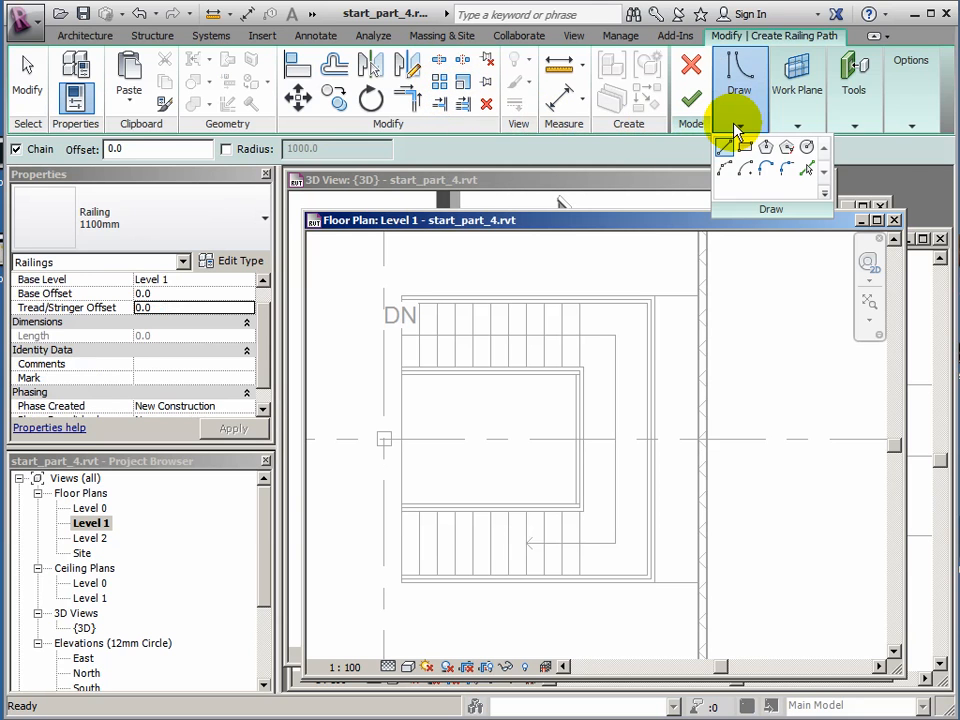
left_click(912, 60)
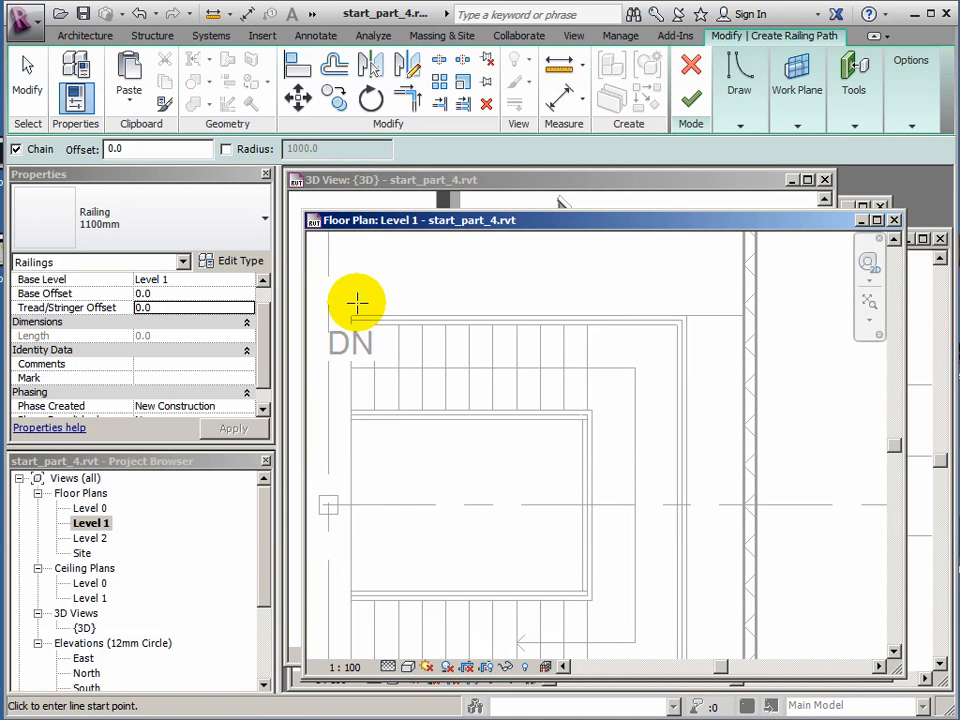
mouse_move(350, 316)
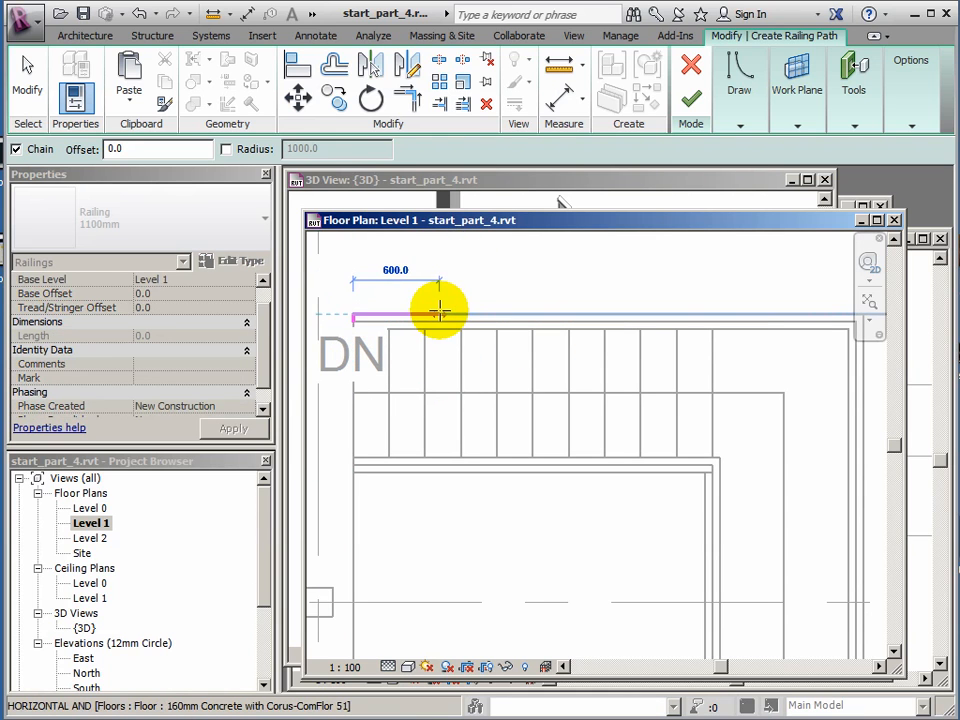
left_click_drag(440, 312, 740, 312)
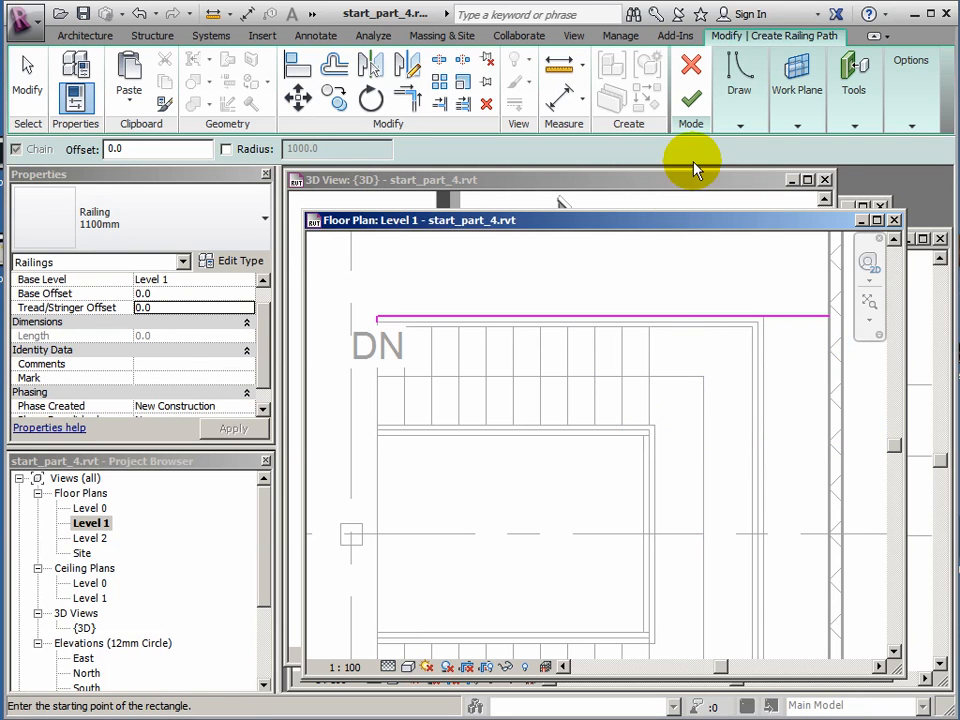
mouse_move(692, 100)
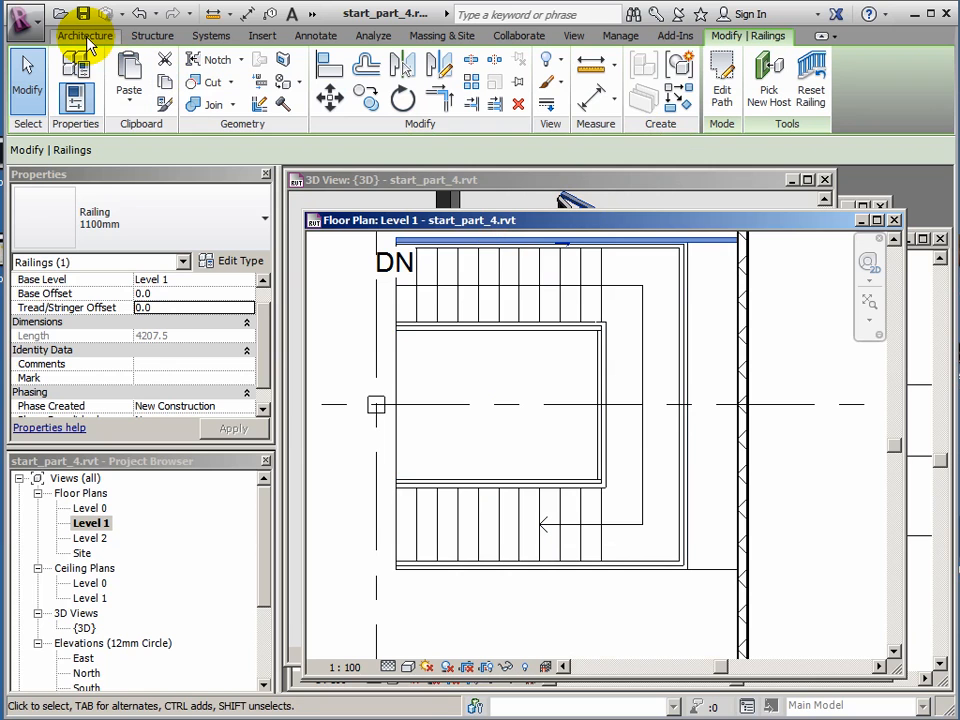
Sketch a second railing from the stair endpoint around the opening edges and finish it.
left_click(84, 36)
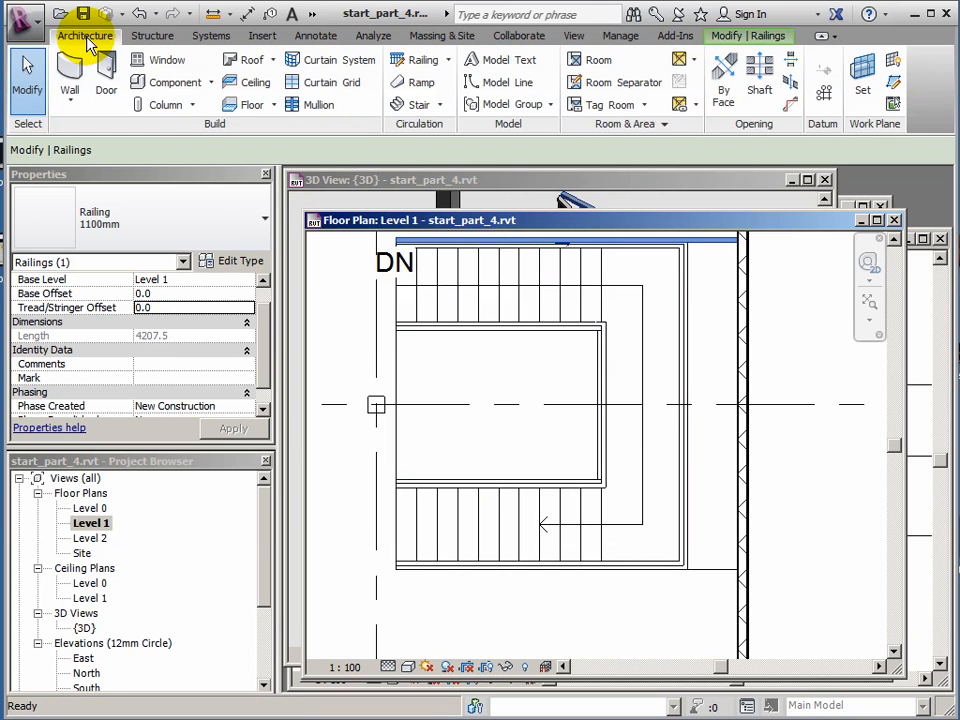
left_click(448, 60)
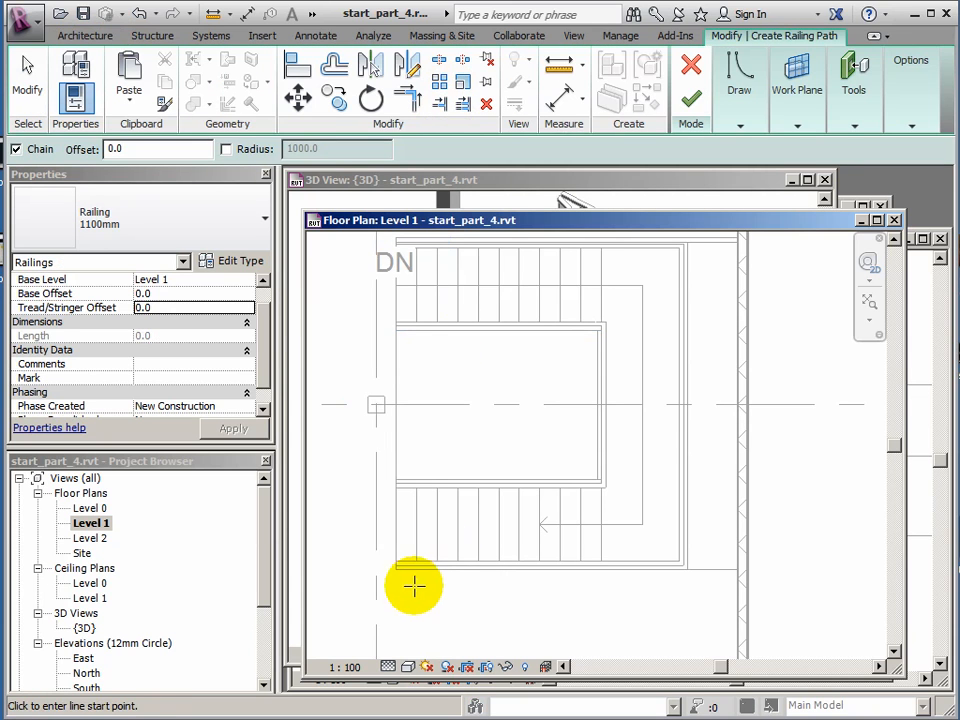
mouse_move(384, 562)
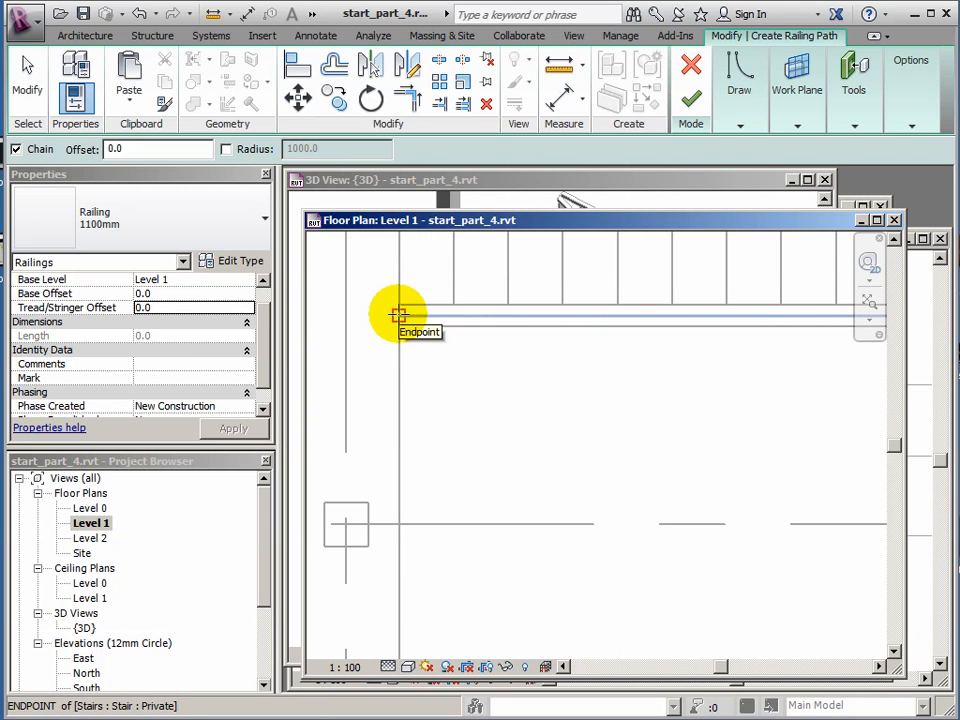
left_click(400, 316)
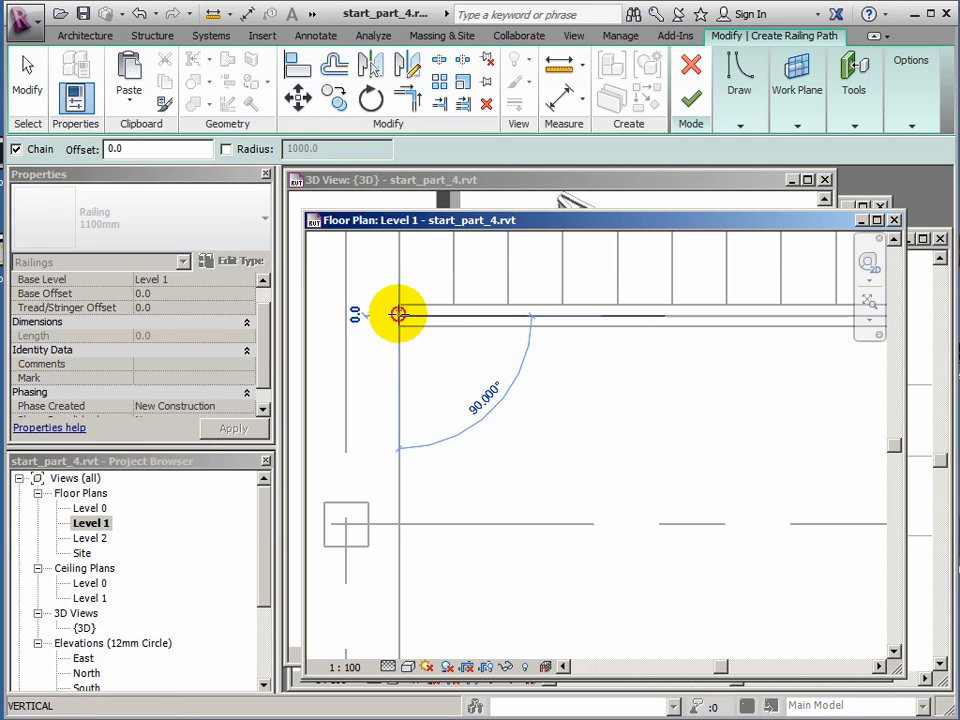
left_click(400, 528)
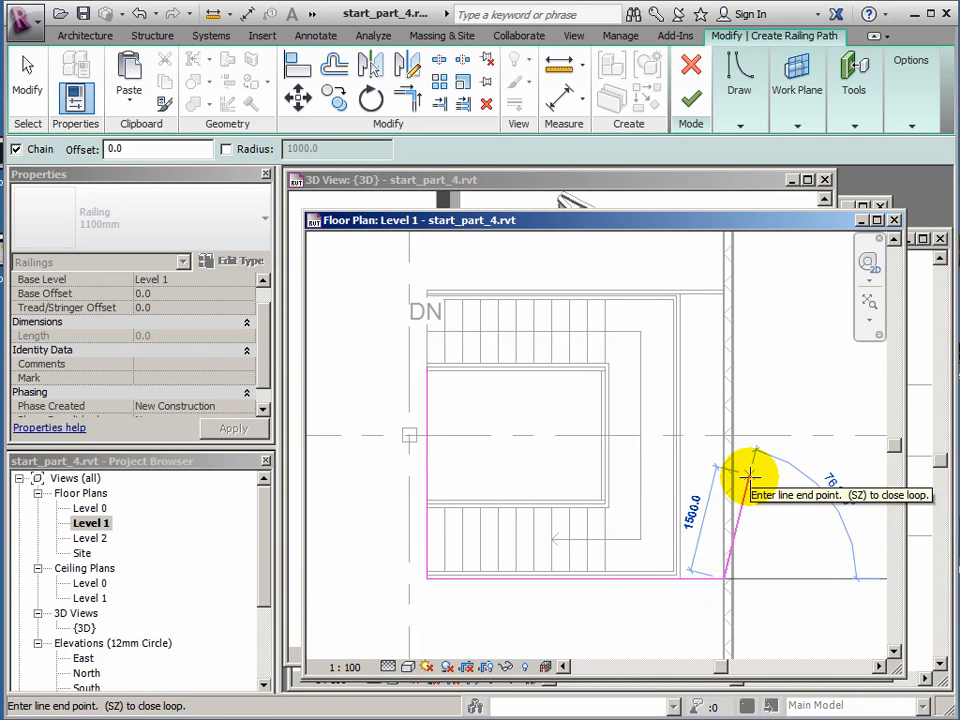
left_click(690, 100)
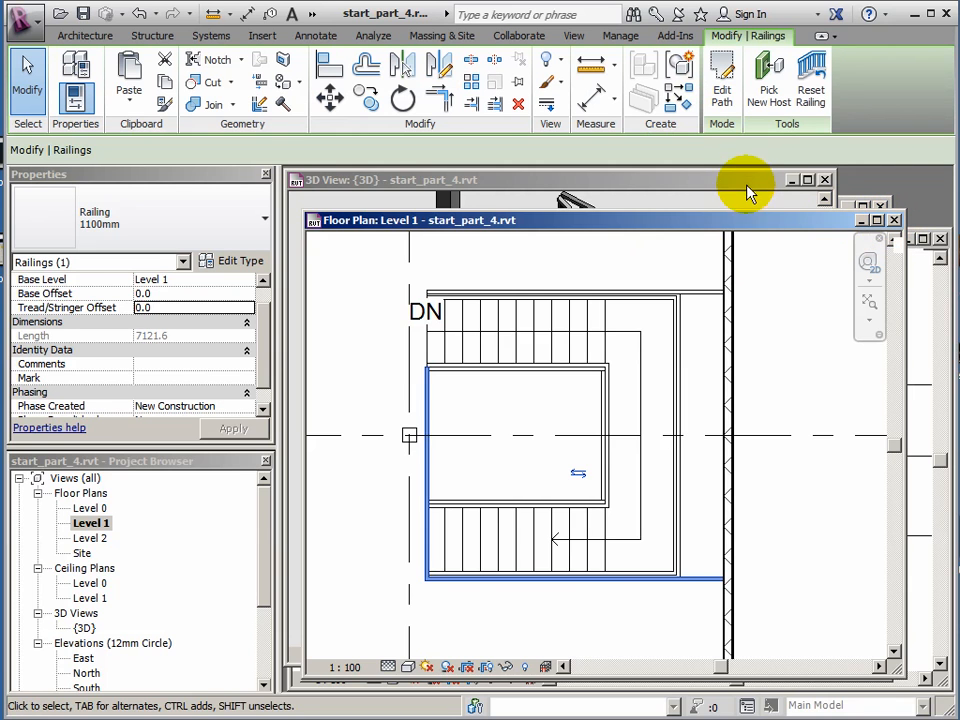
Activate the 3D view and select both railings around the opening.
left_click(744, 188)
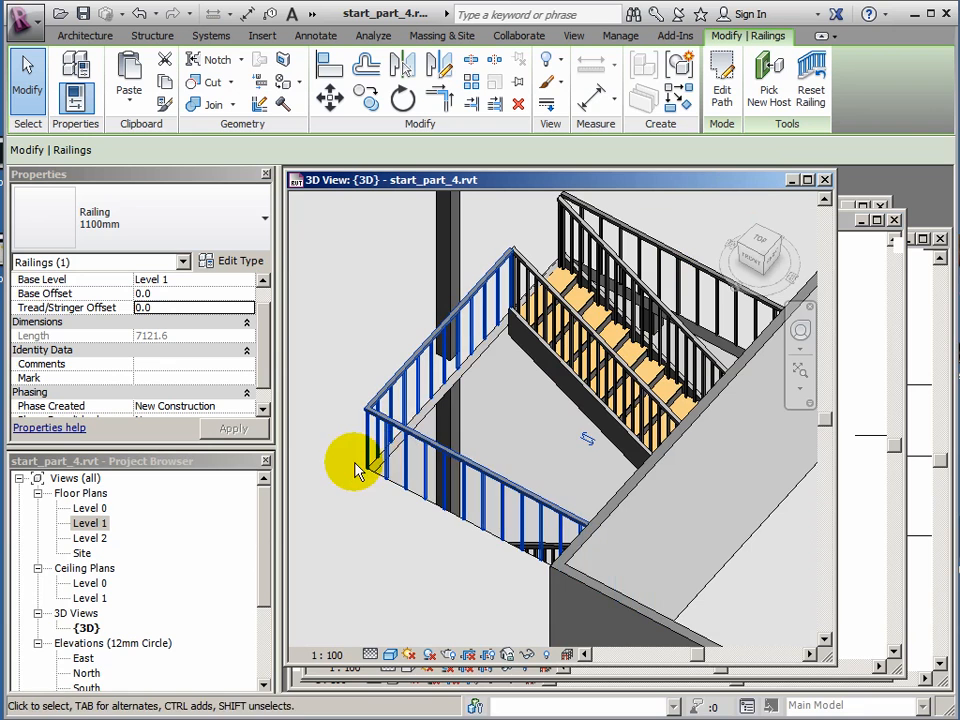
left_click(376, 424)
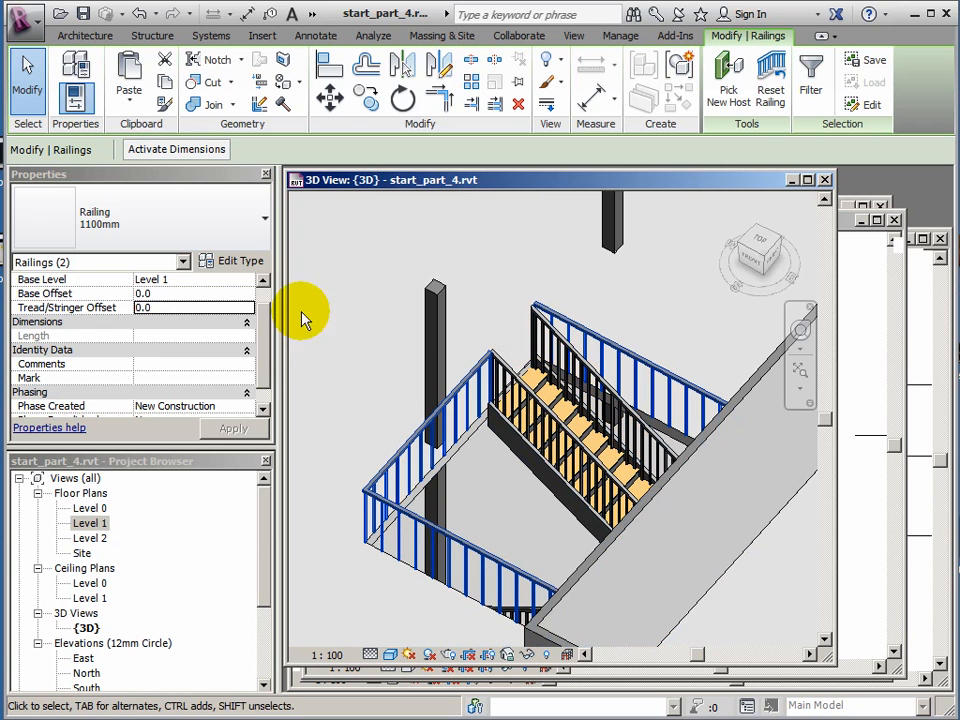
mouse_move(238, 260)
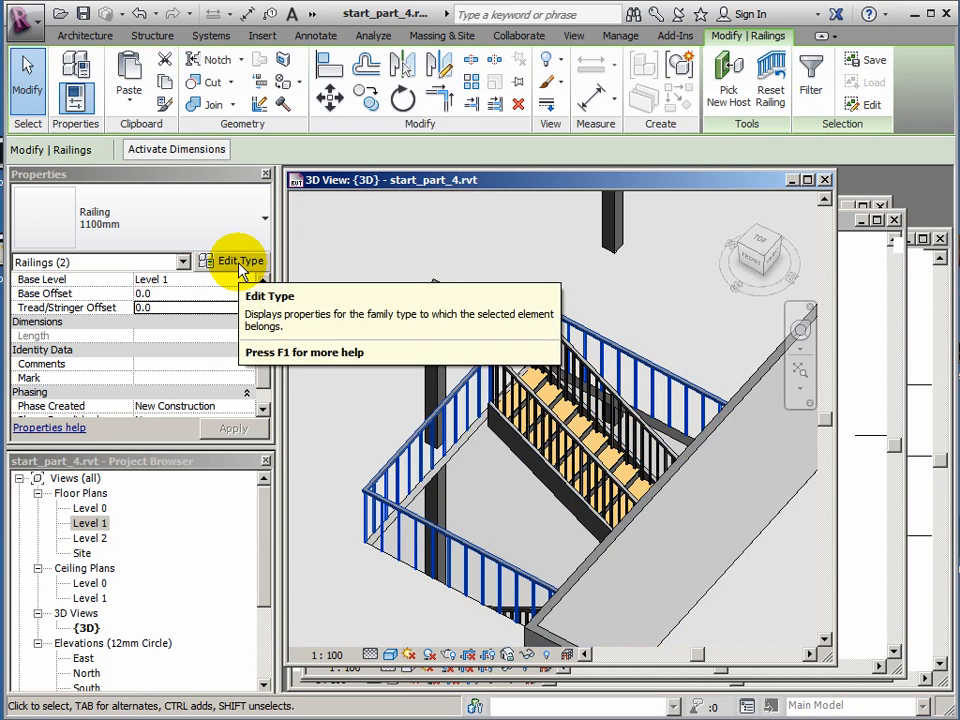
Set the 1100mm railing type's baluster distance from previous to 125 mm and apply it.
left_click(236, 260)
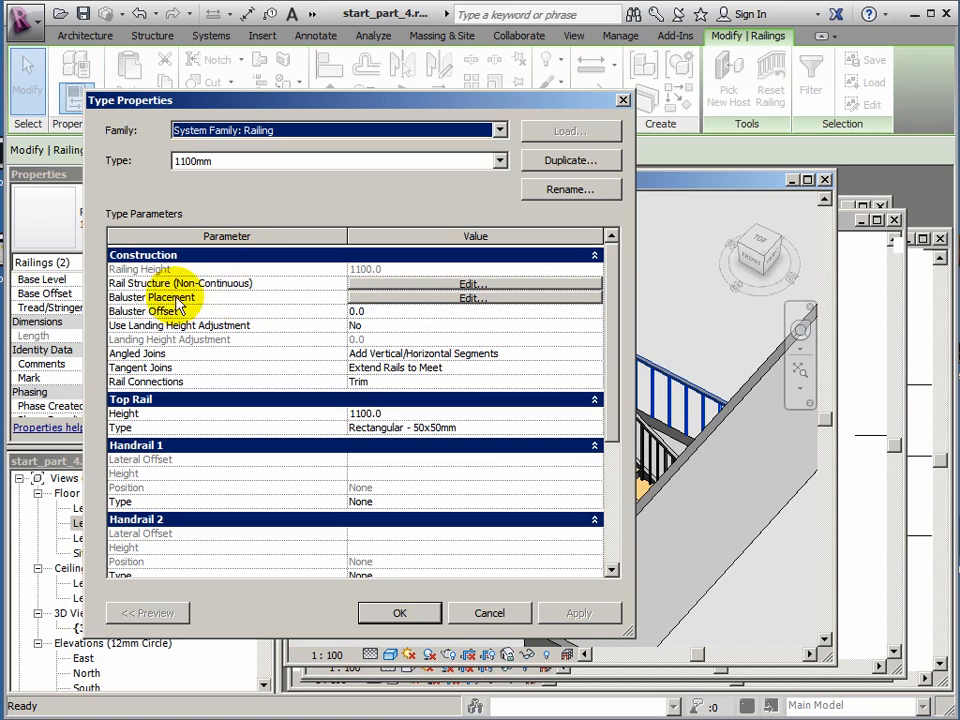
mouse_move(420, 304)
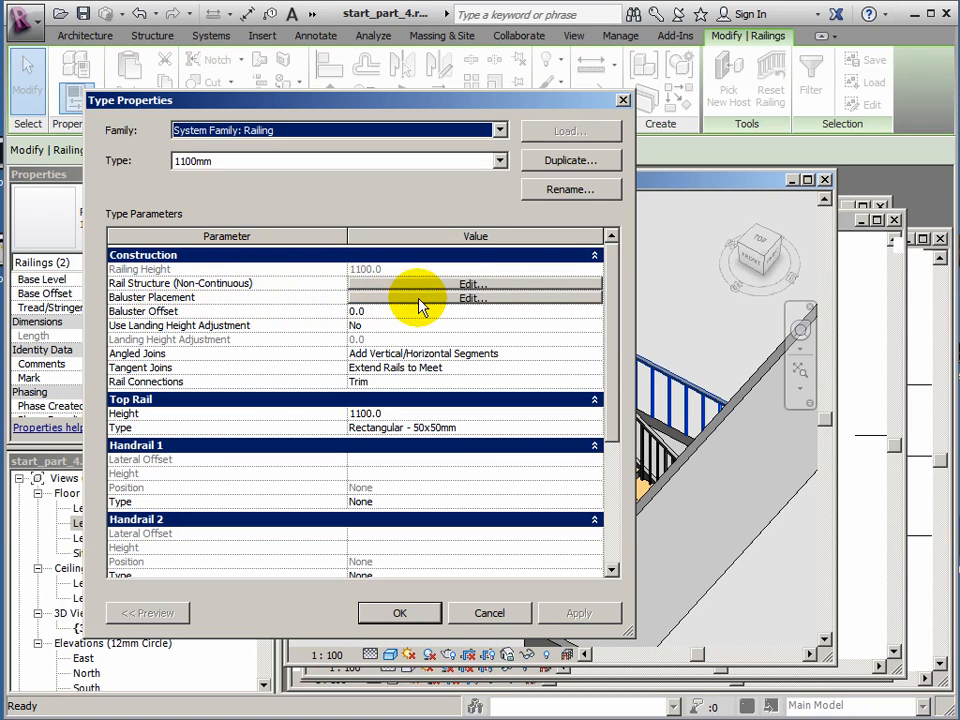
mouse_move(470, 304)
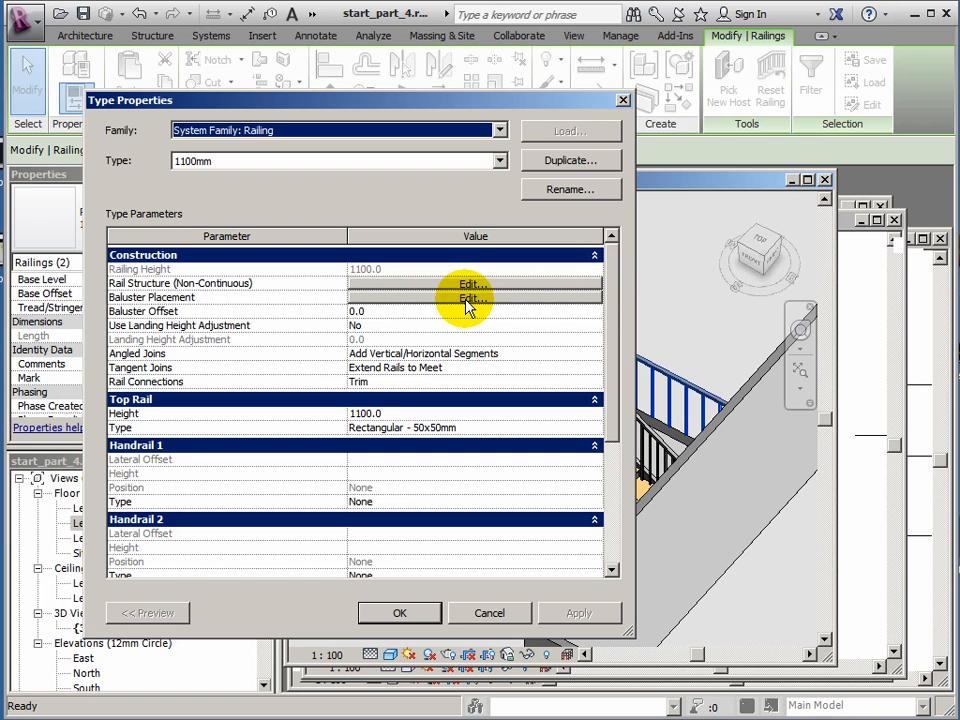
left_click(468, 298)
type("125")
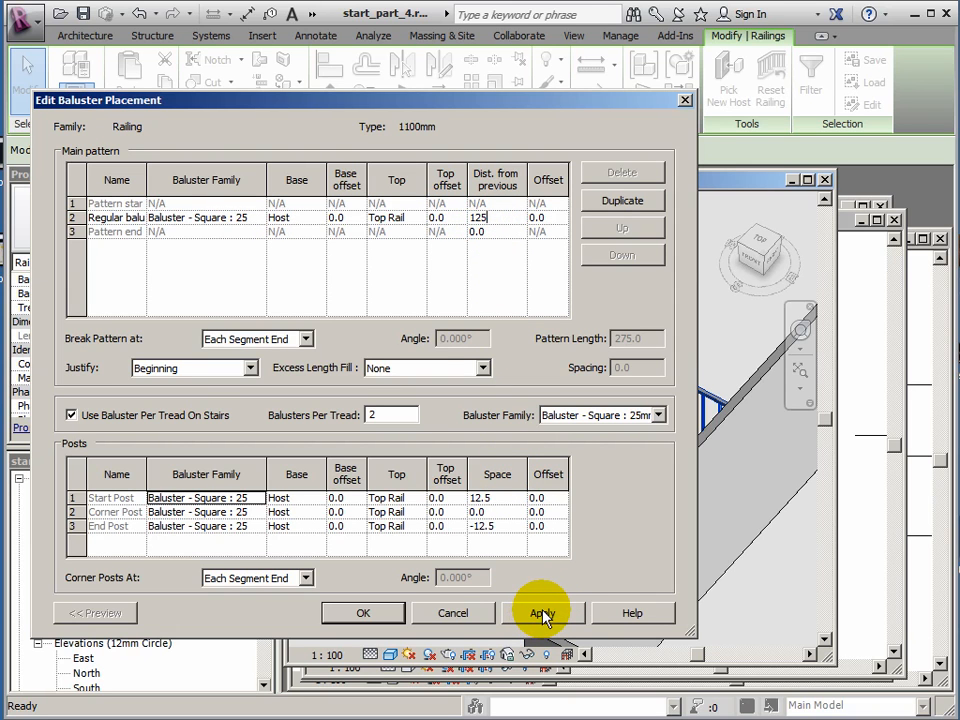
left_click(544, 612)
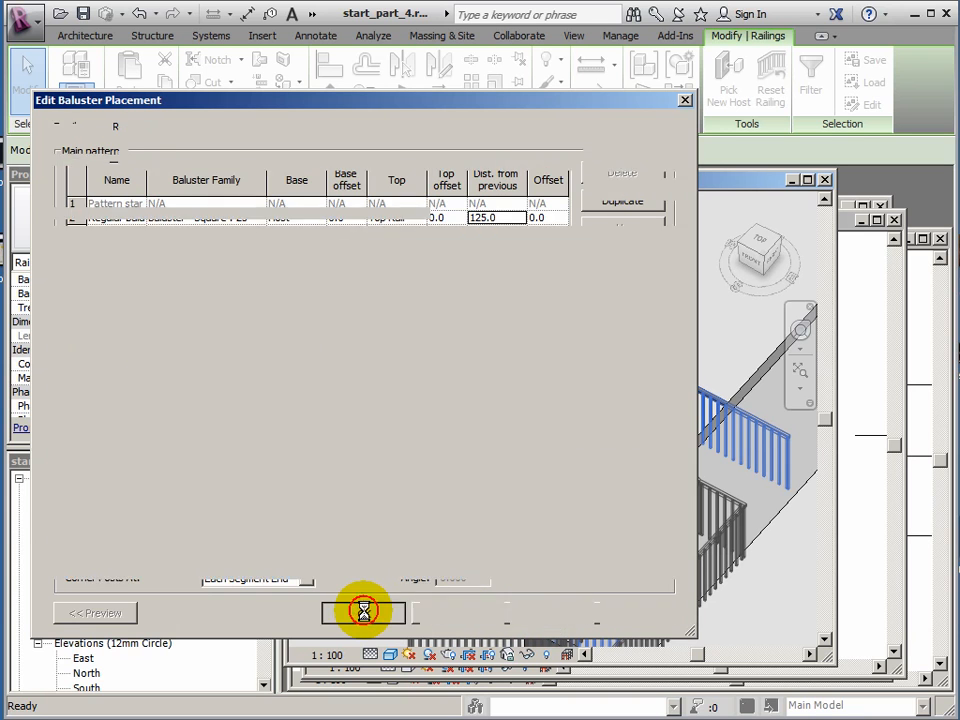
left_click(364, 612)
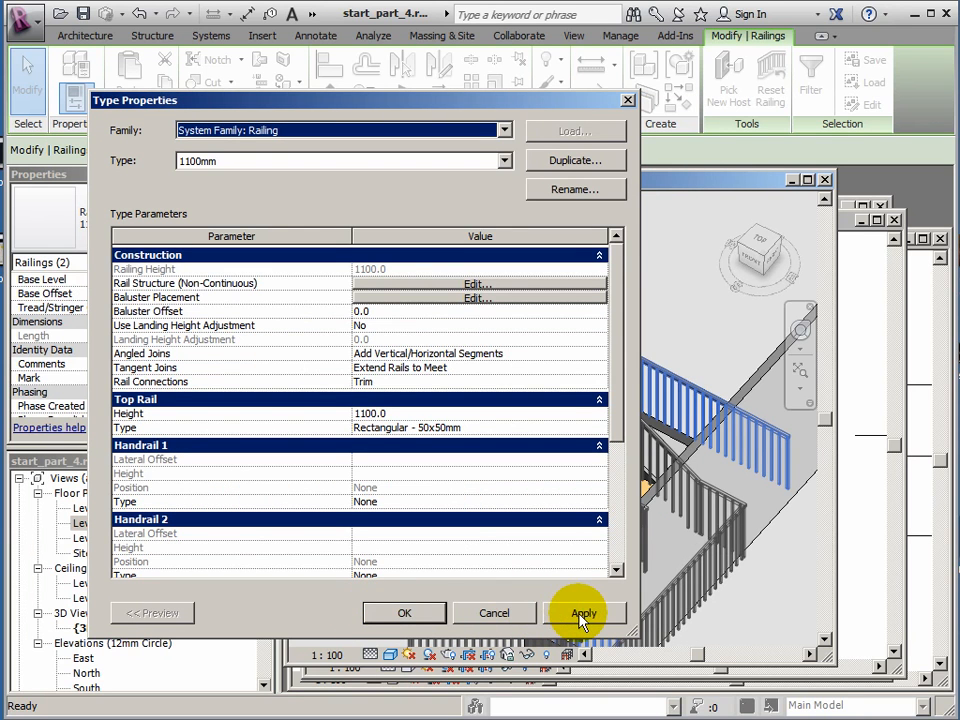
left_click(584, 612)
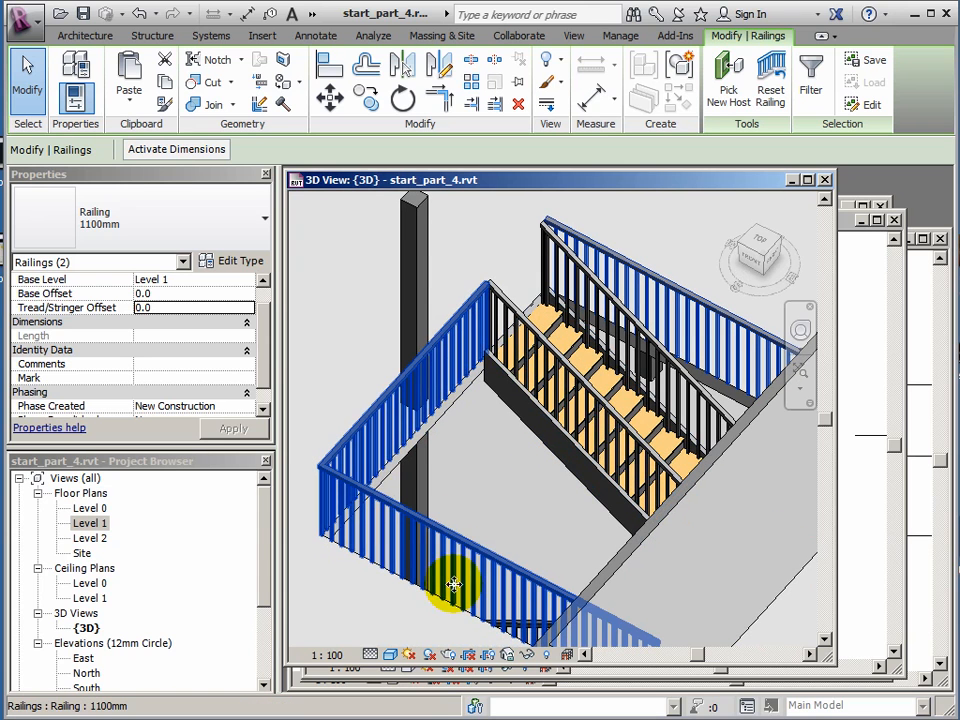
mouse_move(456, 370)
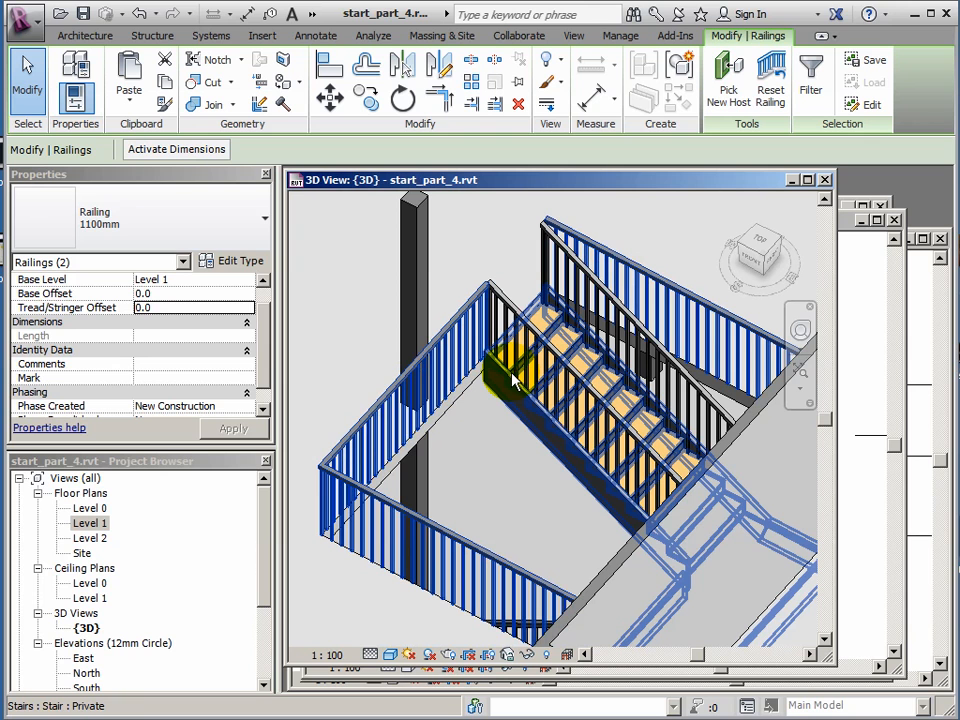
mouse_move(512, 380)
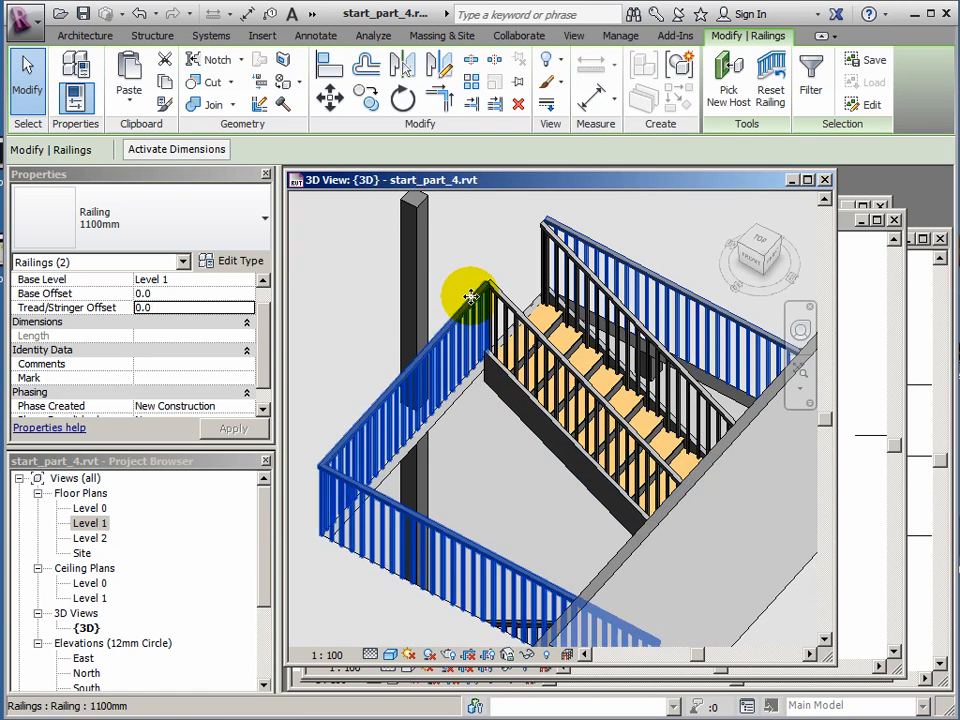
mouse_move(484, 244)
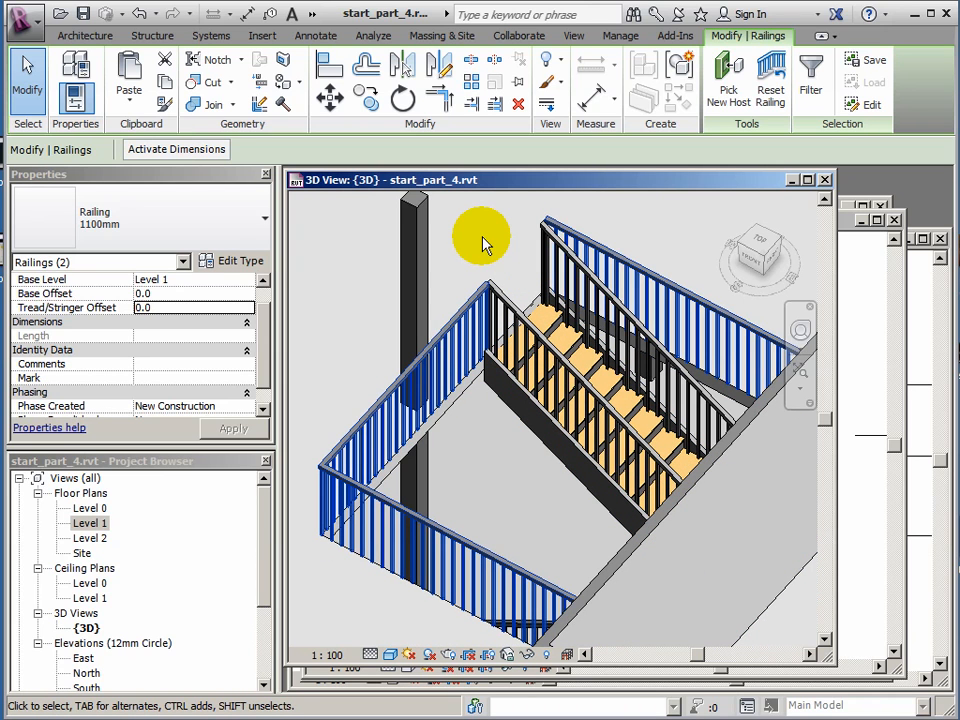
mouse_move(490, 244)
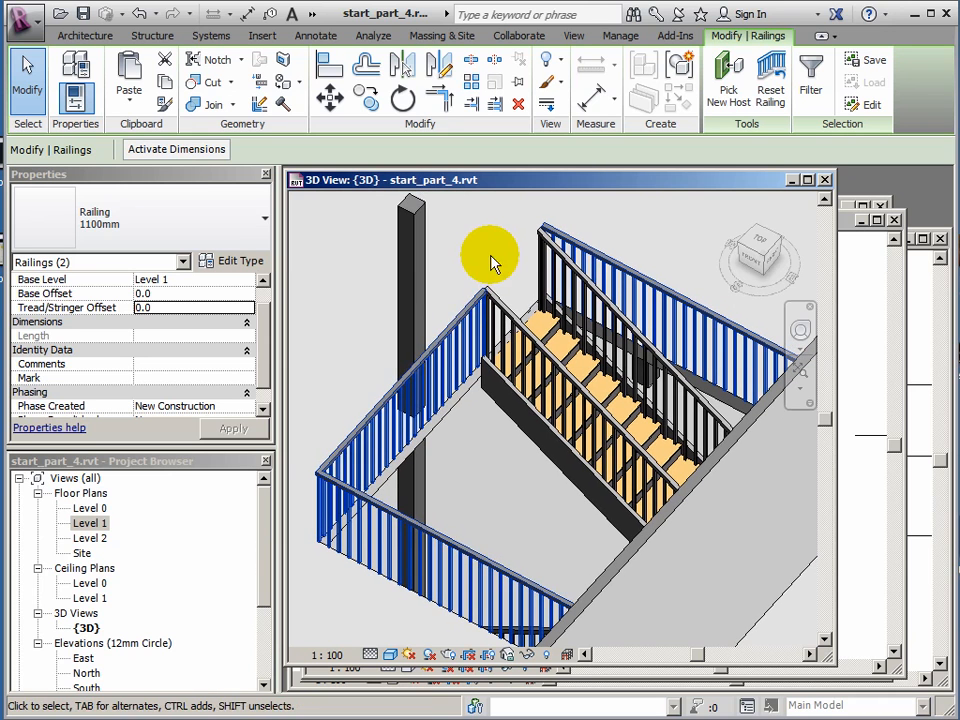
mouse_move(338, 330)
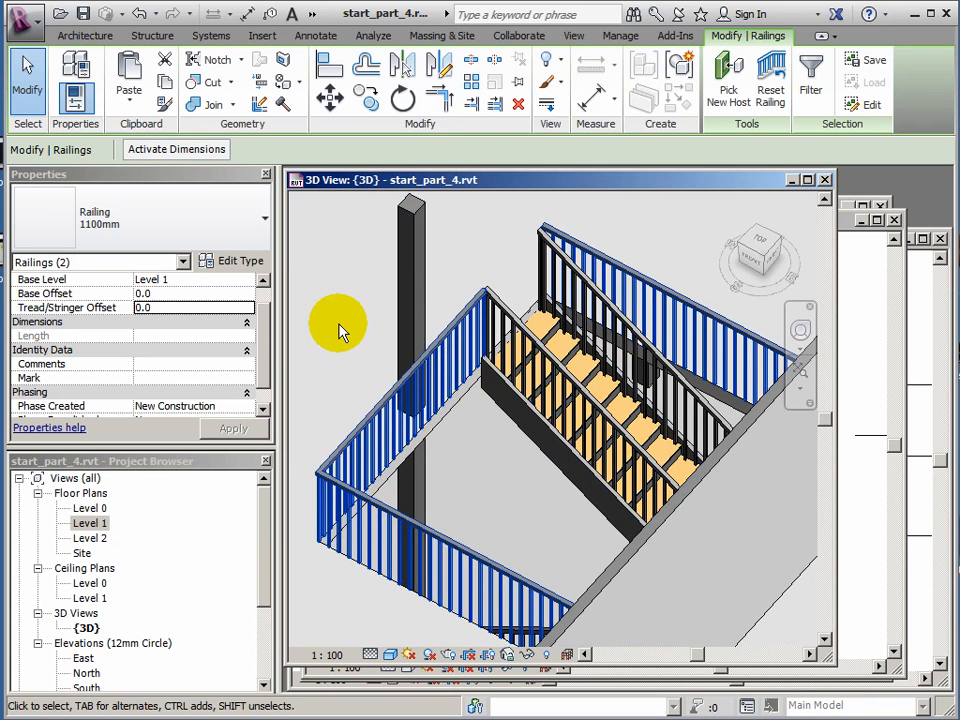
mouse_move(496, 244)
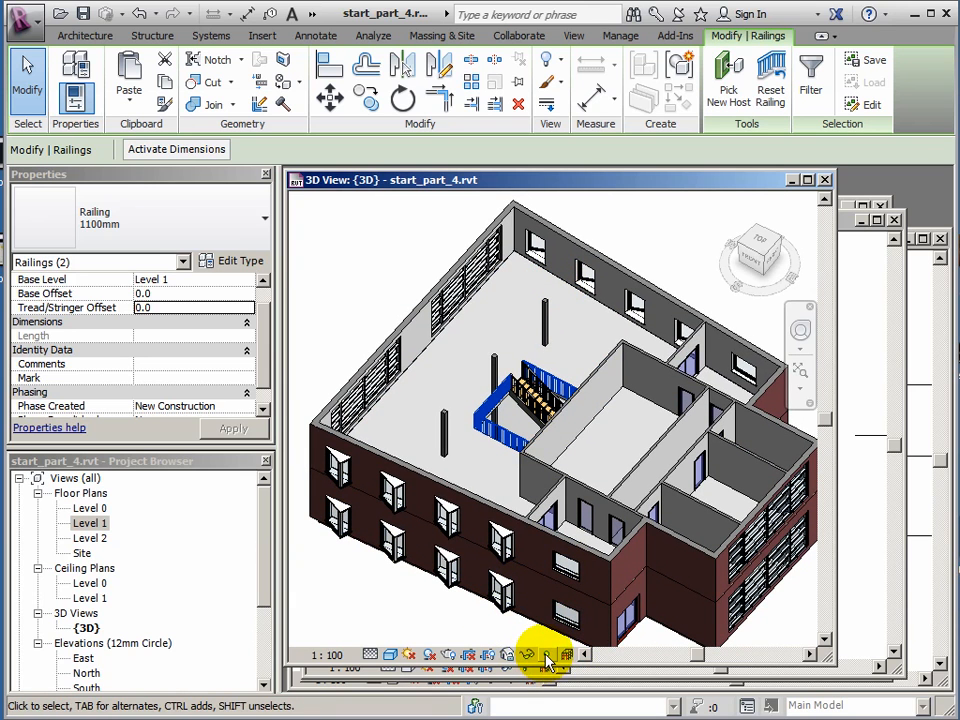
mouse_move(544, 656)
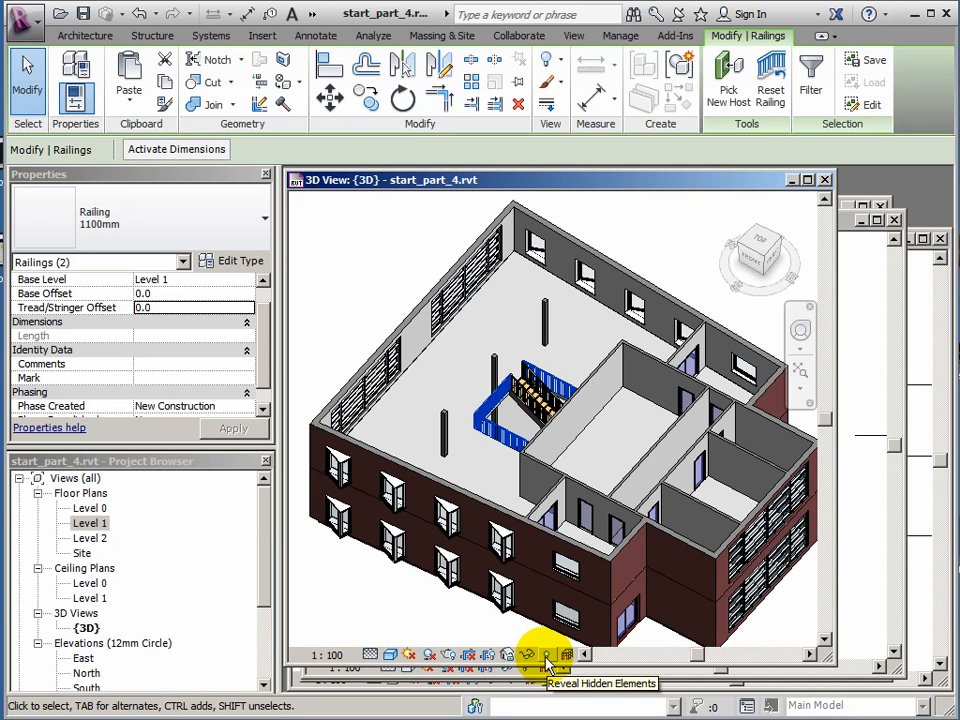
Reveal hidden elements, unhide the Ceilings category in the 3D view, and exit reveal mode.
left_click(546, 656)
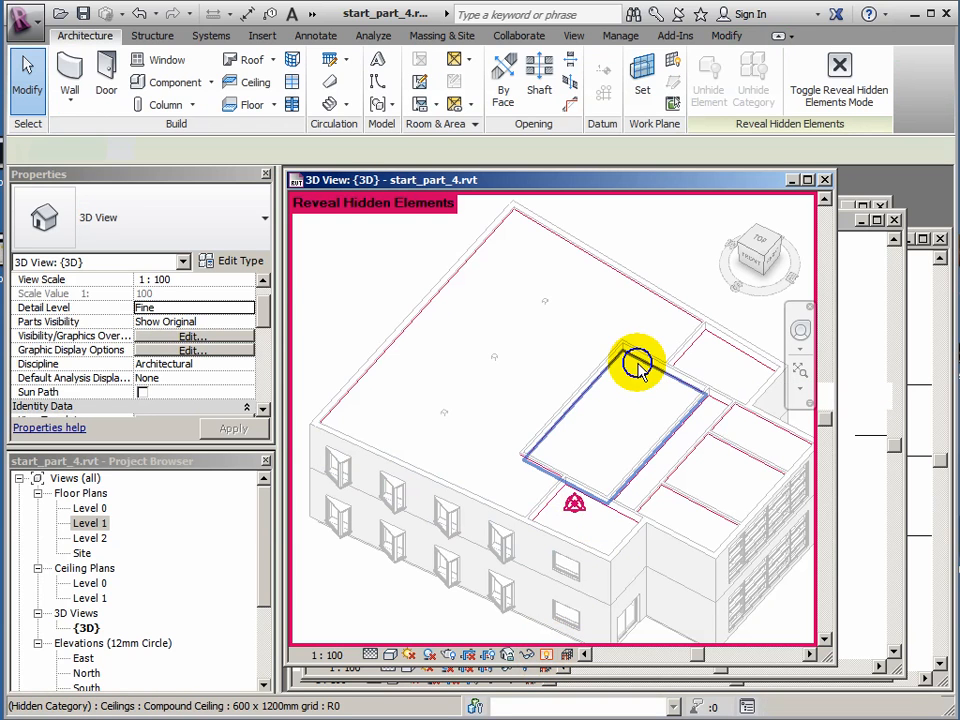
right_click(636, 364)
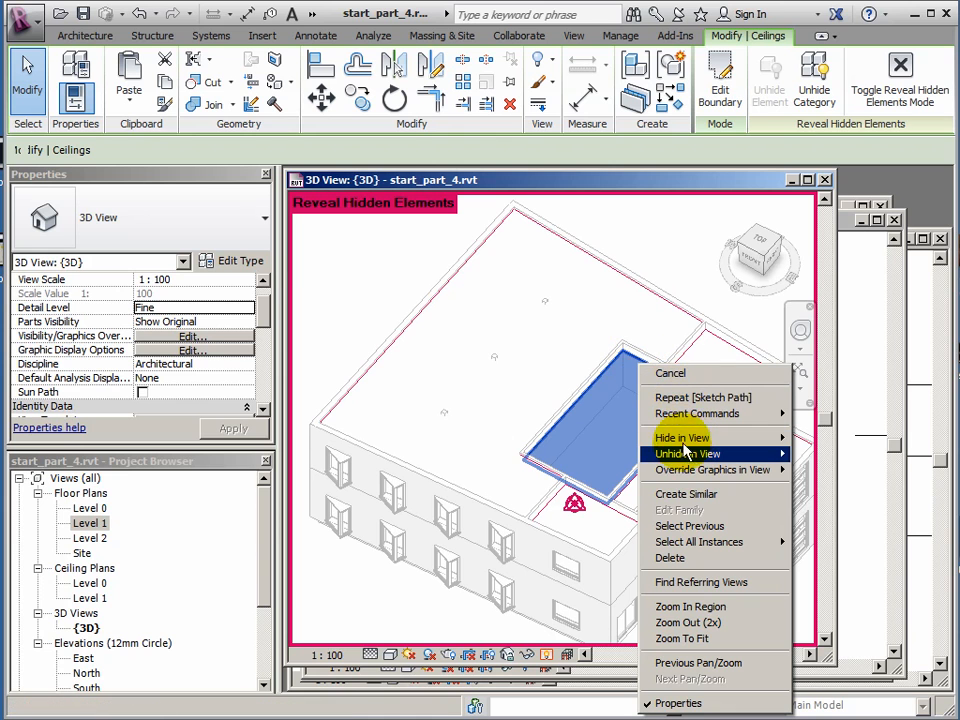
mouse_move(688, 454)
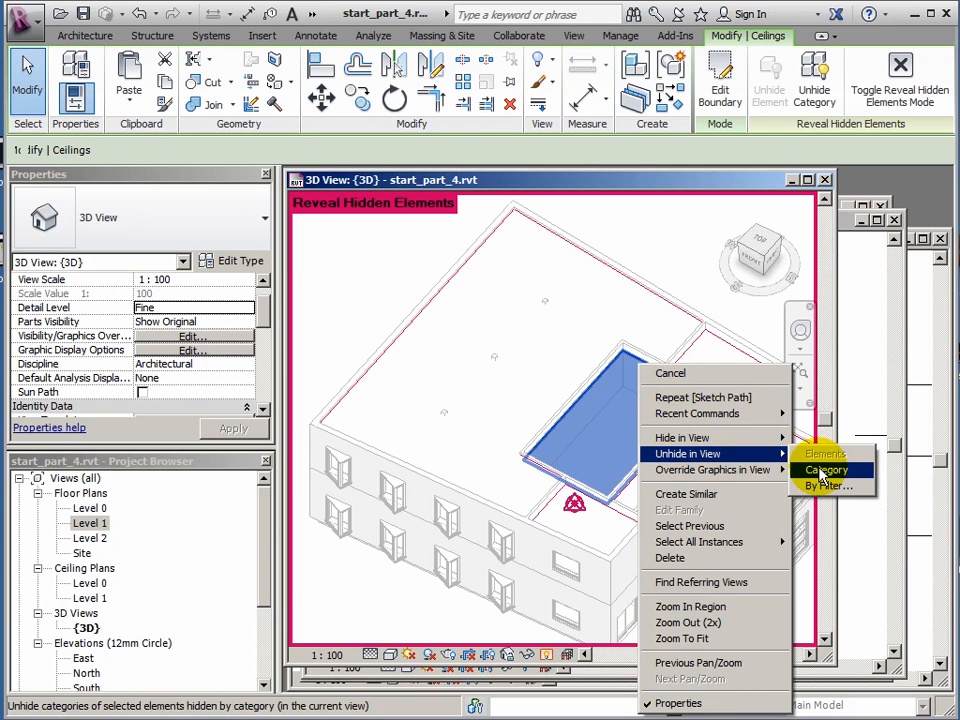
left_click(826, 470)
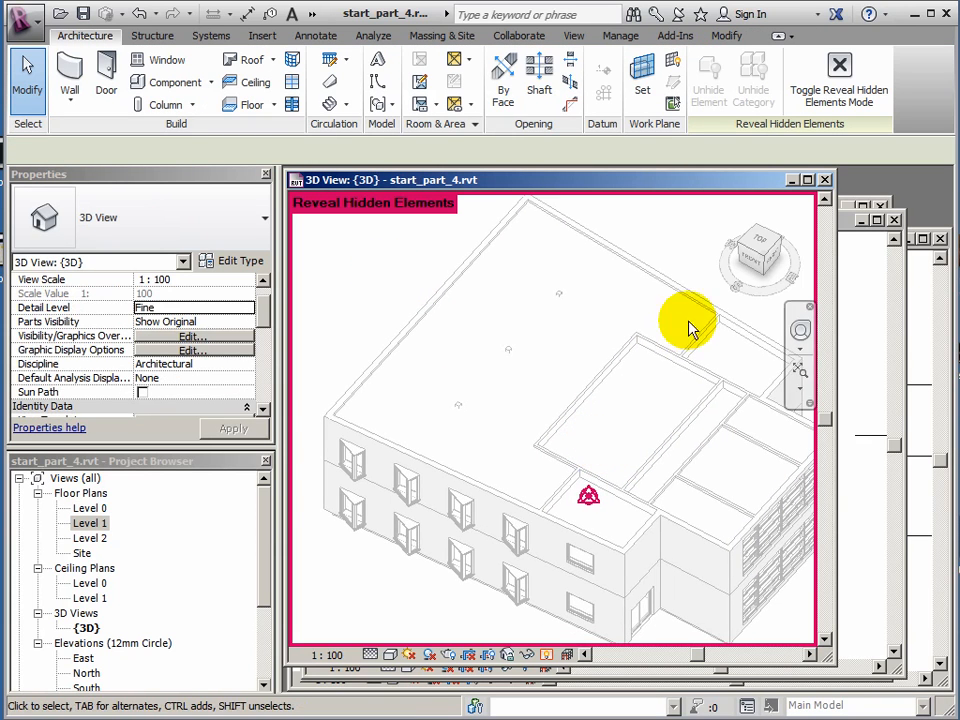
left_click(832, 72)
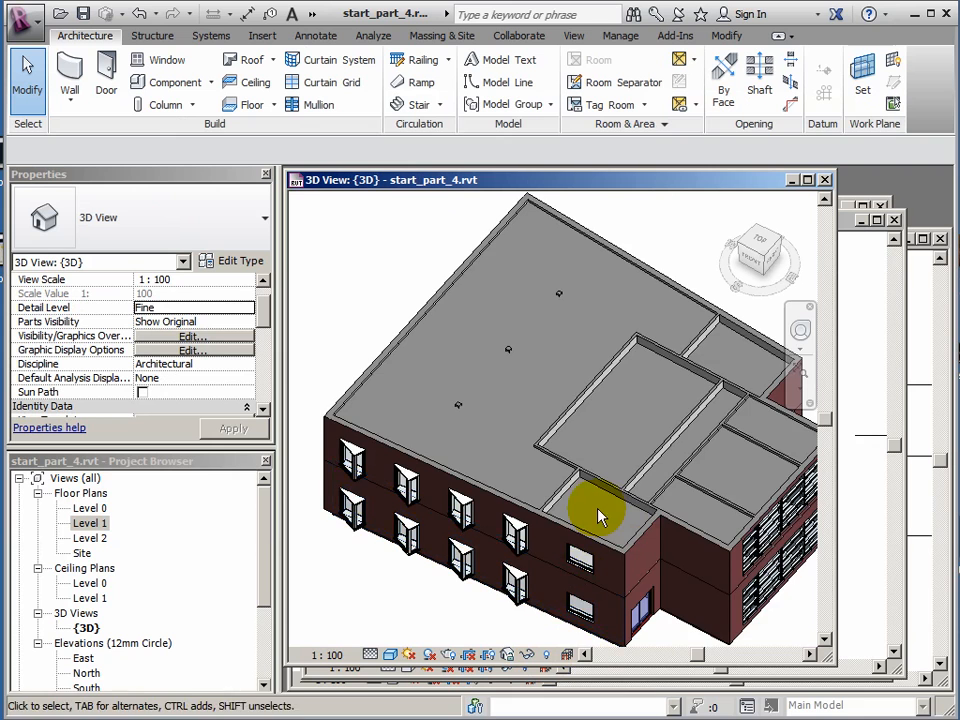